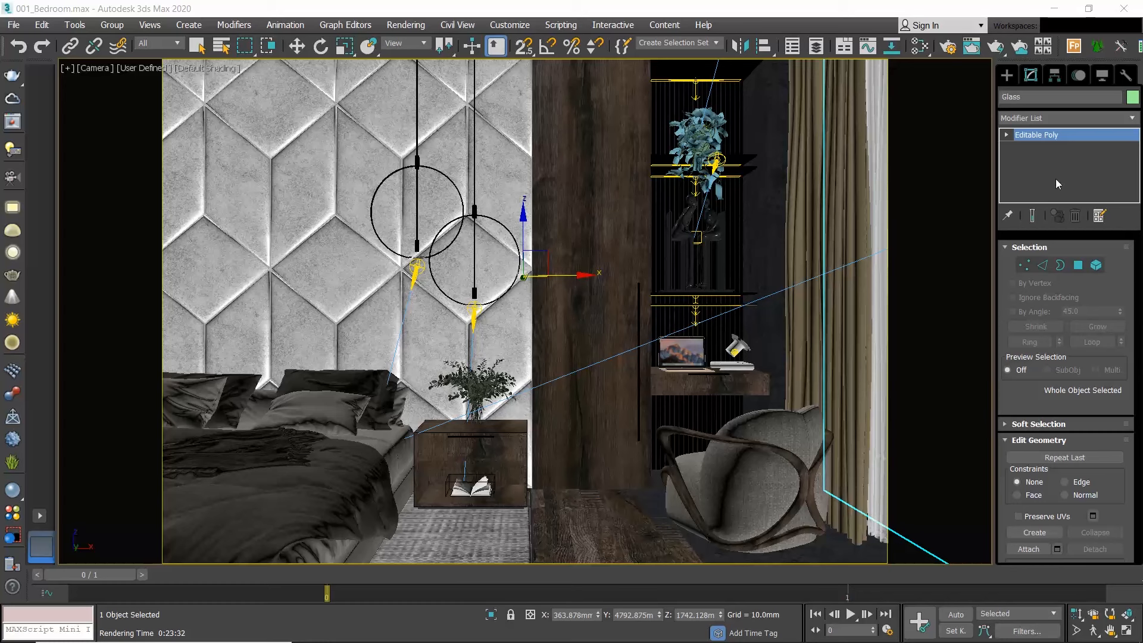
- Open the Rendering menu to reach Render Setup for the bedroom scene
{"action": "left_click", "coordinate": [406, 25]}
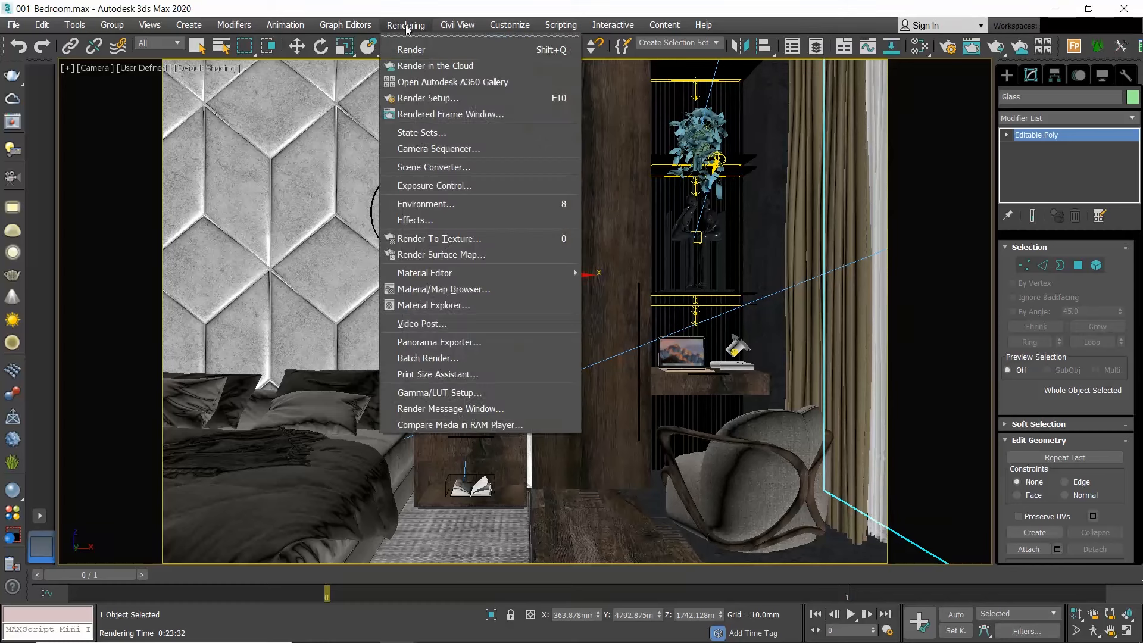
{"action": "mouse_move", "coordinate": [454, 82]}
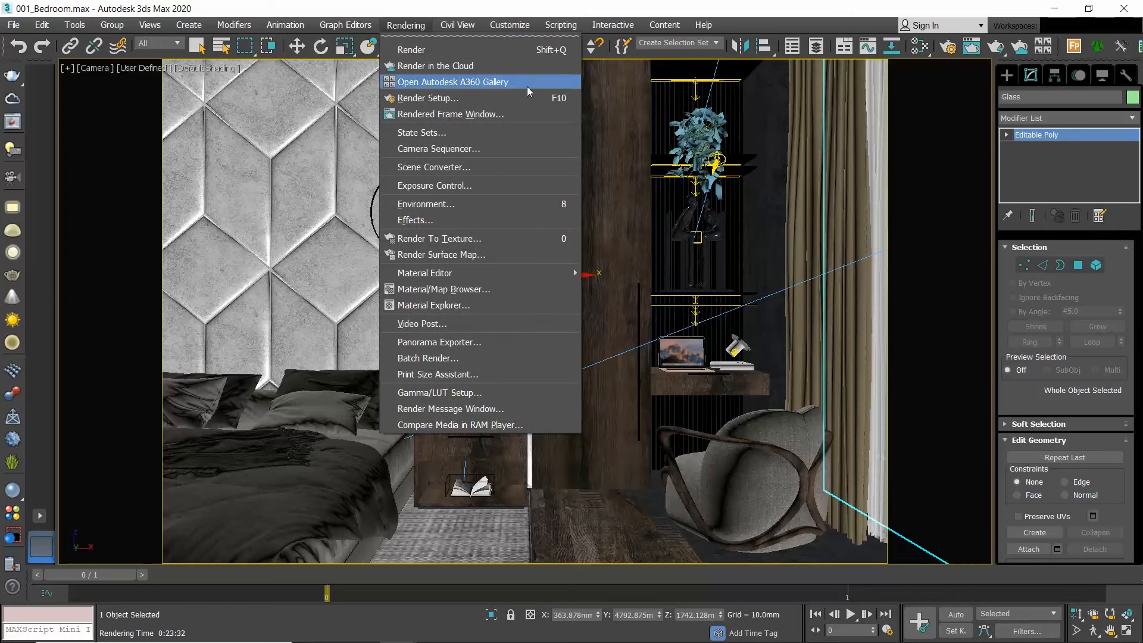
{"action": "mouse_move", "coordinate": [437, 98]}
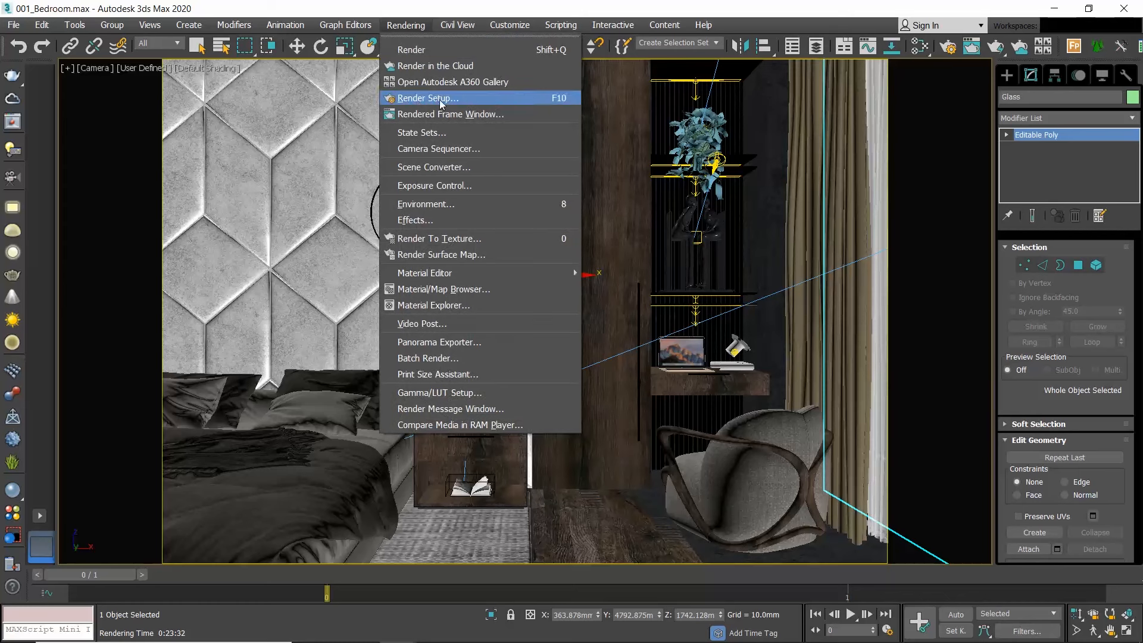
{"action": "mouse_move", "coordinate": [554, 100]}
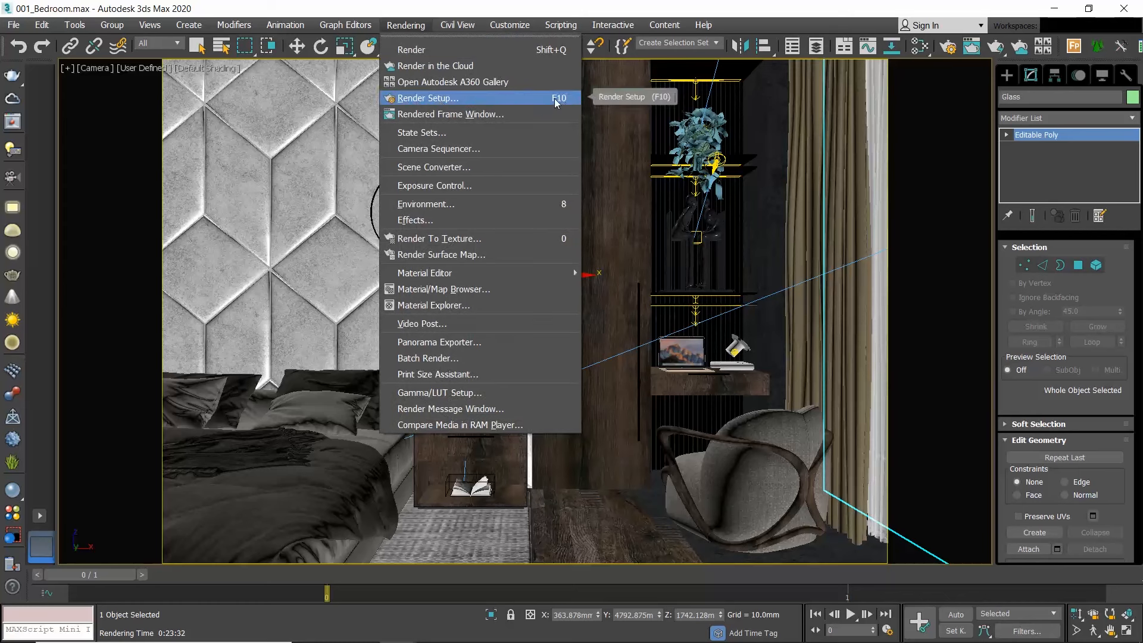
{"action": "mouse_move", "coordinate": [475, 98]}
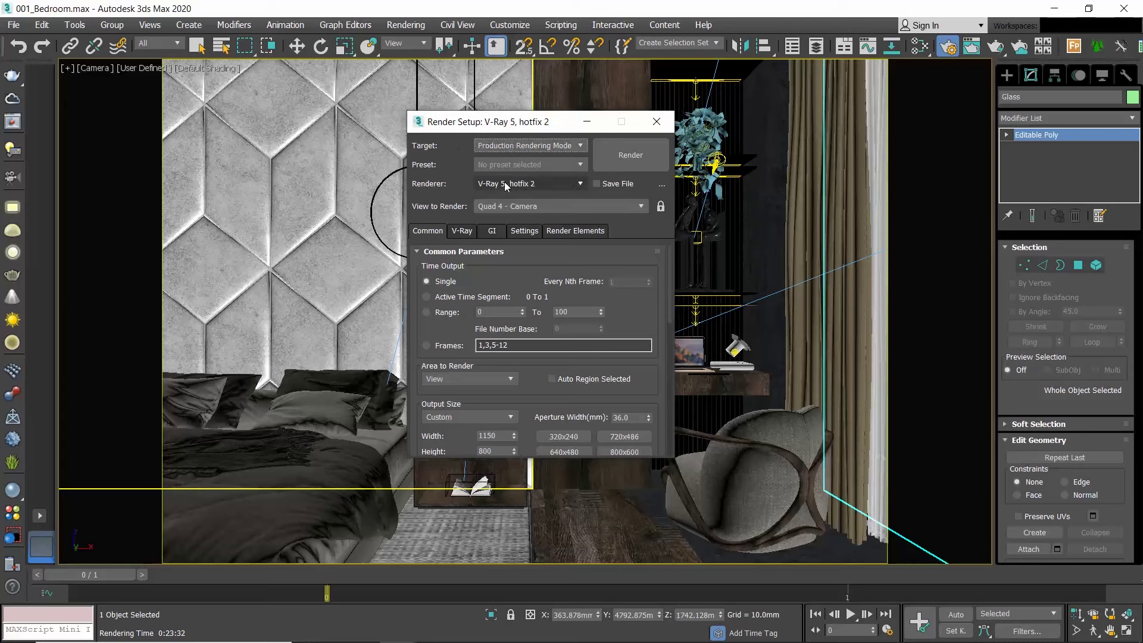
- Keep V-Ray 5, hotfix 2 as the renderer and open the Customize menu
{"action": "left_click", "coordinate": [579, 182]}
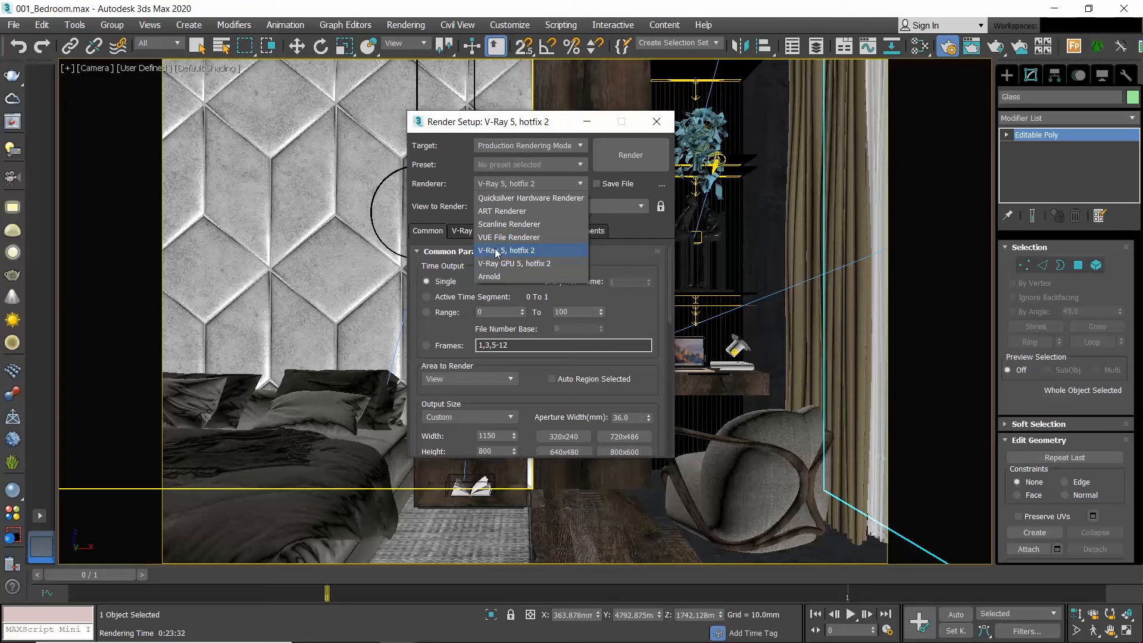
{"action": "left_click", "coordinate": [507, 250]}
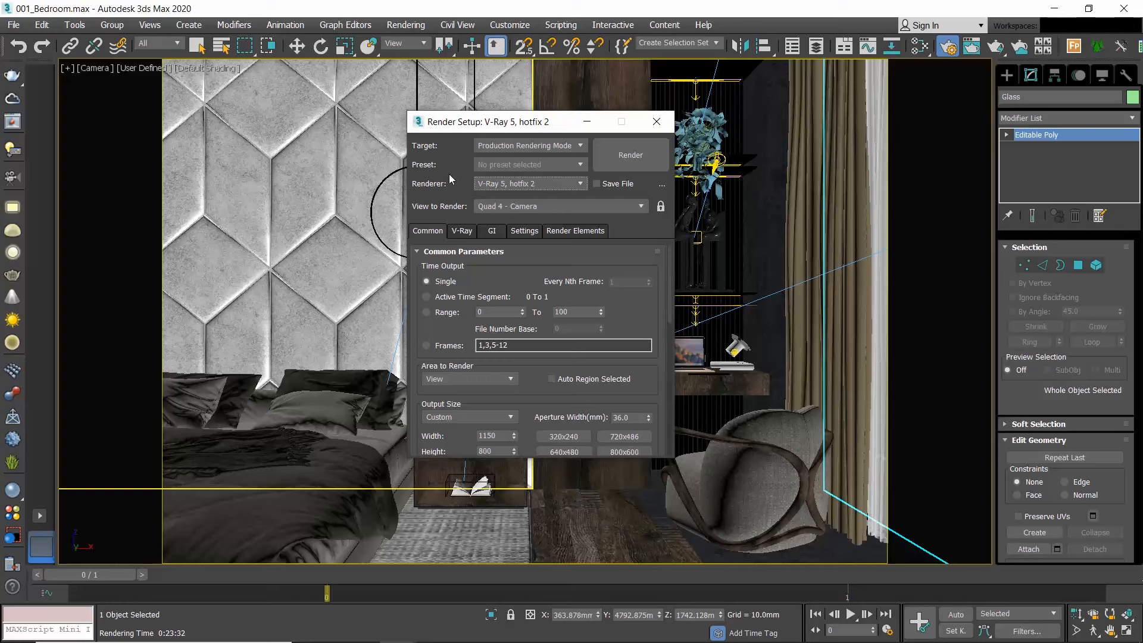
{"action": "left_click", "coordinate": [509, 24]}
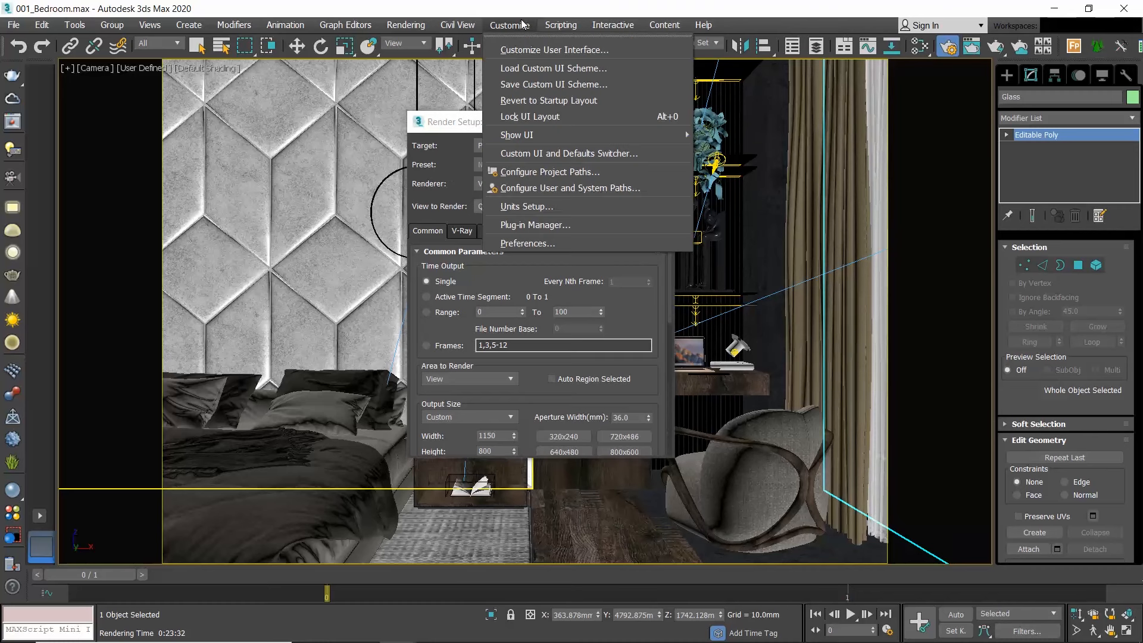
{"action": "mouse_move", "coordinate": [587, 153]}
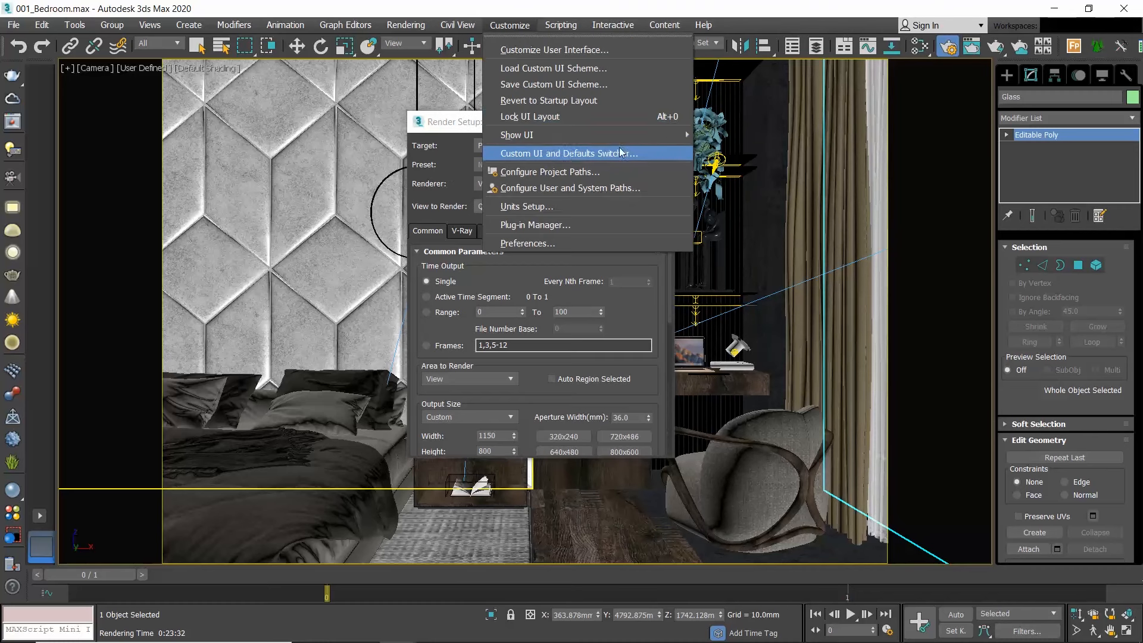
{"action": "mouse_move", "coordinate": [641, 155]}
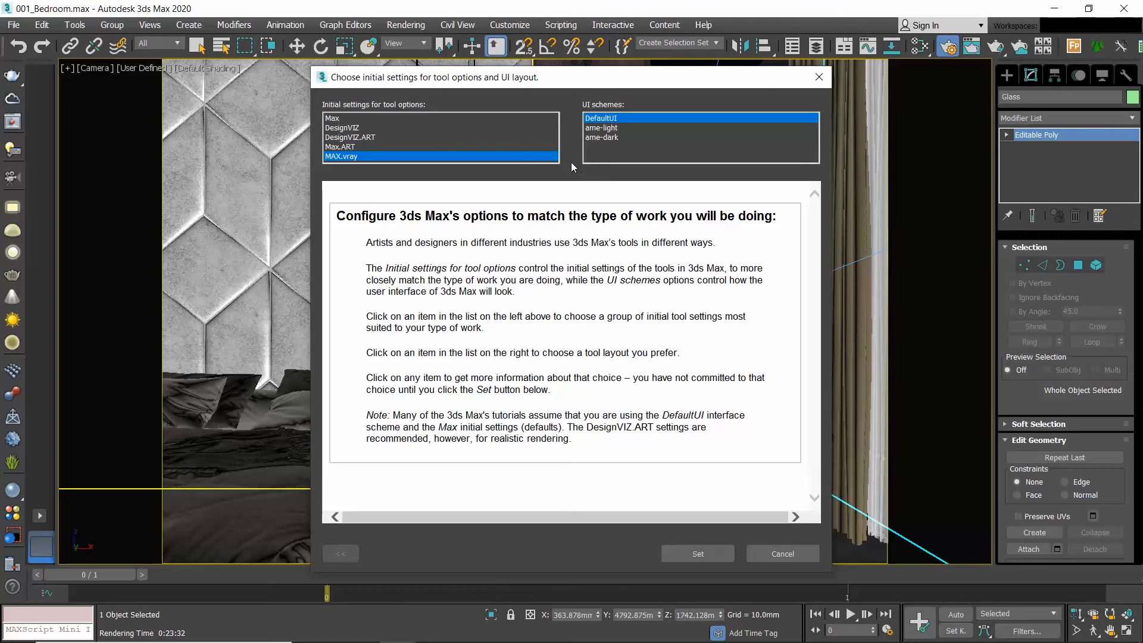
{"action": "mouse_move", "coordinate": [381, 115]}
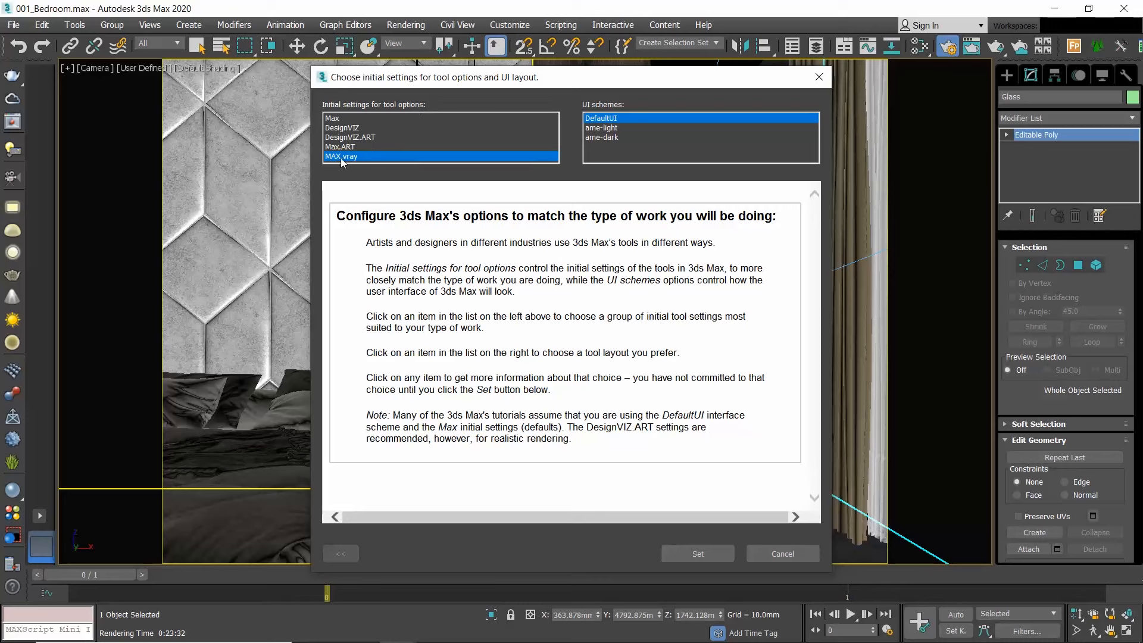
{"action": "mouse_move", "coordinate": [363, 161]}
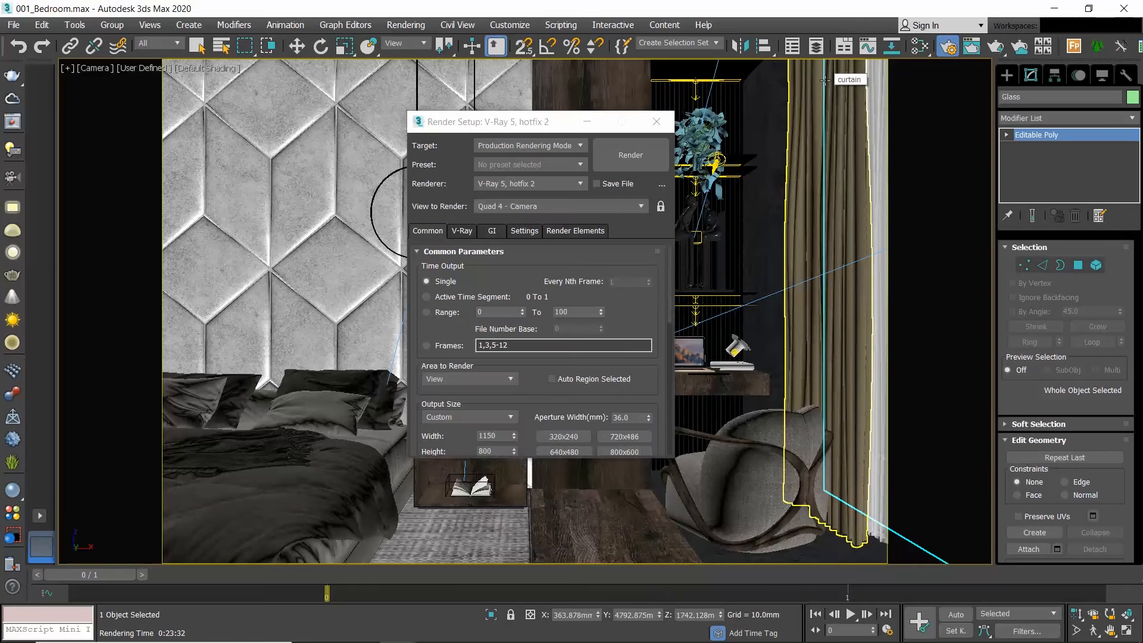
{"action": "mouse_move", "coordinate": [845, 87]}
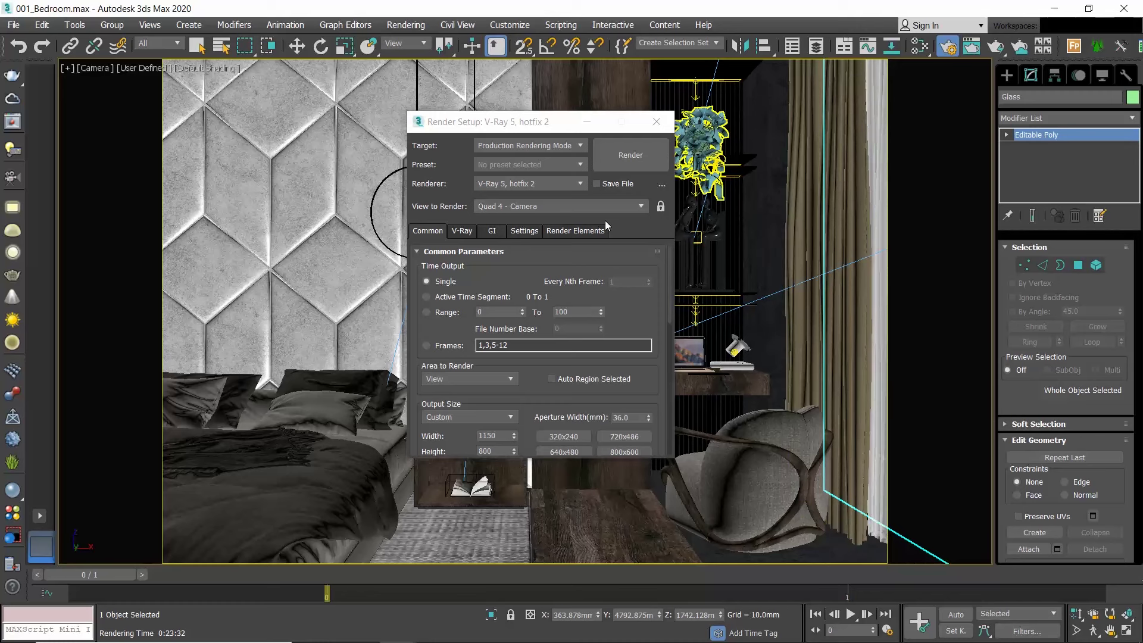
{"action": "mouse_move", "coordinate": [452, 246]}
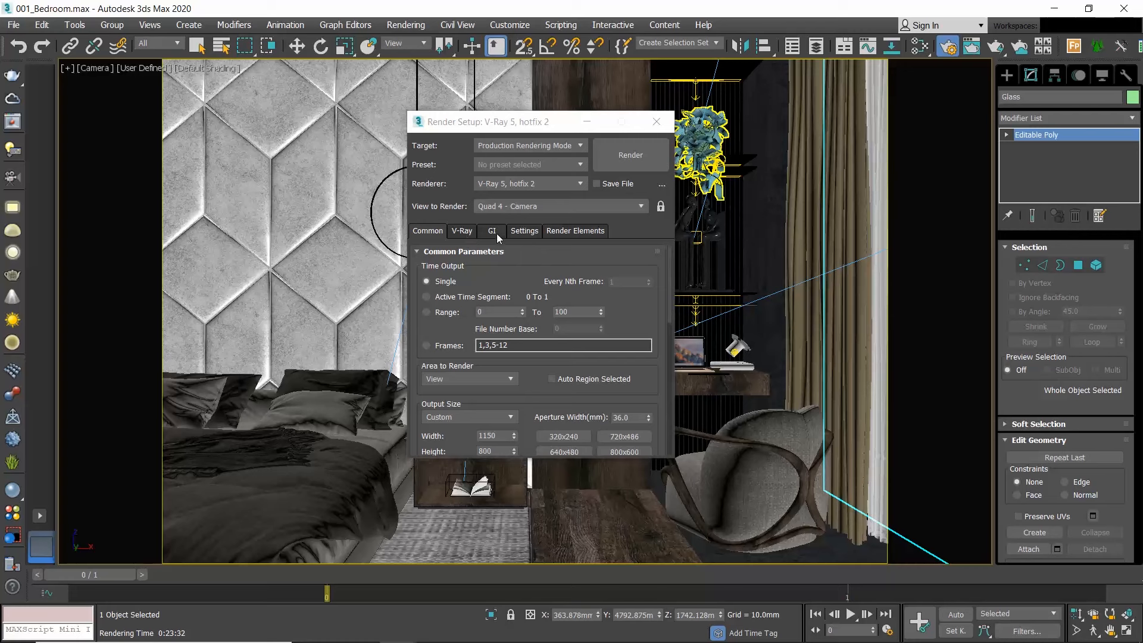
{"action": "mouse_move", "coordinate": [583, 235]}
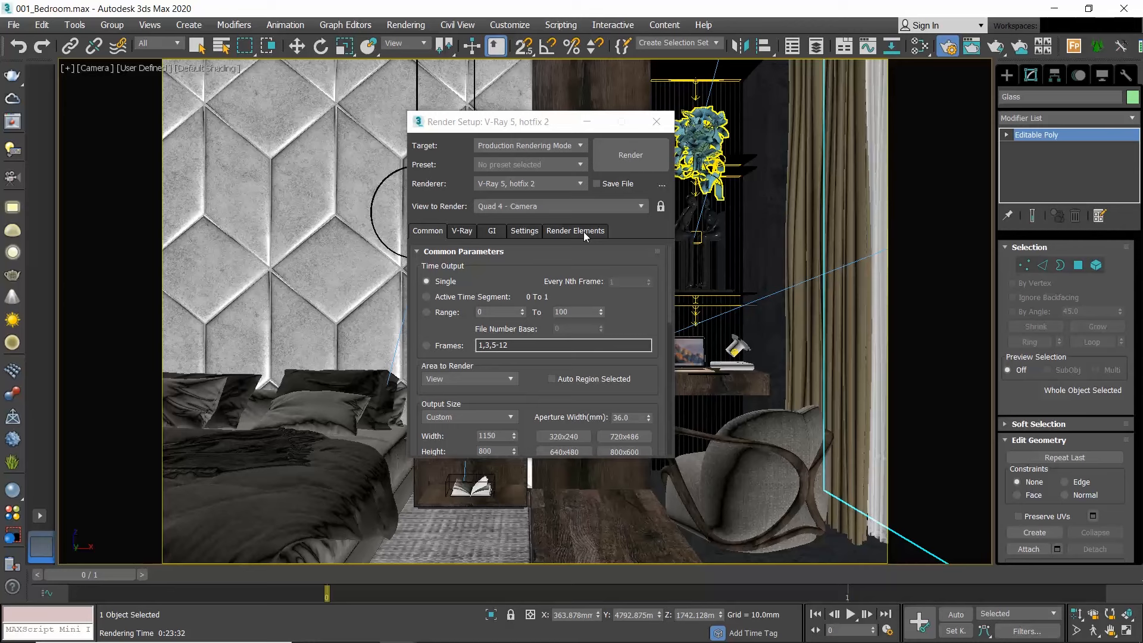
{"action": "mouse_move", "coordinate": [617, 234]}
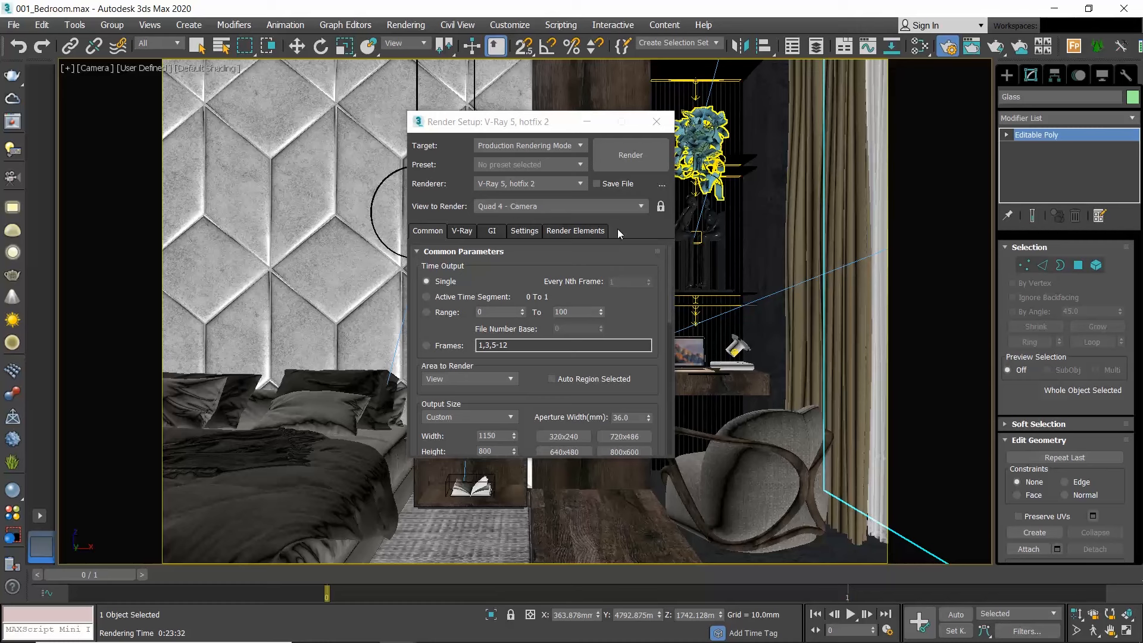
- Show the V-Ray tab with Global switches, IPR options and the Progressive image sampler
{"action": "left_click", "coordinate": [461, 231]}
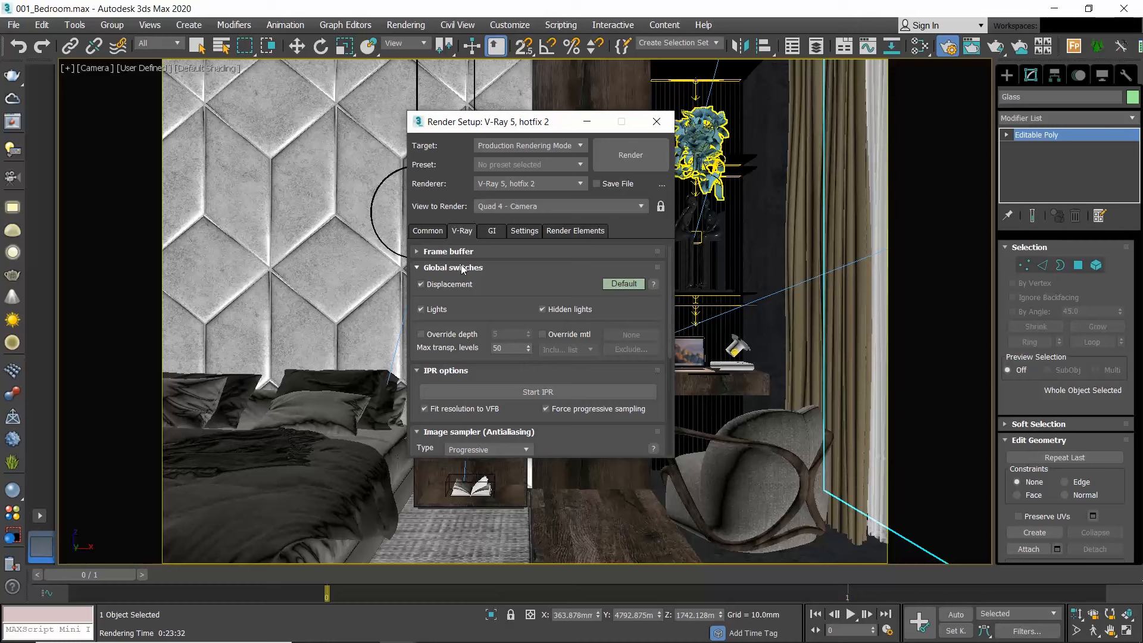
{"action": "mouse_move", "coordinate": [595, 318]}
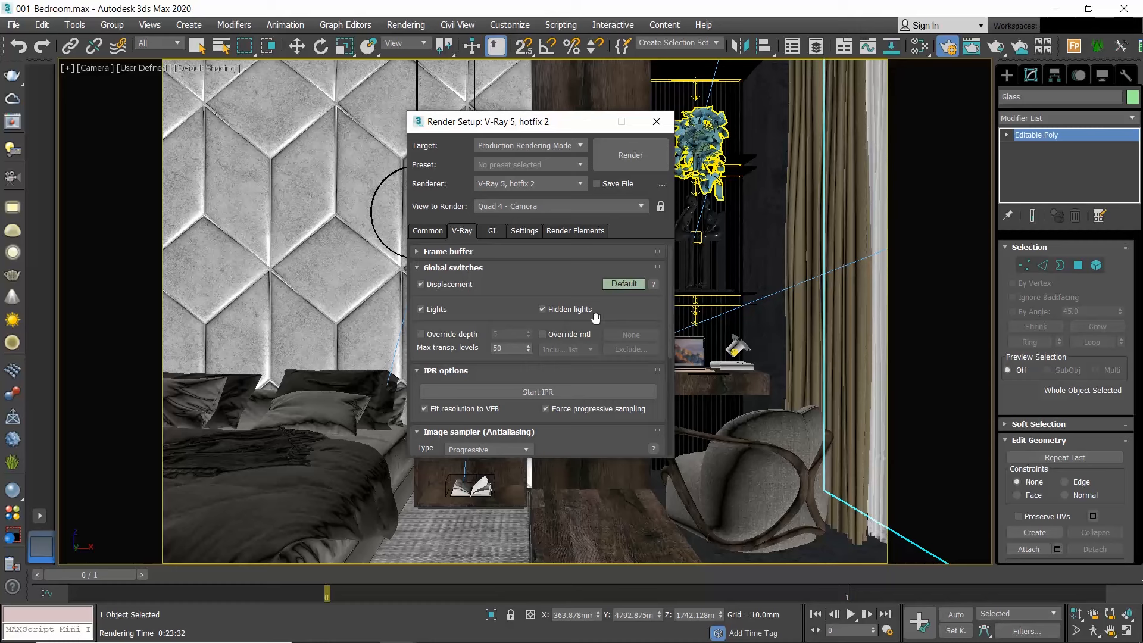
{"action": "mouse_move", "coordinate": [600, 314]}
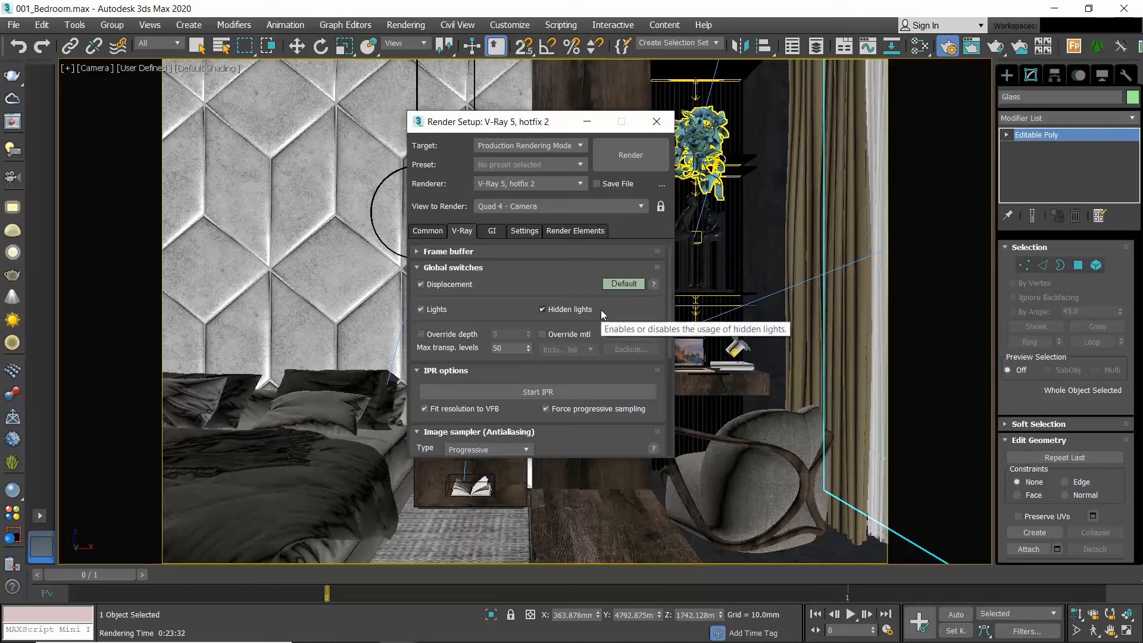
{"action": "mouse_move", "coordinate": [613, 301]}
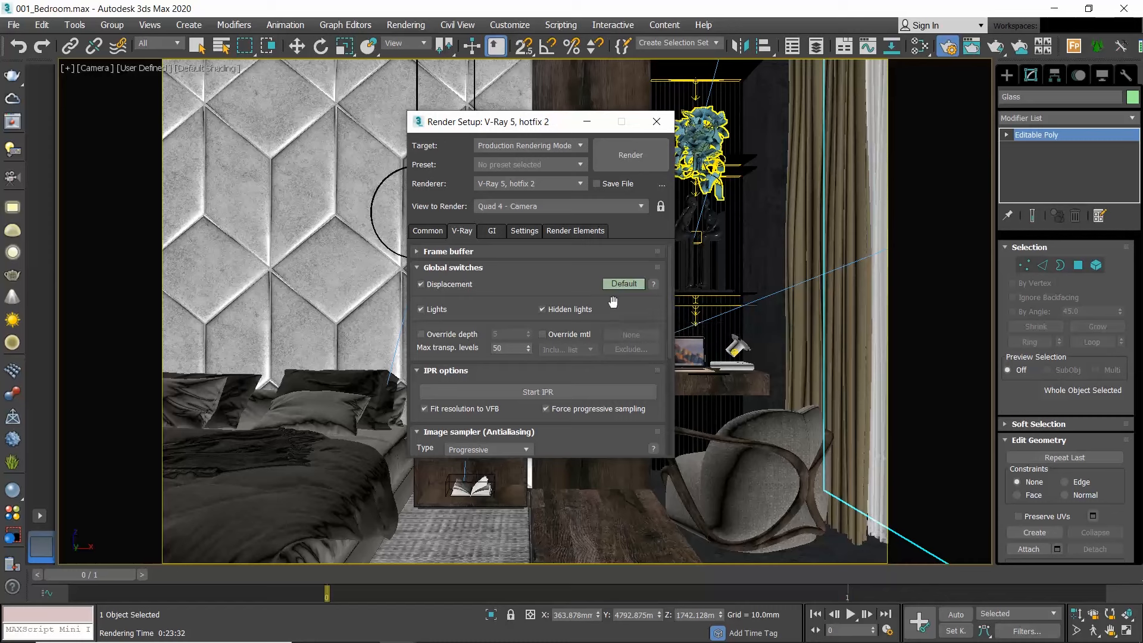
{"action": "mouse_move", "coordinate": [569, 309]}
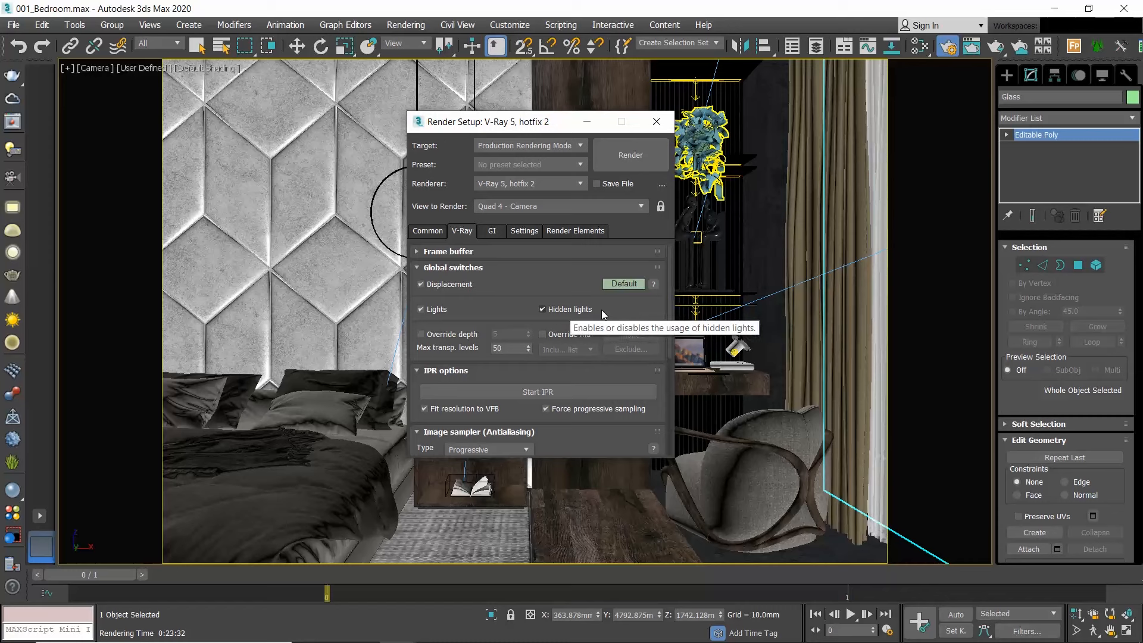
{"action": "mouse_move", "coordinate": [616, 309]}
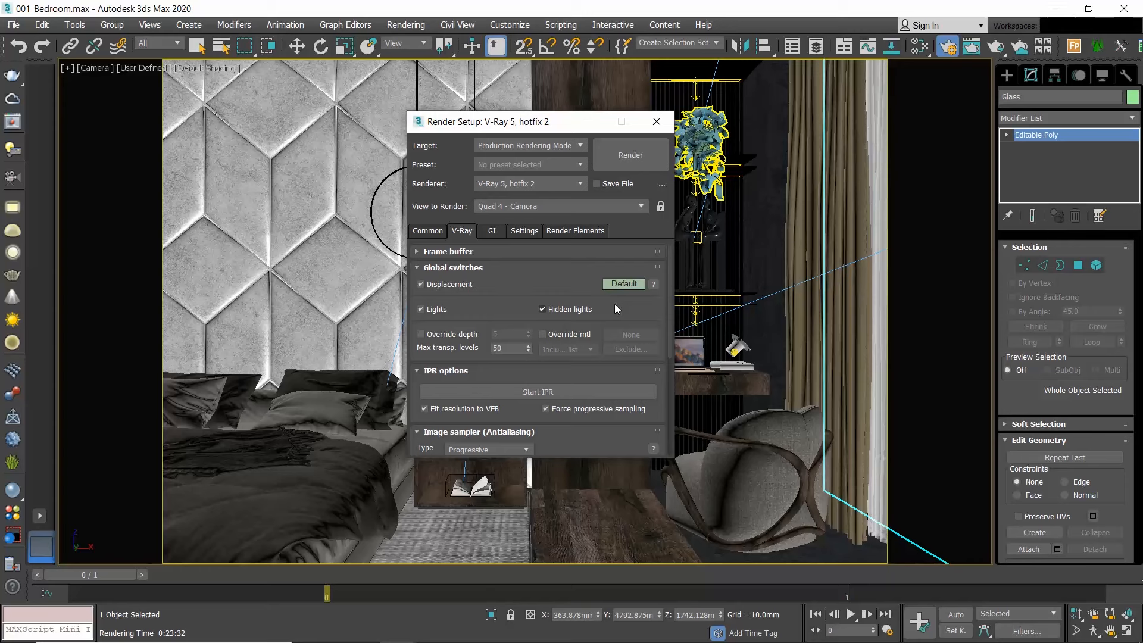
{"action": "mouse_move", "coordinate": [554, 135]}
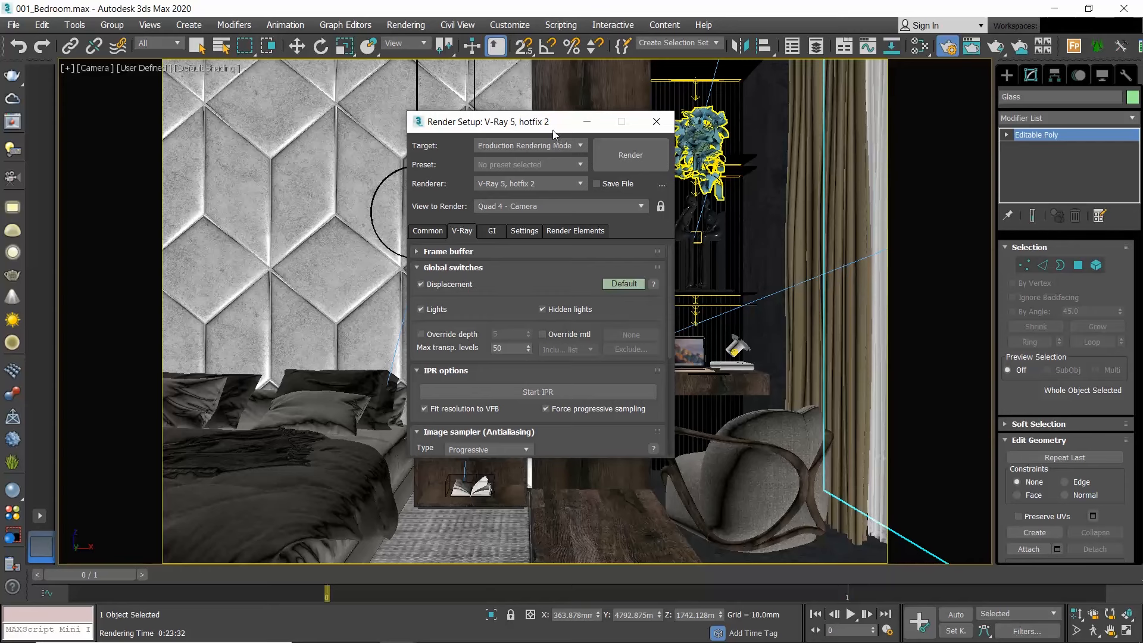
- Move Render Setup left, select the shelf's LED lights, then deselect them
{"action": "left_click_drag", "start_coordinate": [485, 121], "coordinate": [310, 85]}
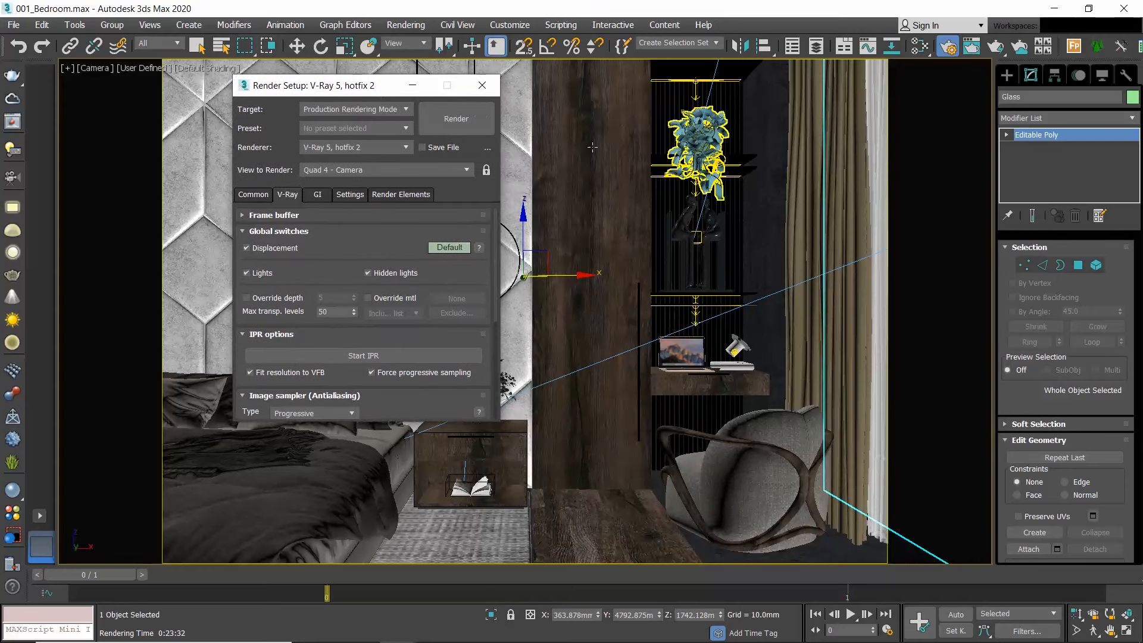
{"action": "mouse_move", "coordinate": [422, 280]}
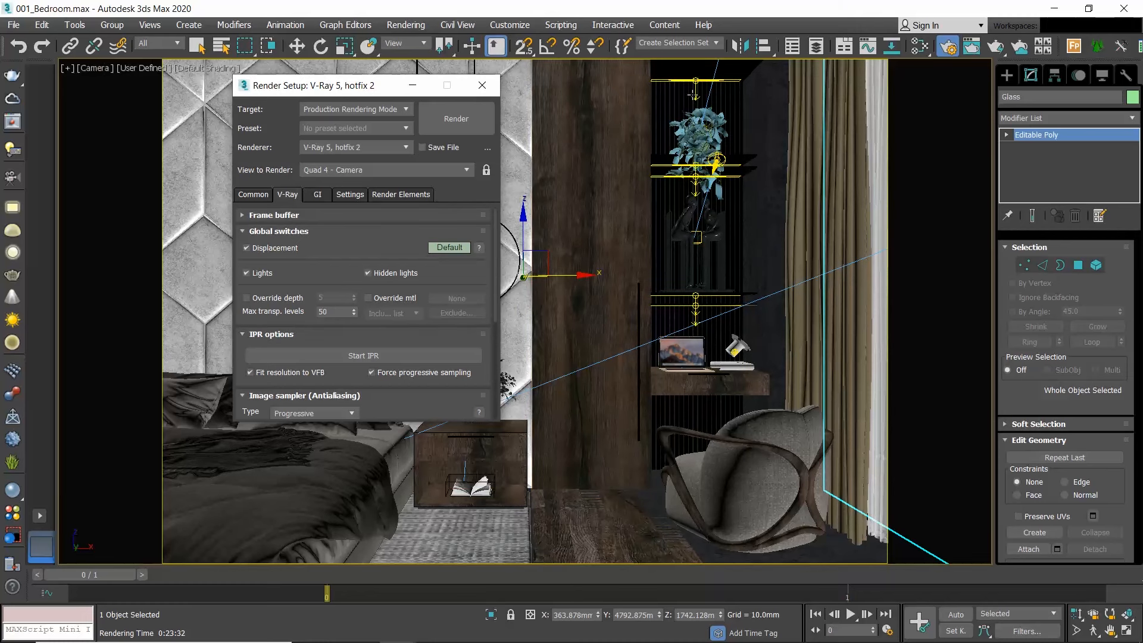
{"action": "left_click", "coordinate": [695, 94]}
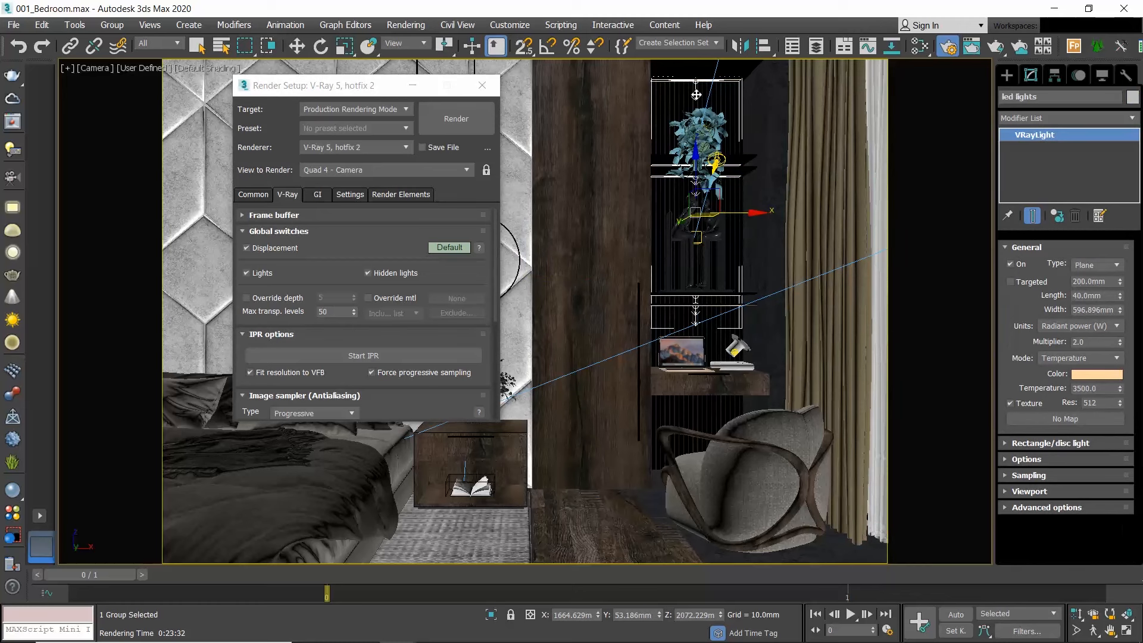
{"action": "right_click", "coordinate": [696, 168]}
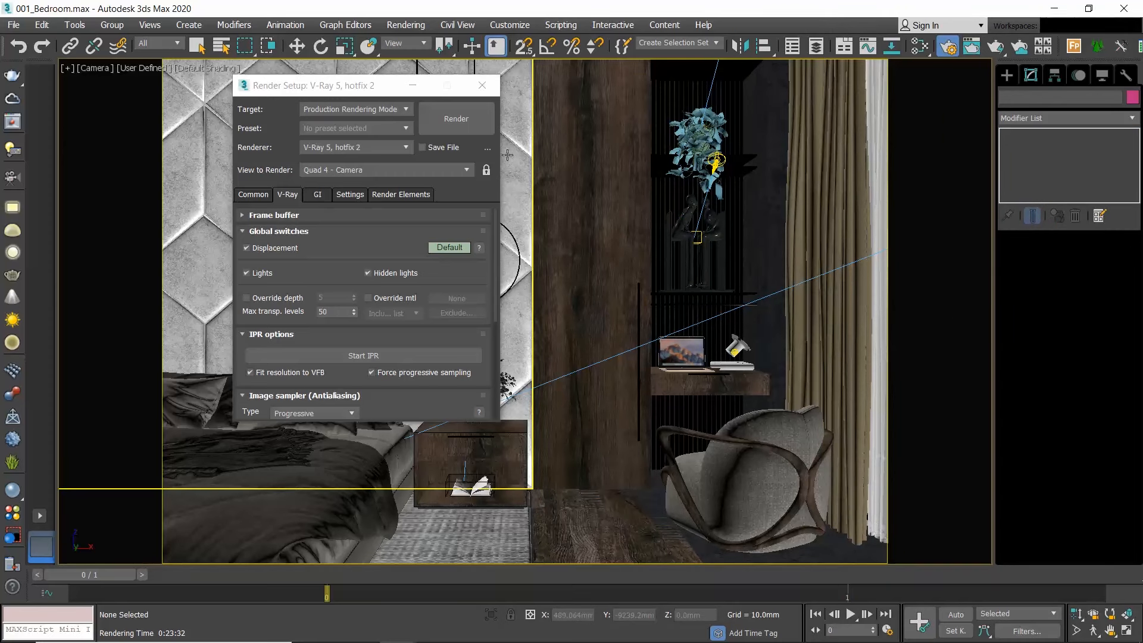
- Set Area to Render to Crop and move Render Setup to the lower left
{"action": "left_click", "coordinate": [253, 195]}
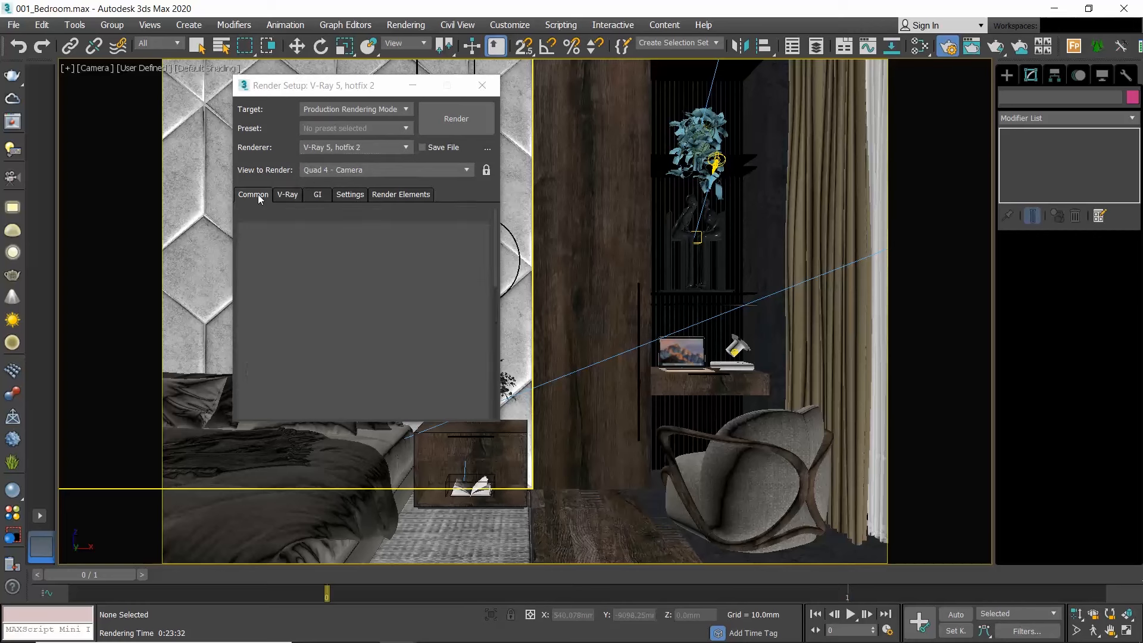
{"action": "left_click", "coordinate": [253, 194]}
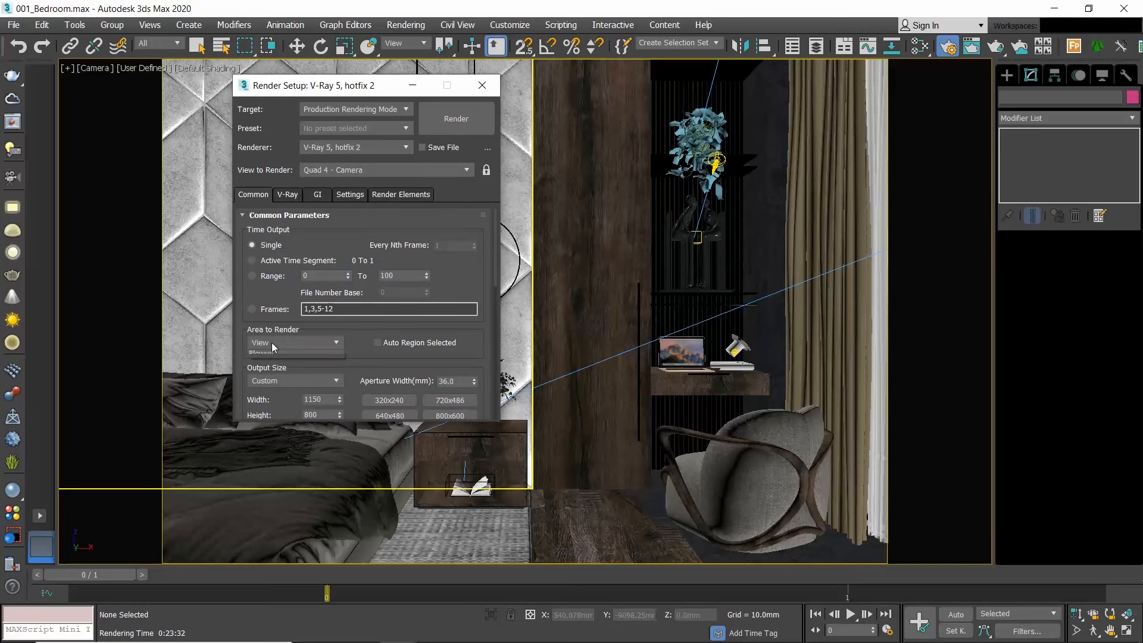
{"action": "left_click", "coordinate": [293, 343]}
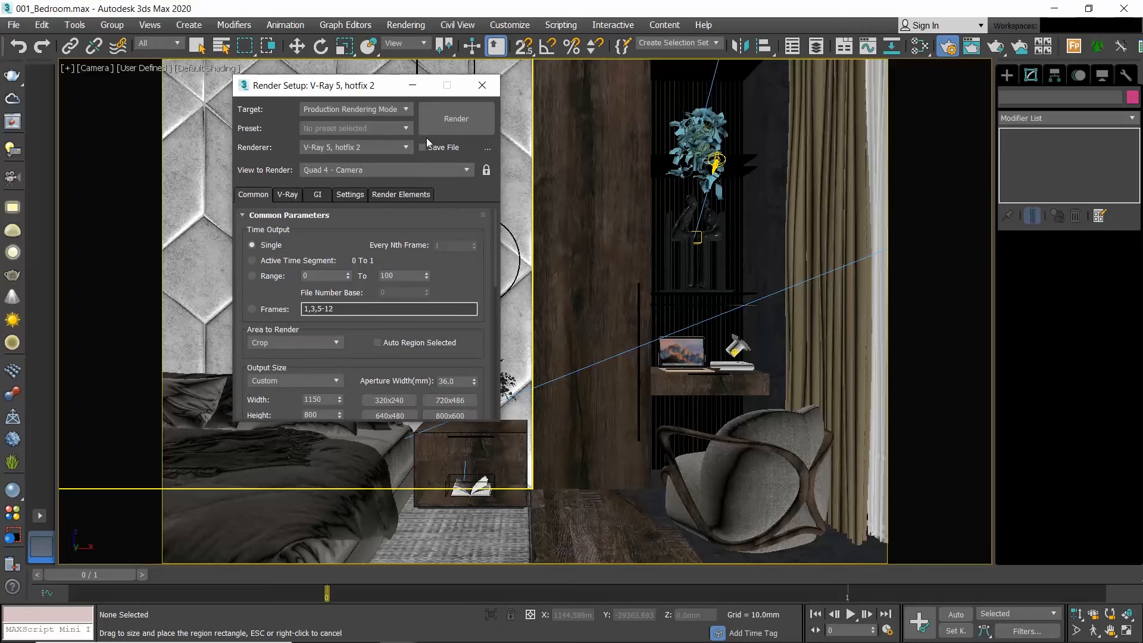
{"action": "left_click_drag", "start_coordinate": [313, 85], "coordinate": [139, 263]}
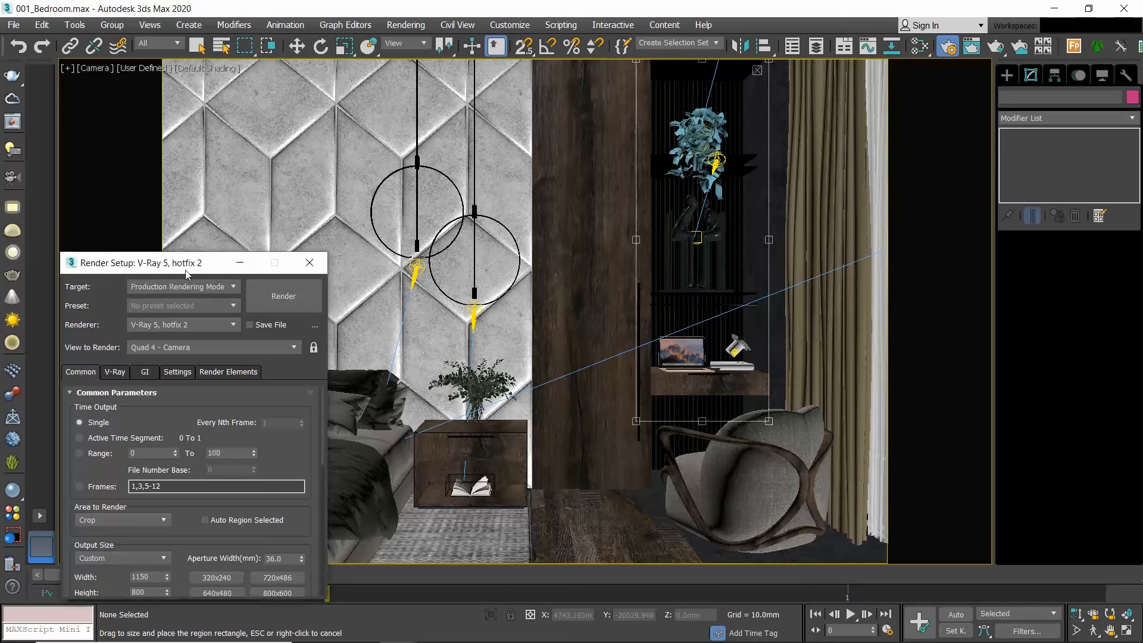
{"action": "left_click", "coordinate": [283, 296]}
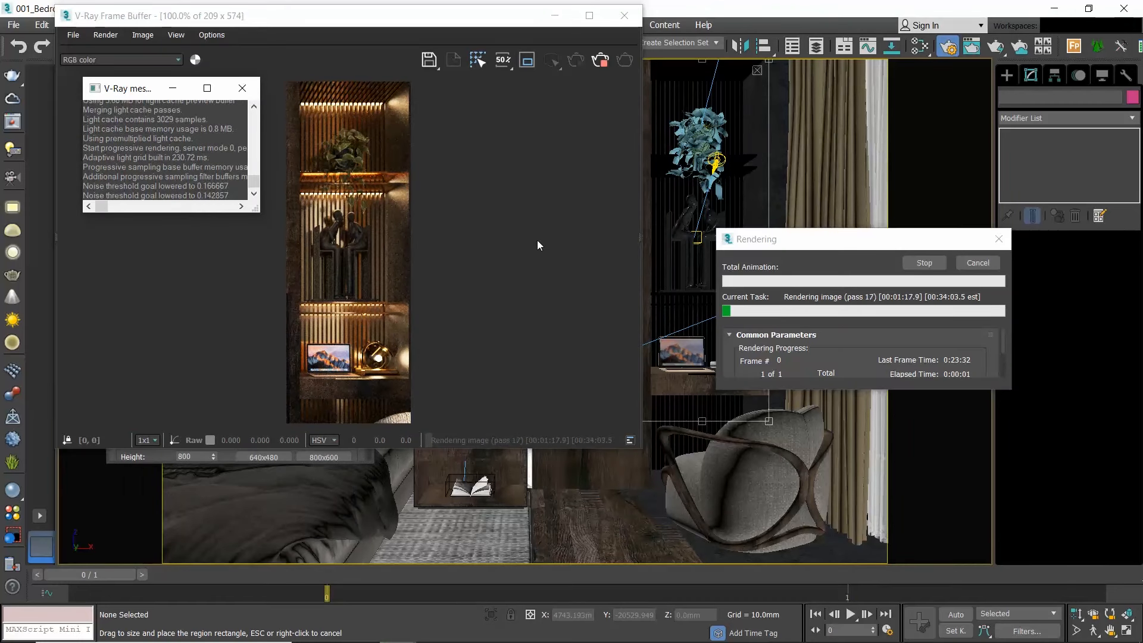
{"action": "mouse_move", "coordinate": [377, 102]}
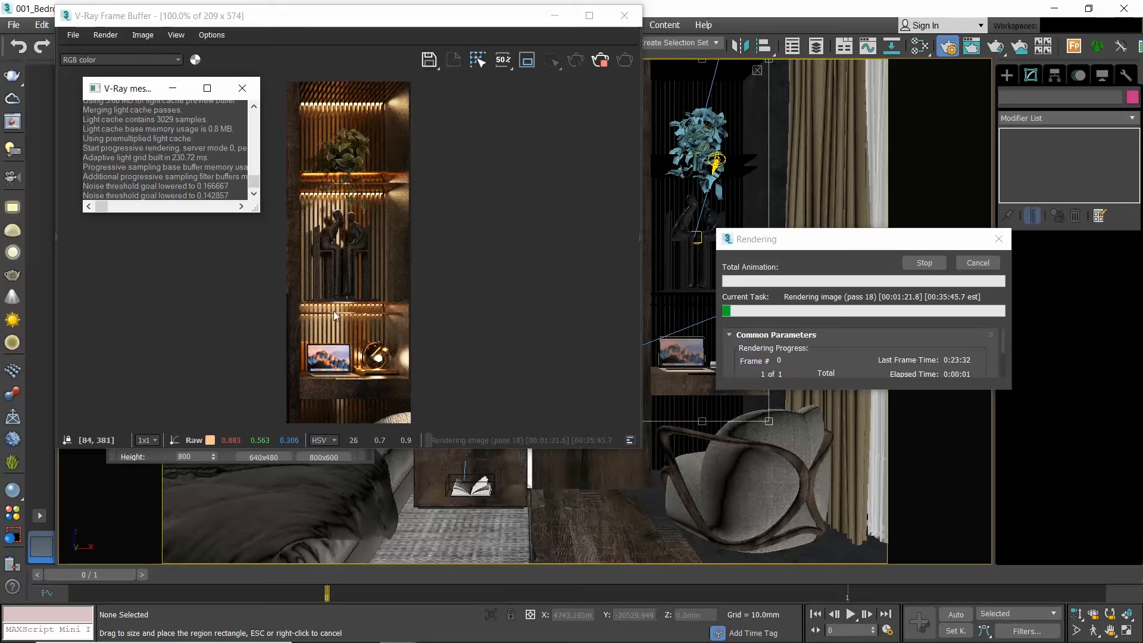
{"action": "mouse_move", "coordinate": [976, 263]}
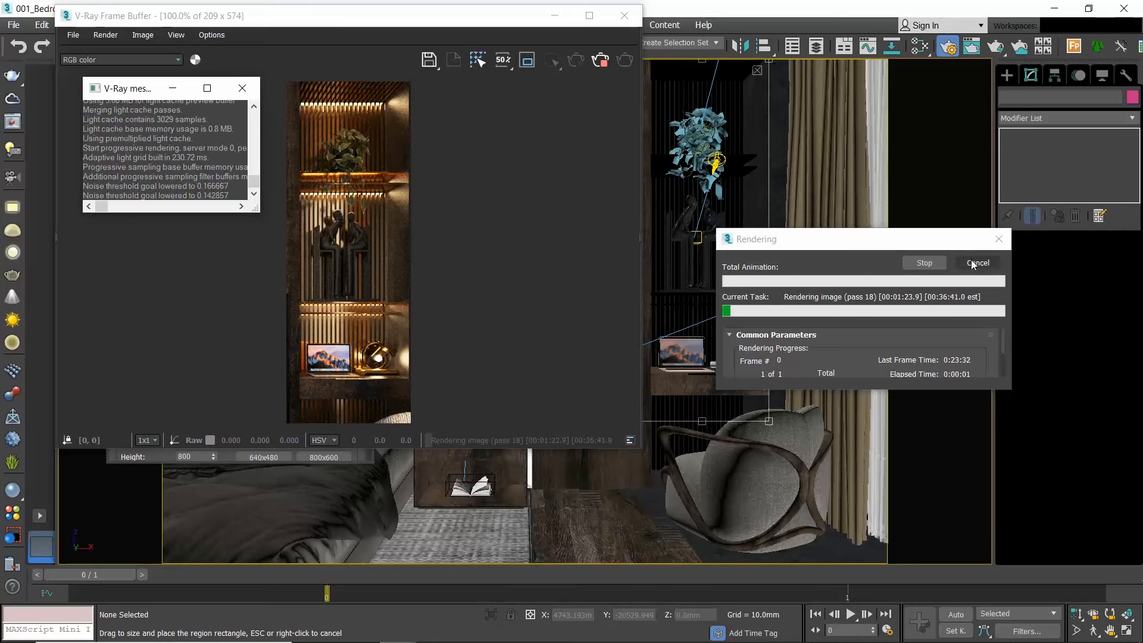
- Cancel the running V-Ray render of the cropped shelf area
{"action": "left_click", "coordinate": [978, 263]}
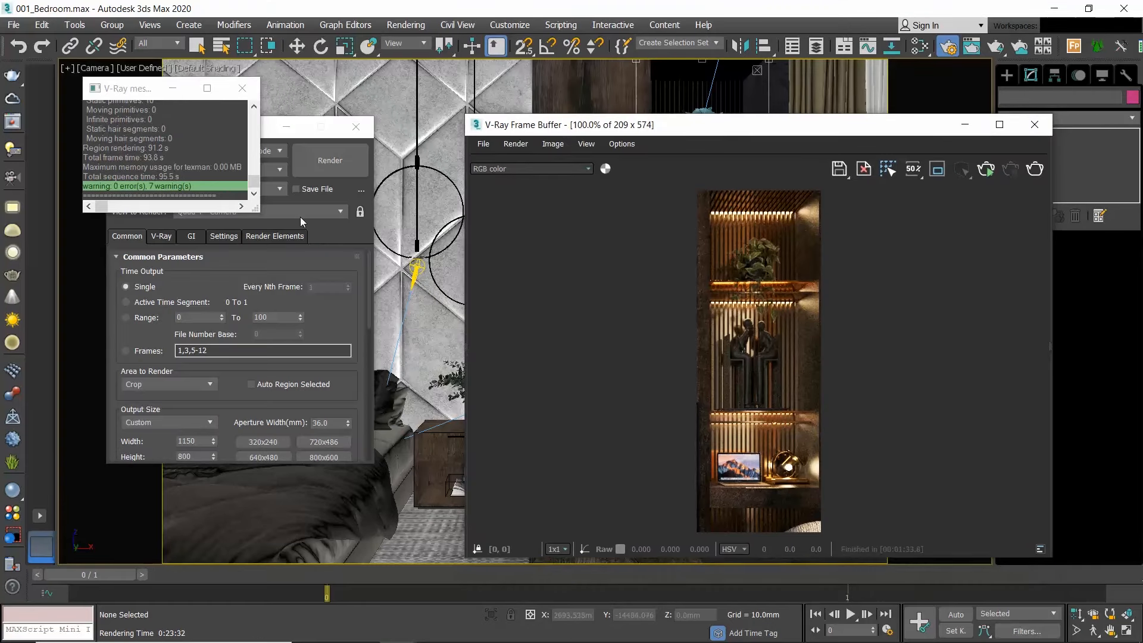
- Uncheck Hidden lights, start a test render, cancel it, and return to Common settings
{"action": "left_click", "coordinate": [161, 236]}
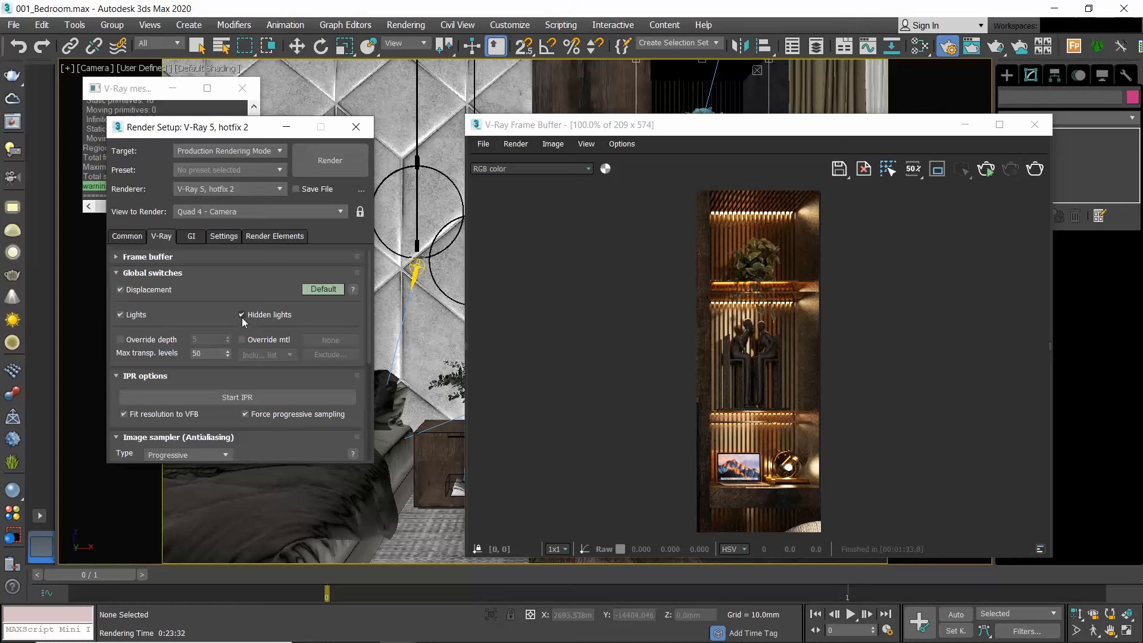
{"action": "left_click", "coordinate": [241, 314]}
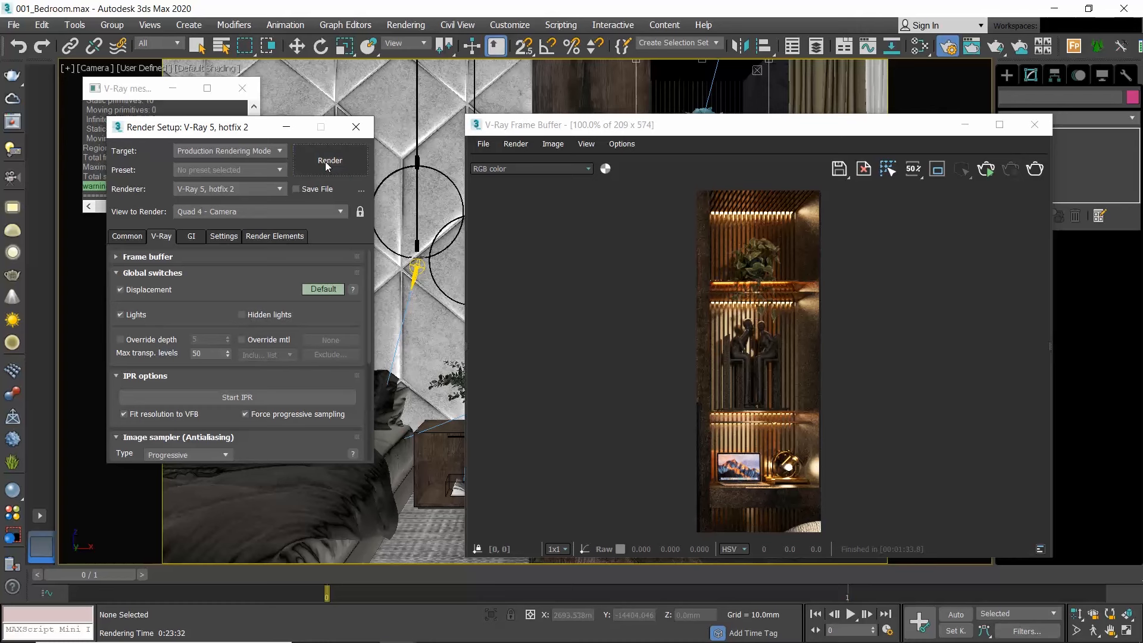
{"action": "left_click", "coordinate": [329, 160]}
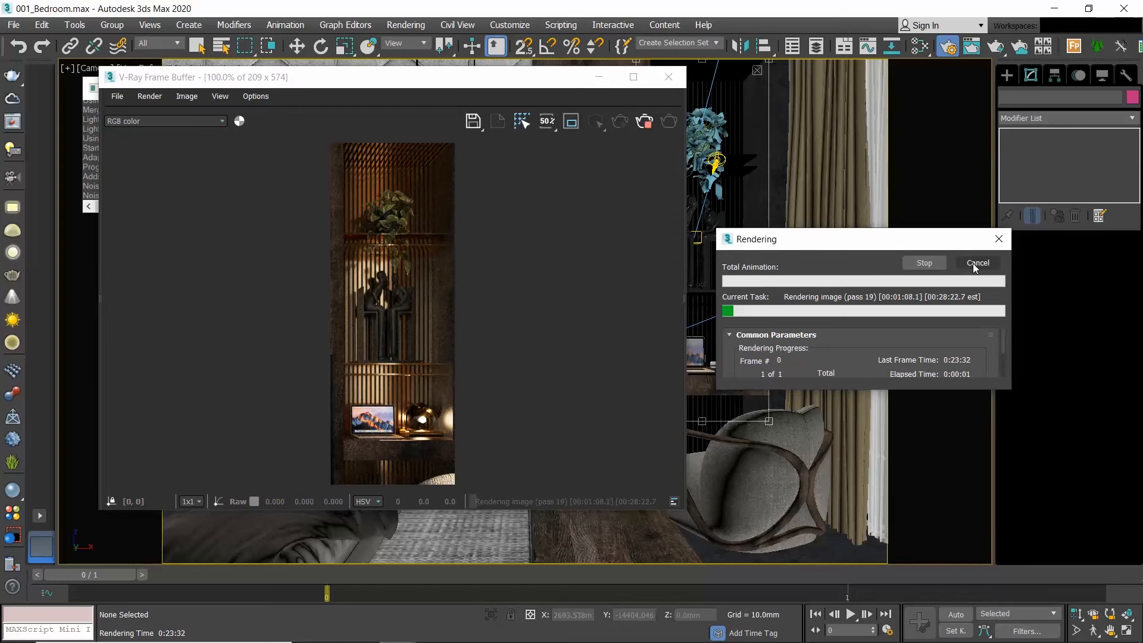
{"action": "left_click", "coordinate": [977, 263]}
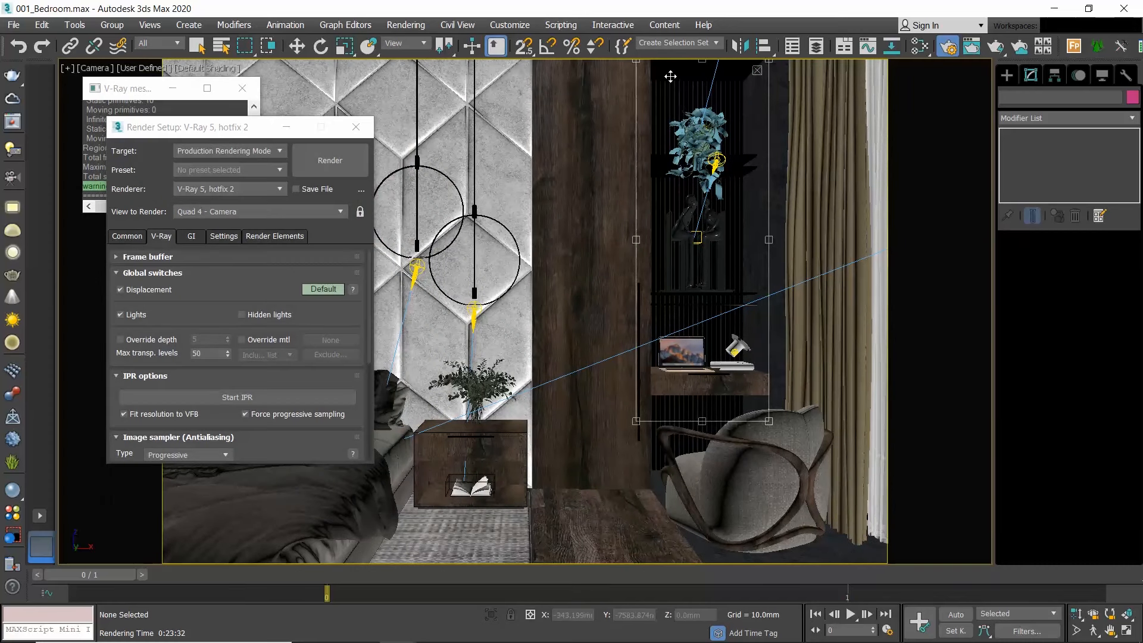
{"action": "left_click", "coordinate": [126, 237]}
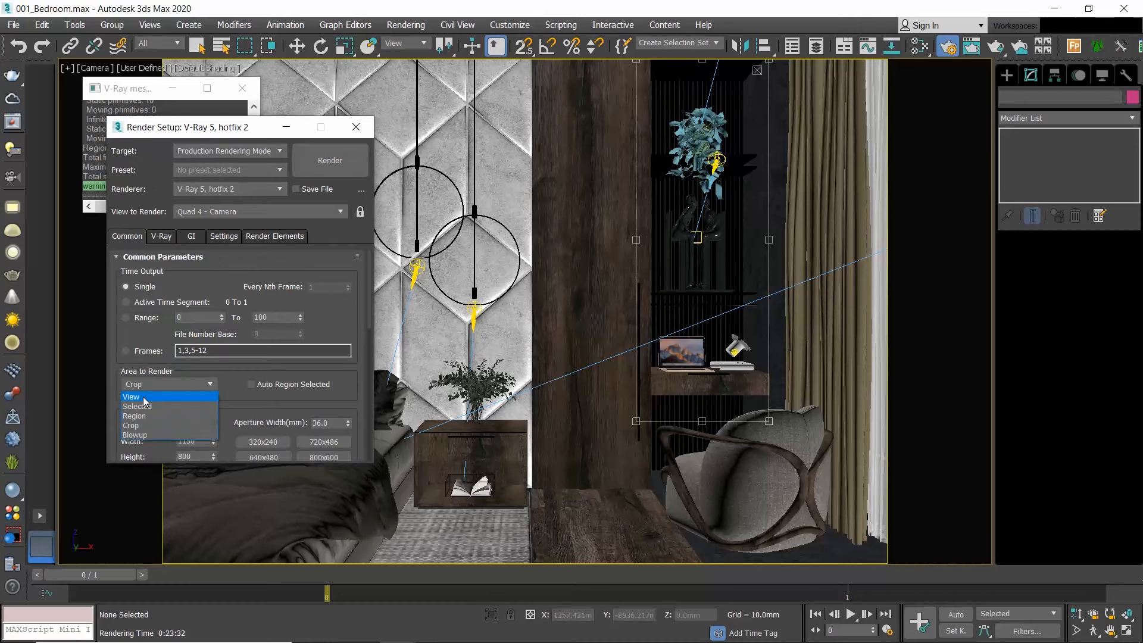
- Set Area to Render back to View and unhide the led lights group
{"action": "left_click", "coordinate": [131, 396]}
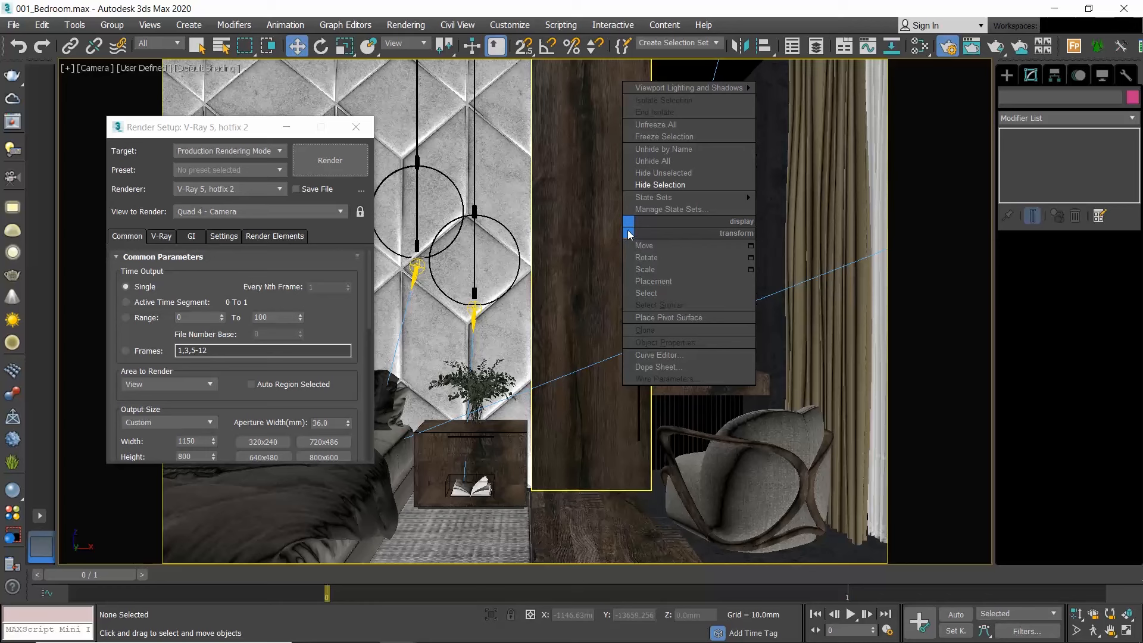
{"action": "left_click", "coordinate": [663, 149]}
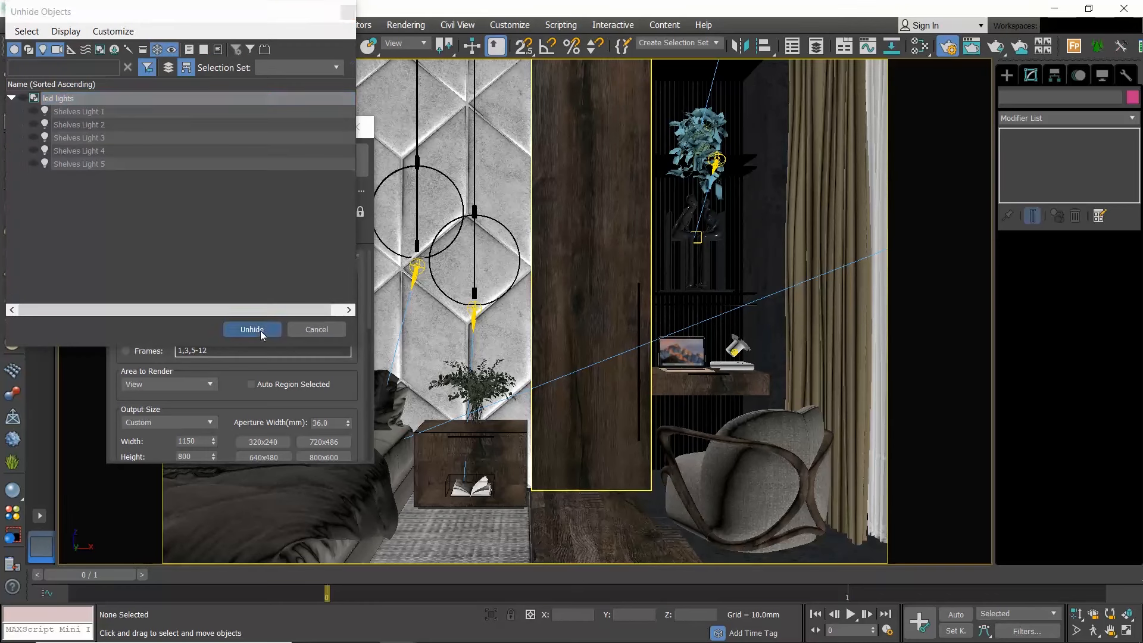
{"action": "left_click", "coordinate": [251, 329]}
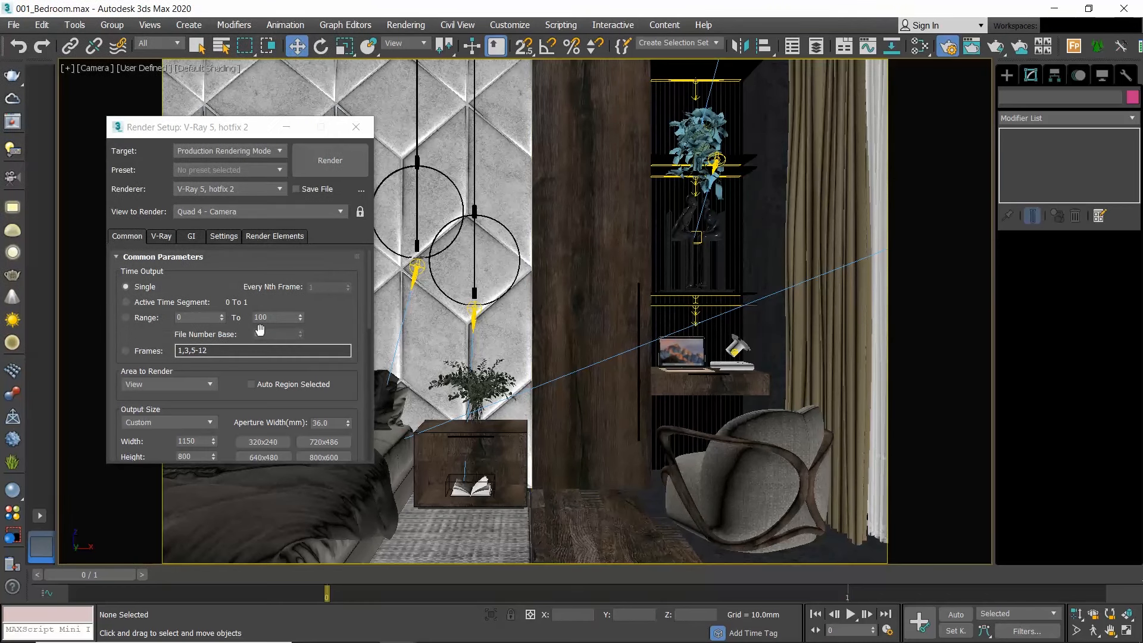
- Open the V-Ray tab and collapse IPR options to show the Progressive sampler
{"action": "left_click", "coordinate": [161, 236]}
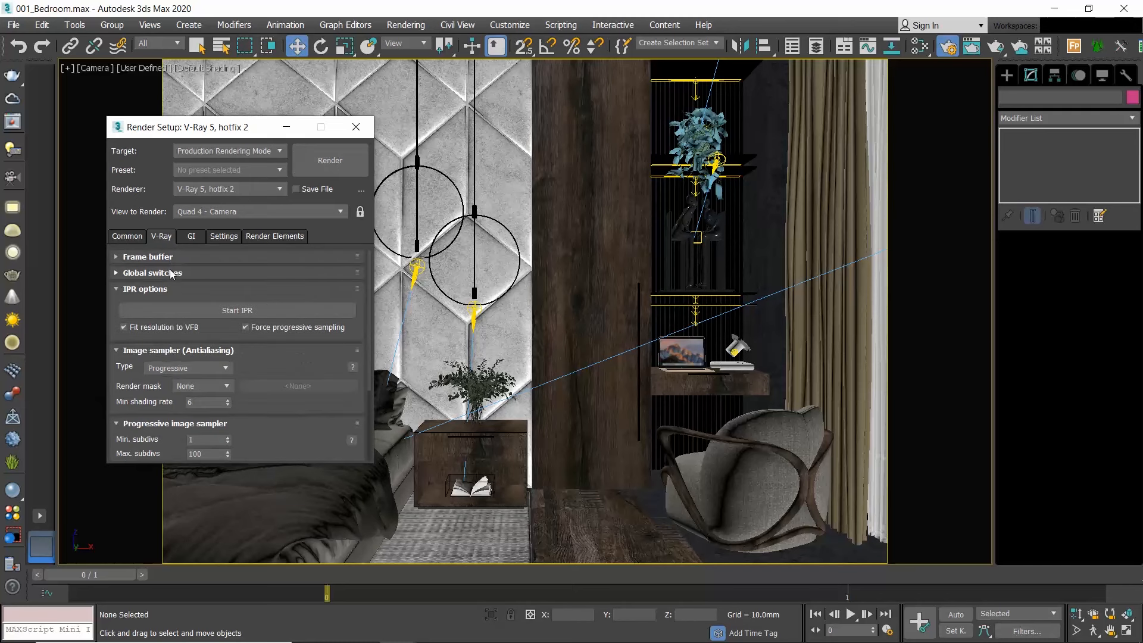
{"action": "left_click", "coordinate": [145, 289]}
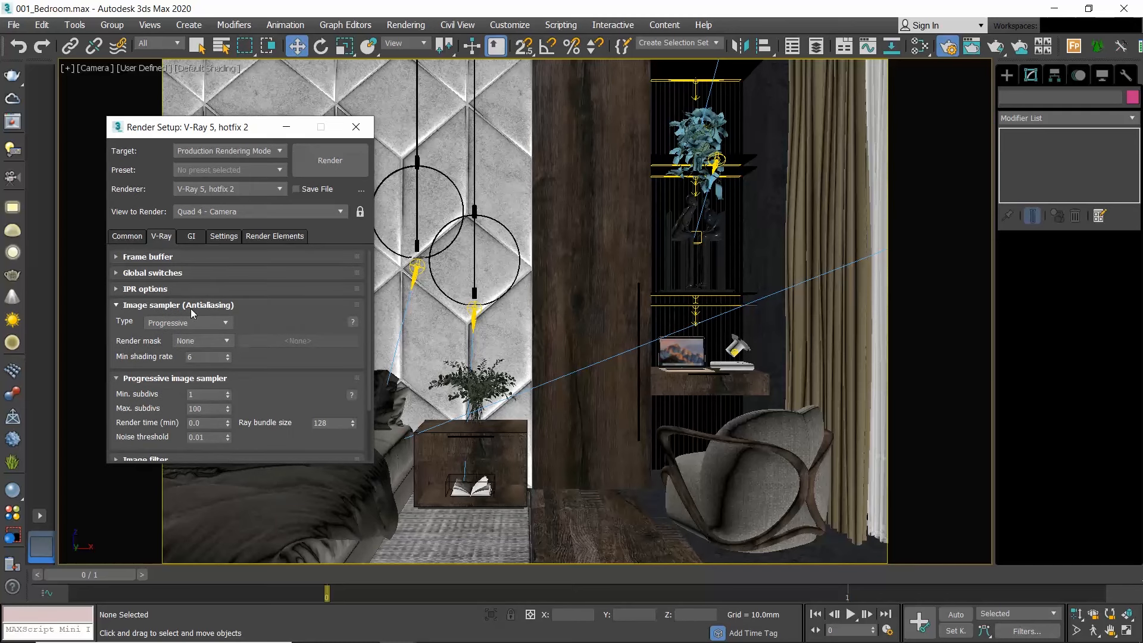
{"action": "mouse_move", "coordinate": [228, 311]}
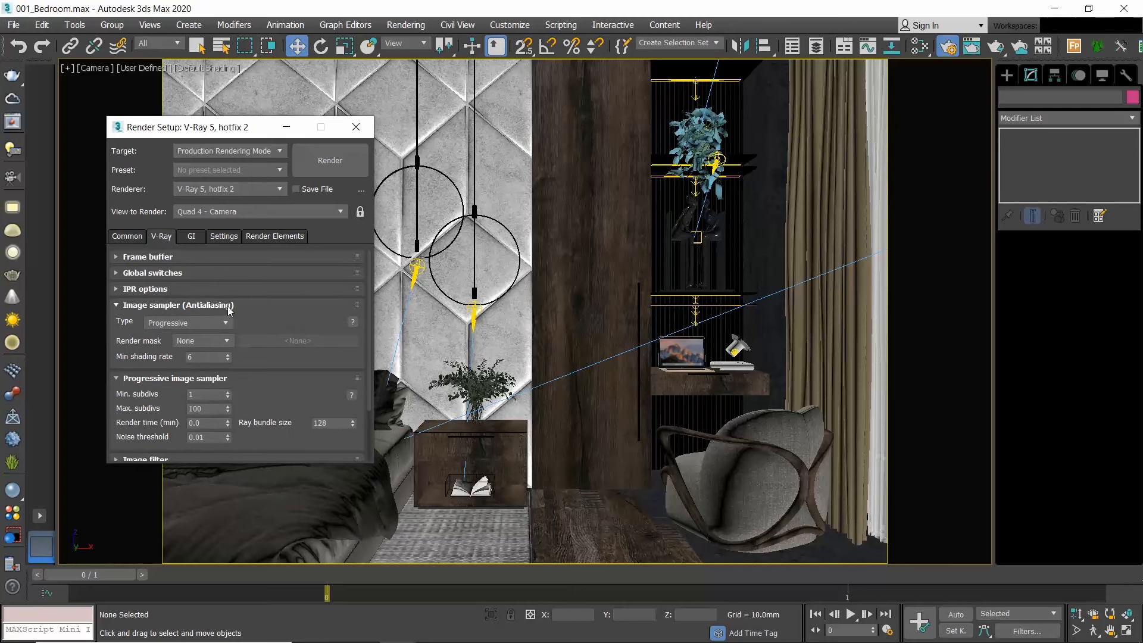
{"action": "mouse_move", "coordinate": [275, 314]}
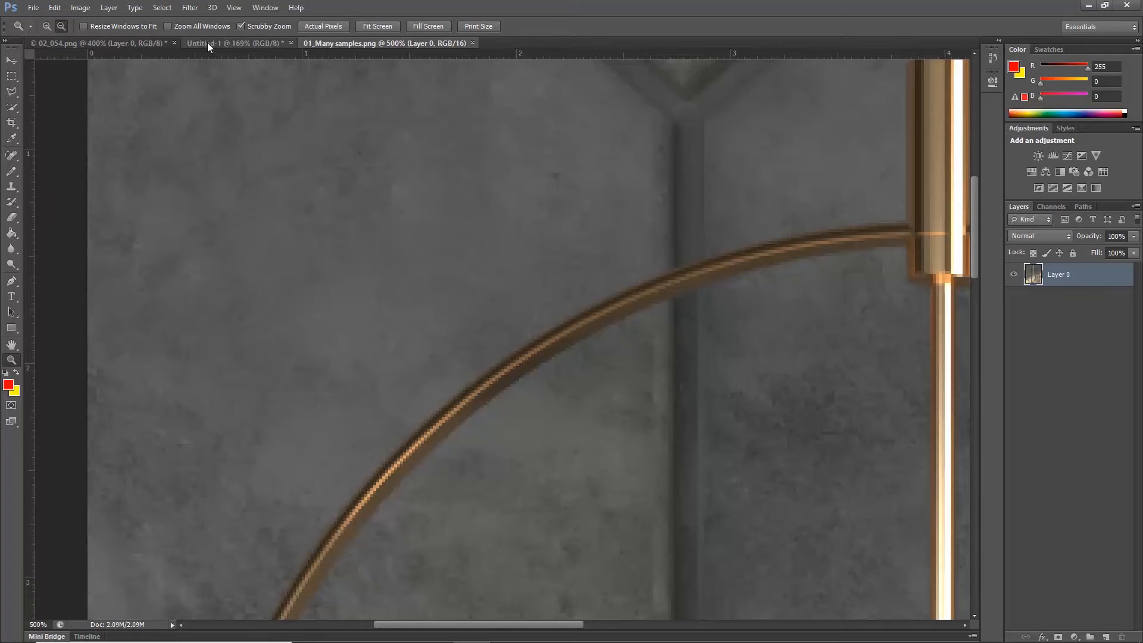
{"action": "left_click", "coordinate": [233, 43]}
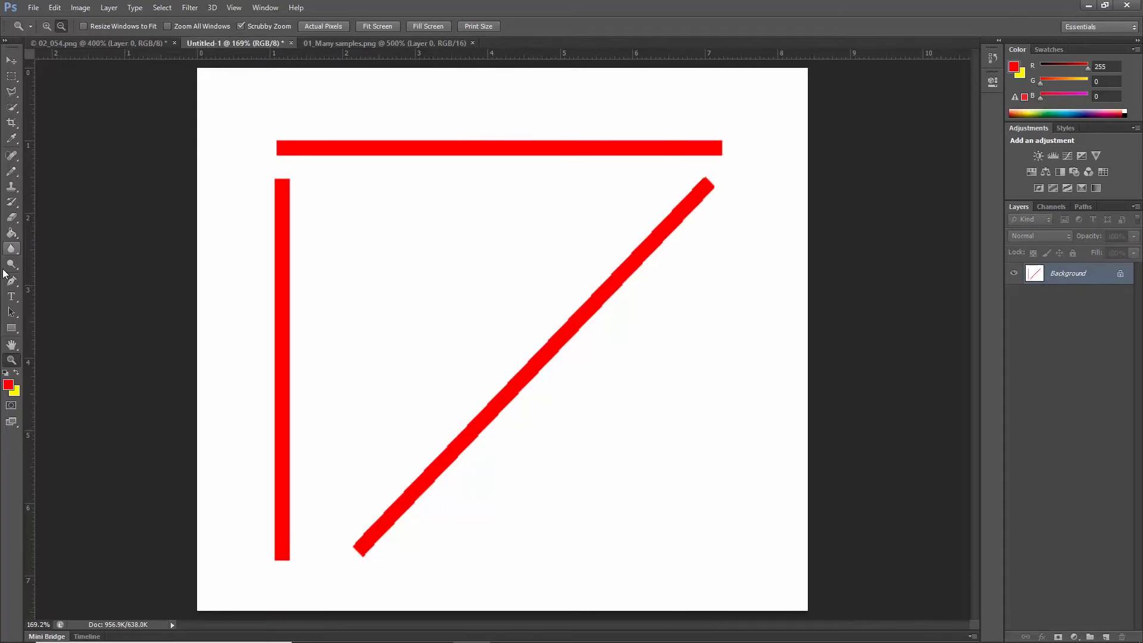
{"action": "mouse_move", "coordinate": [6, 335]}
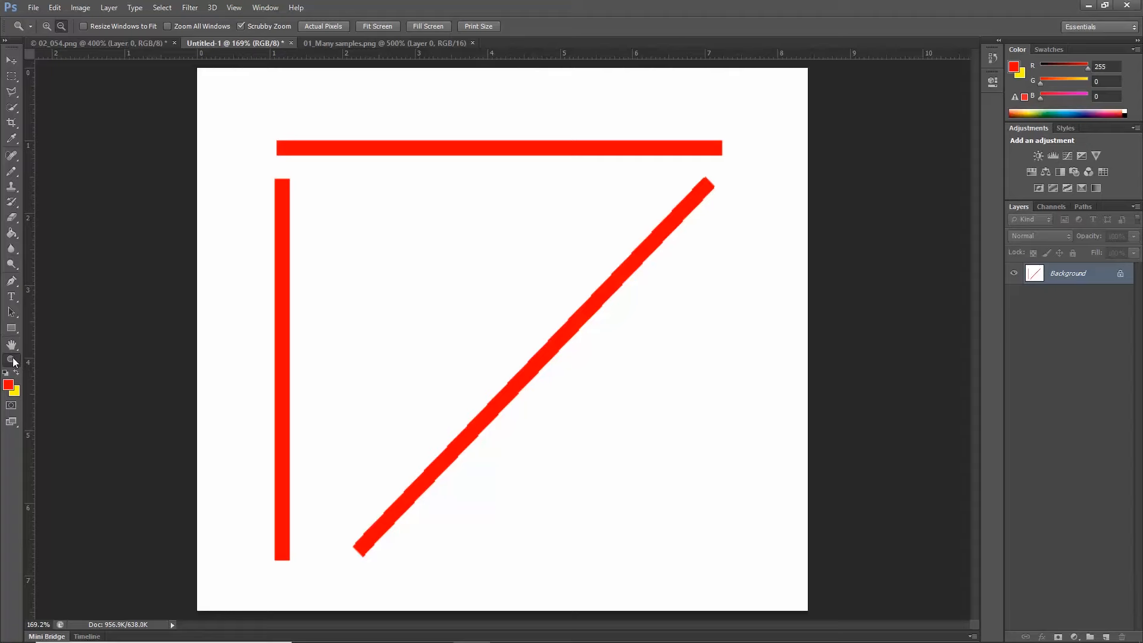
{"action": "left_click", "coordinate": [343, 308]}
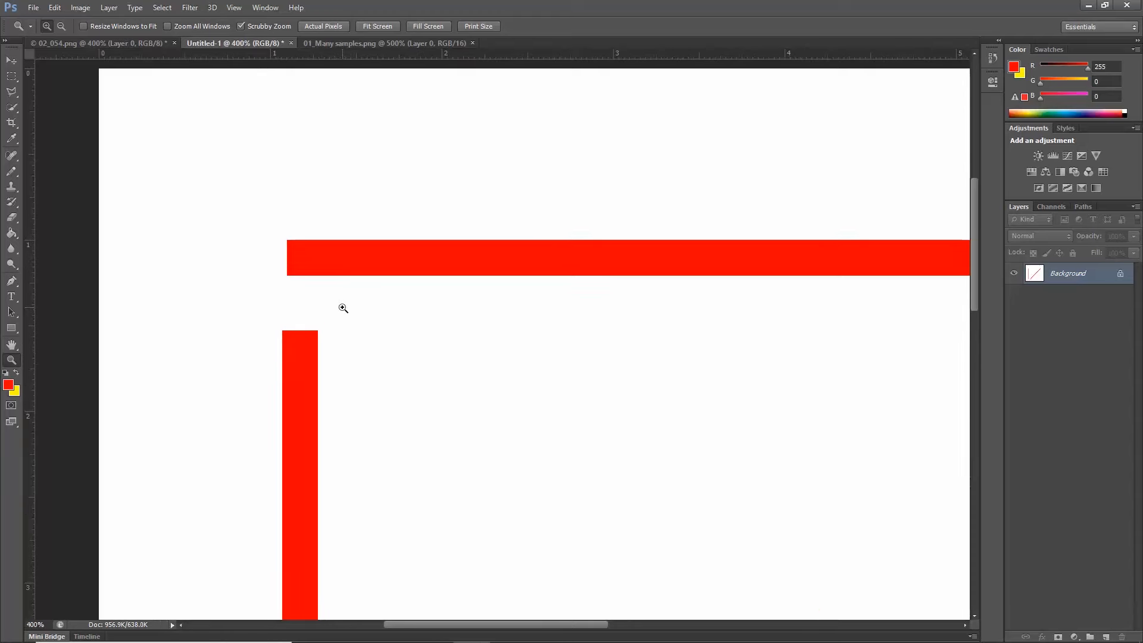
{"action": "left_click", "coordinate": [10, 61]}
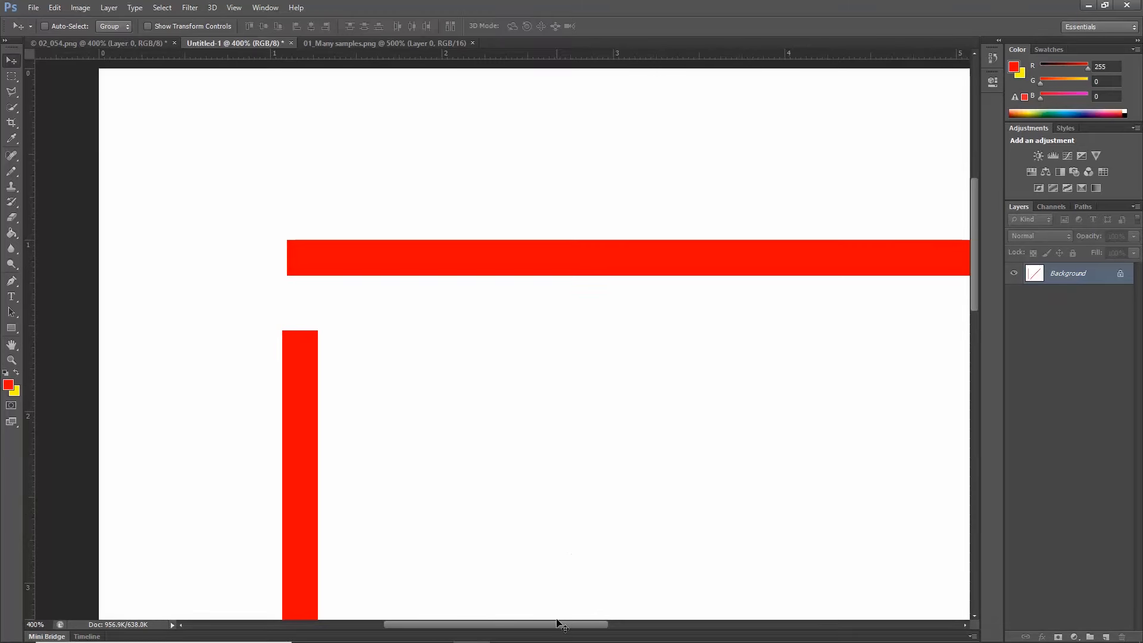
{"action": "scroll", "scroll_direction": "right", "scroll_amount": 3}
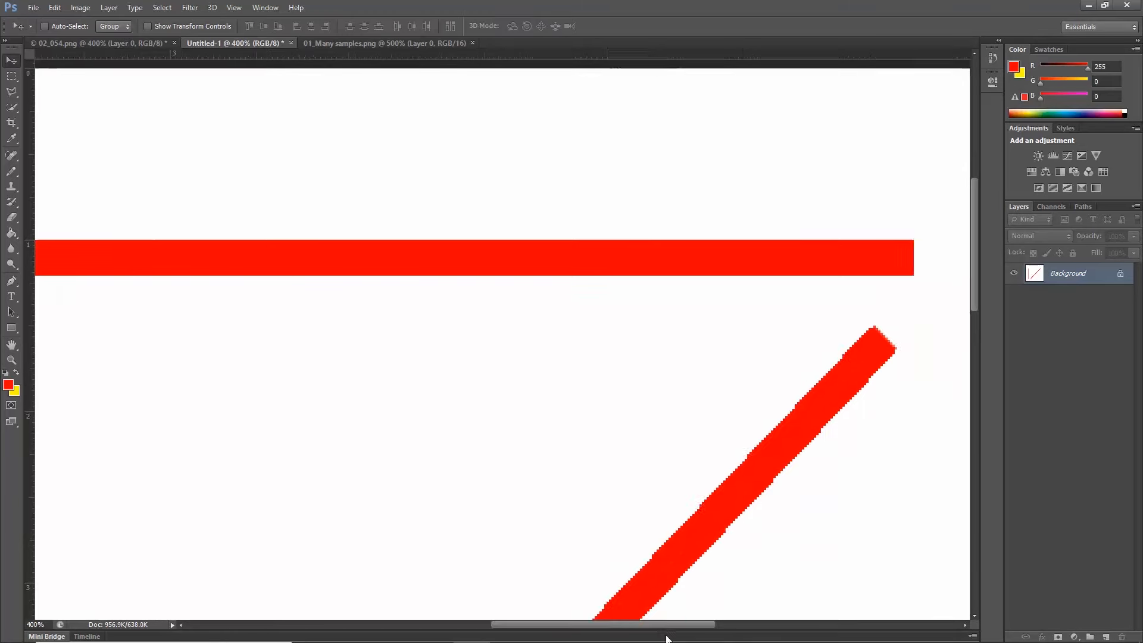
{"action": "scroll", "scroll_direction": "up", "scroll_amount": 3}
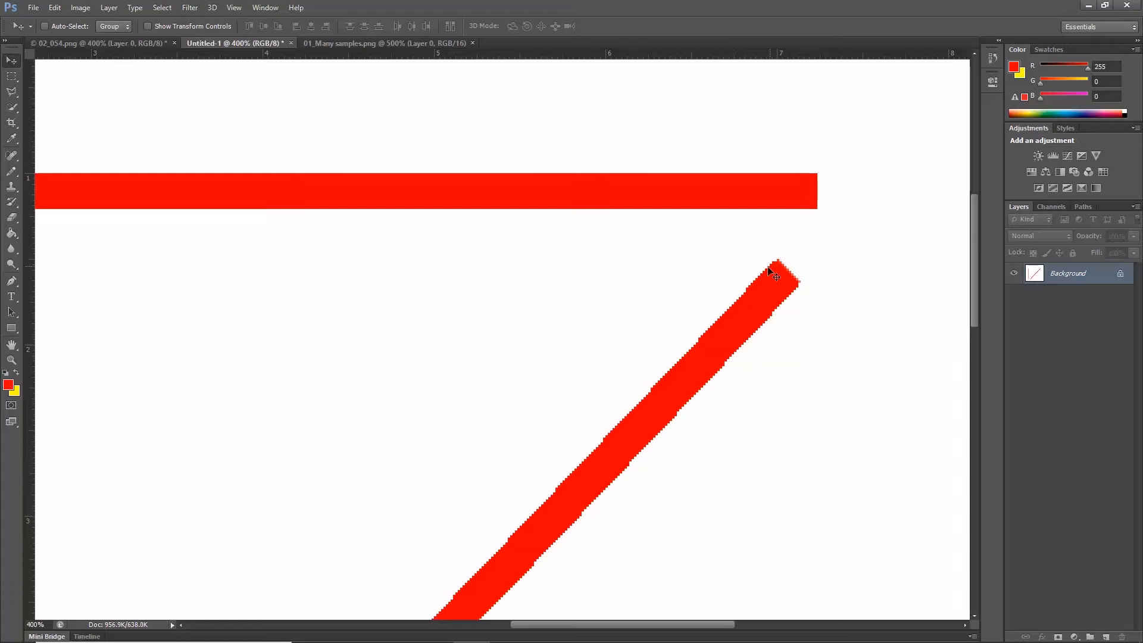
{"action": "mouse_move", "coordinate": [744, 303]}
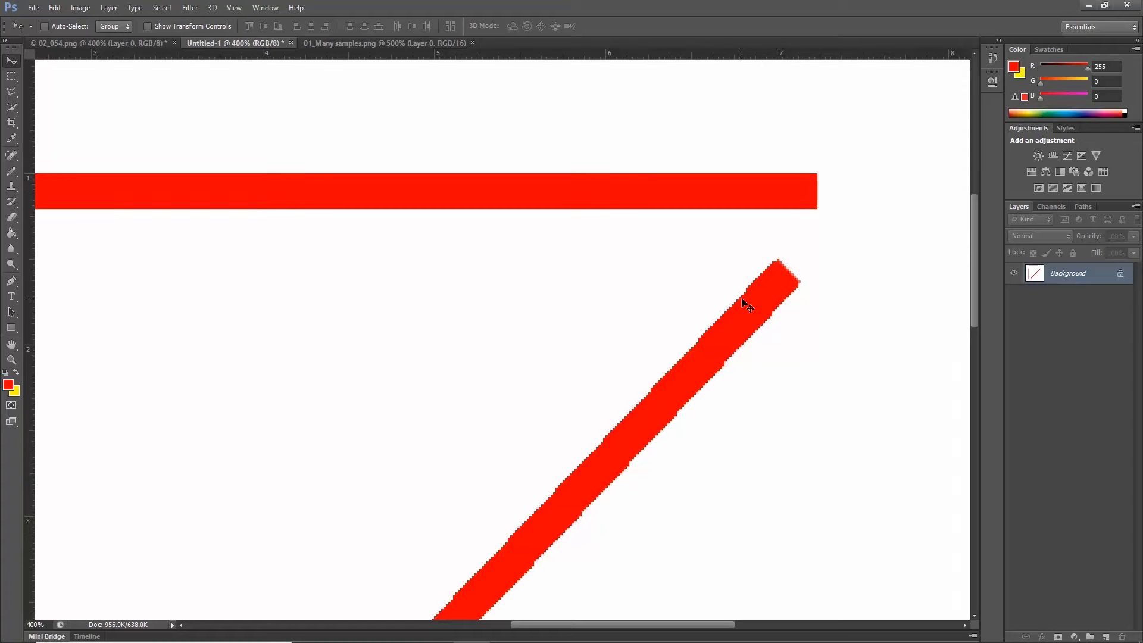
{"action": "mouse_move", "coordinate": [10, 248]}
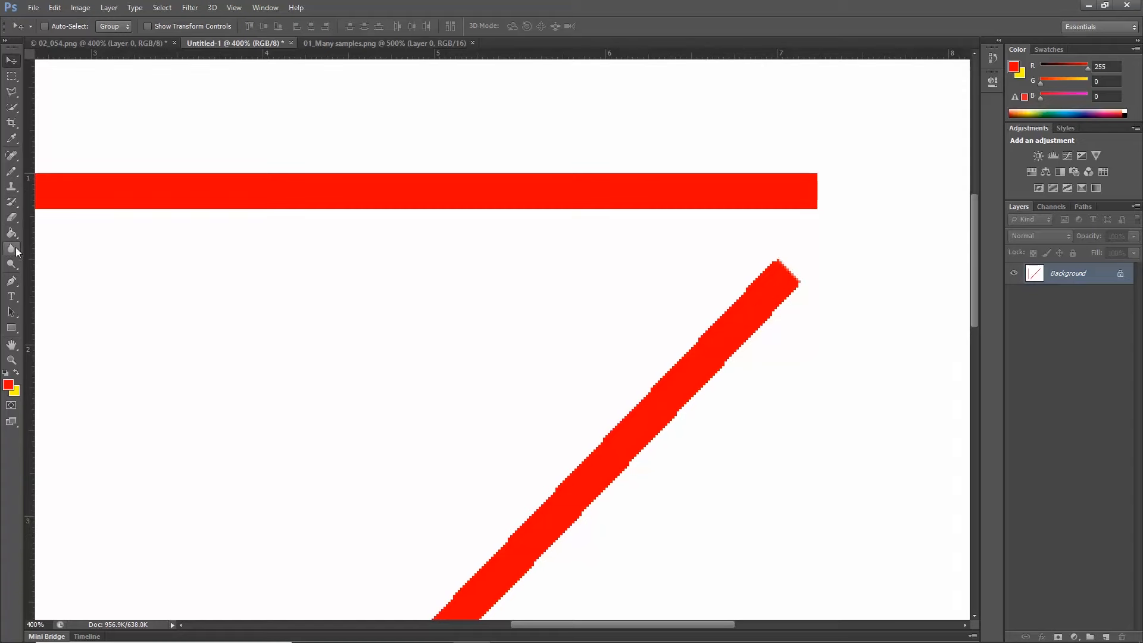
{"action": "left_click", "coordinate": [386, 42]}
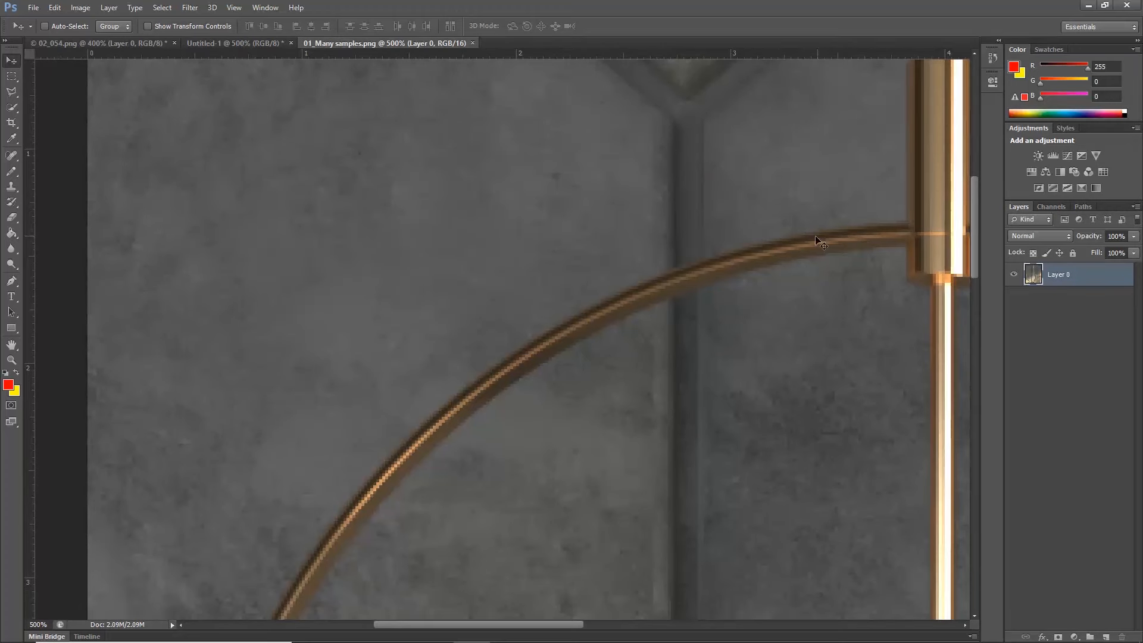
{"action": "mouse_move", "coordinate": [452, 388]}
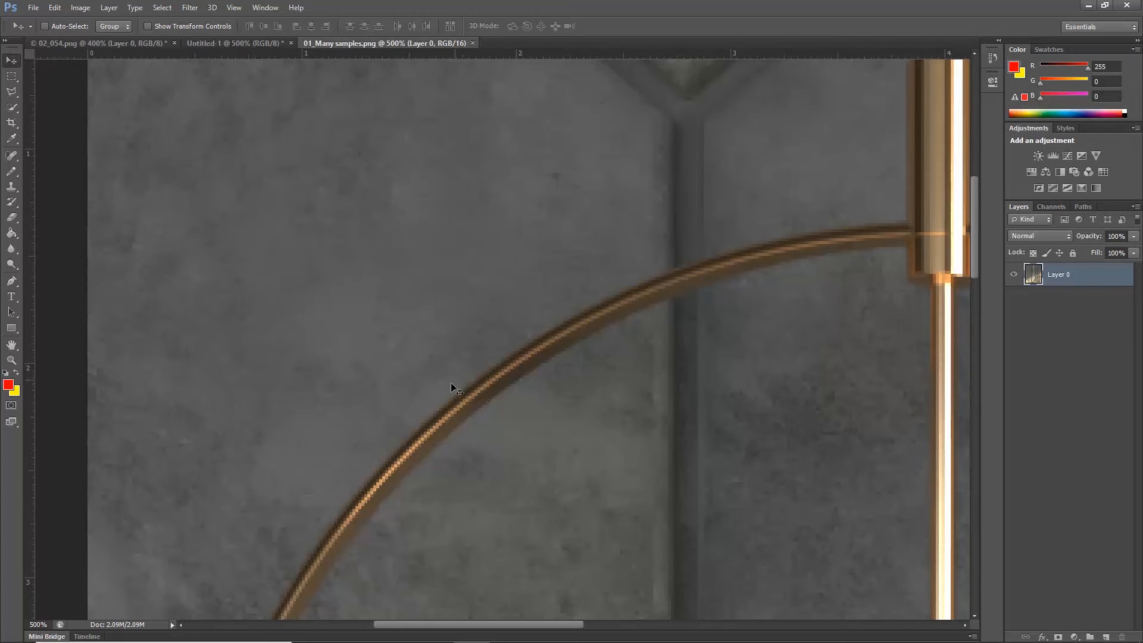
{"action": "left_click", "coordinate": [12, 360]}
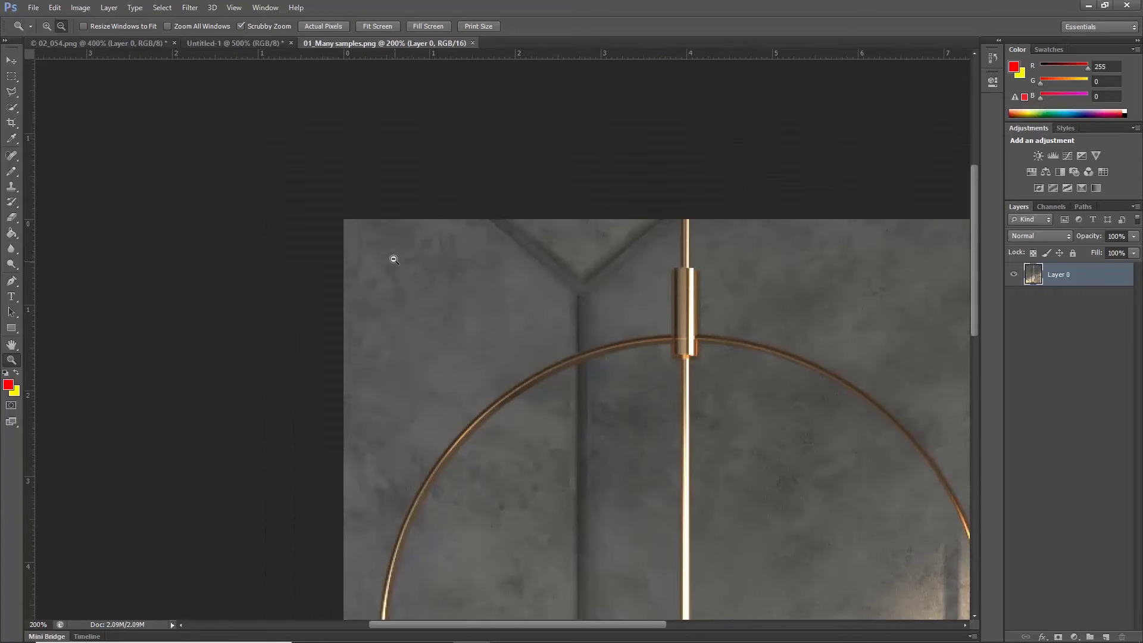
{"action": "scroll", "scroll_direction": "down", "scroll_amount": 3}
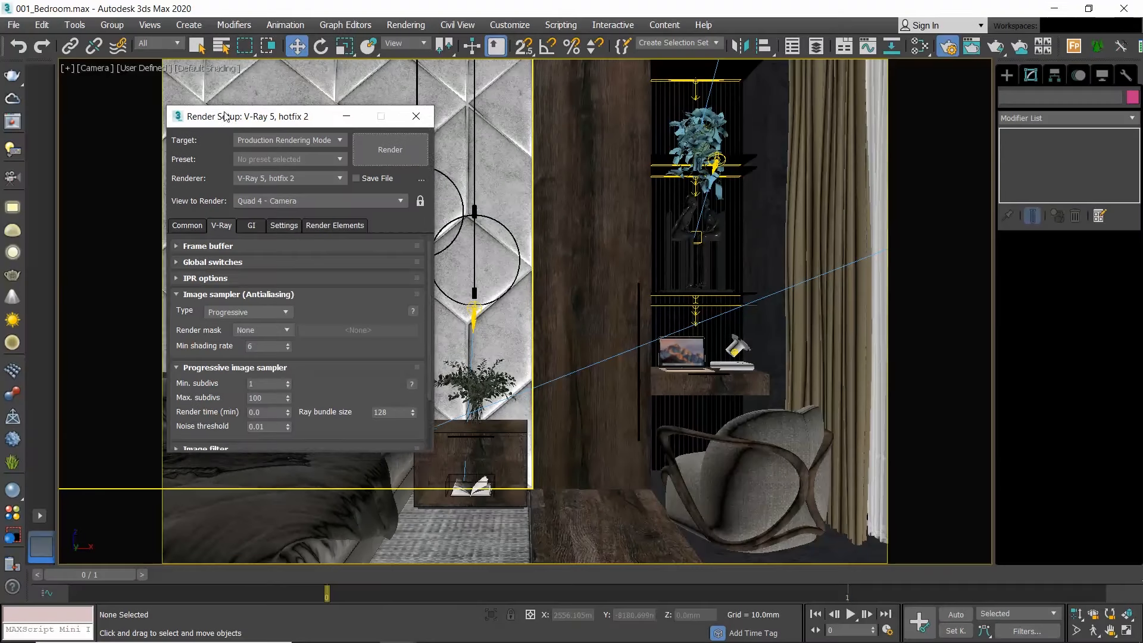
{"action": "left_click_drag", "start_coordinate": [247, 116], "coordinate": [245, 108]}
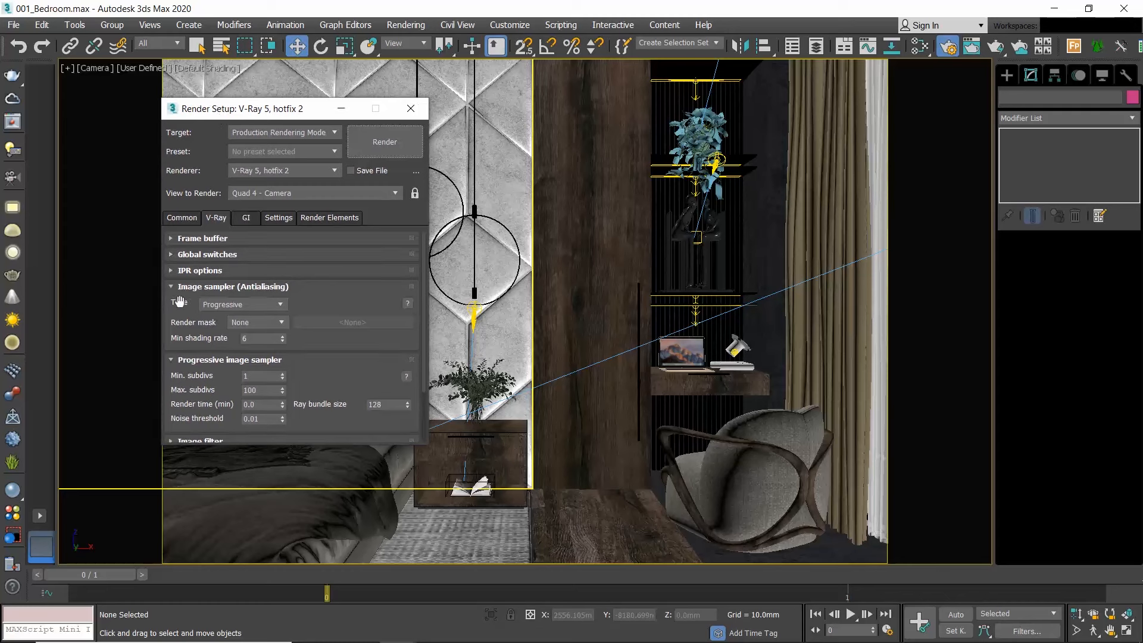
{"action": "left_click", "coordinate": [279, 304]}
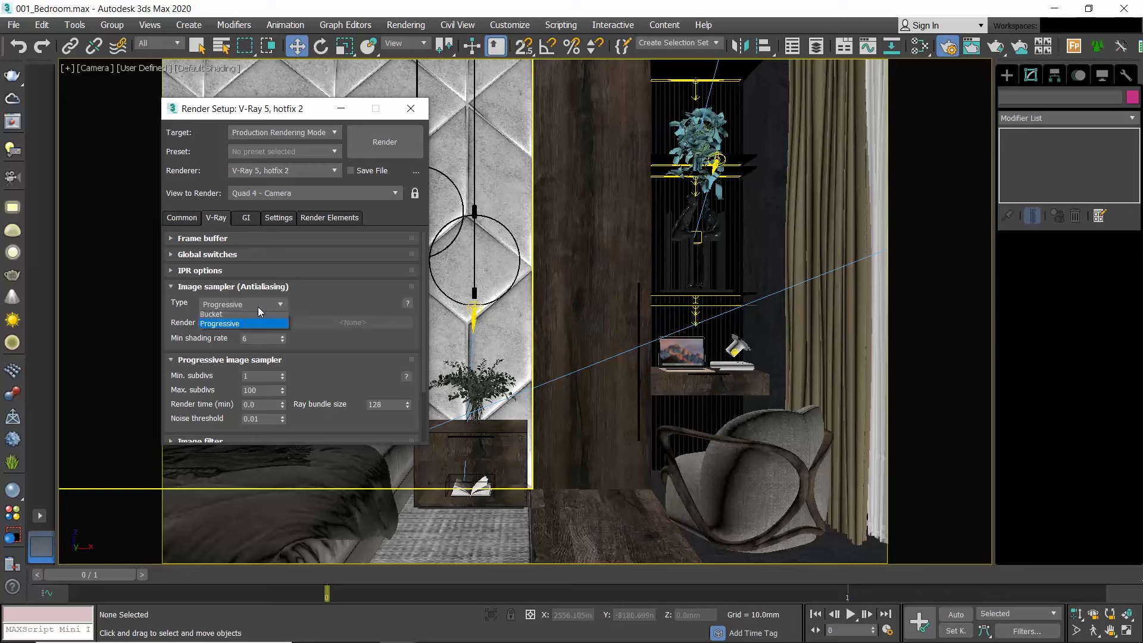
{"action": "mouse_move", "coordinate": [256, 317]}
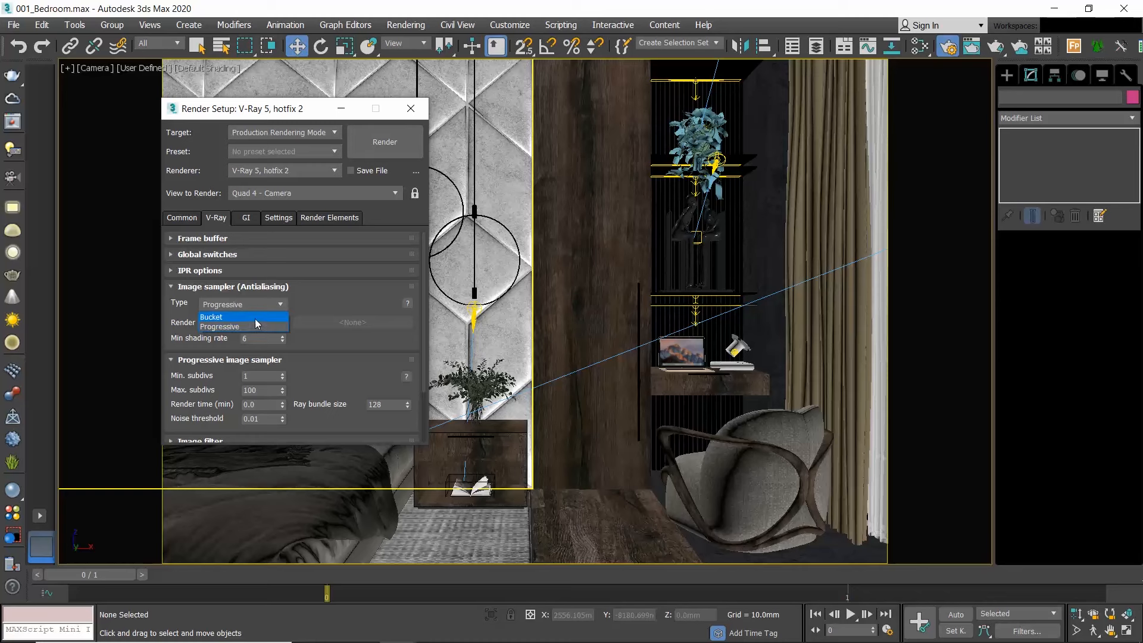
{"action": "left_click", "coordinate": [219, 327]}
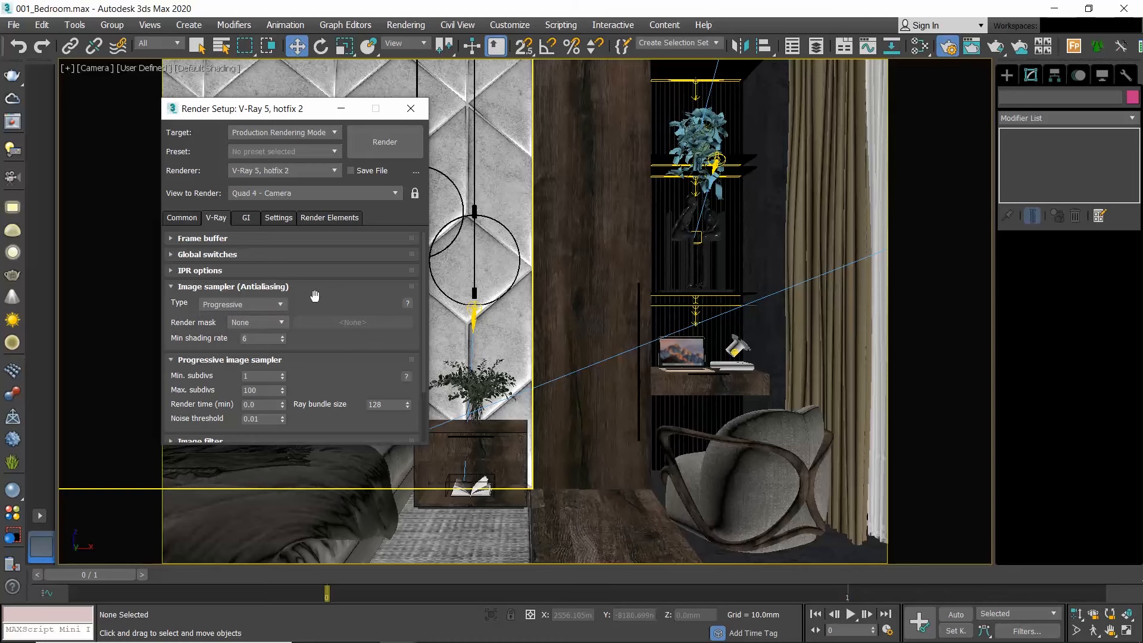
{"action": "left_click", "coordinate": [384, 142]}
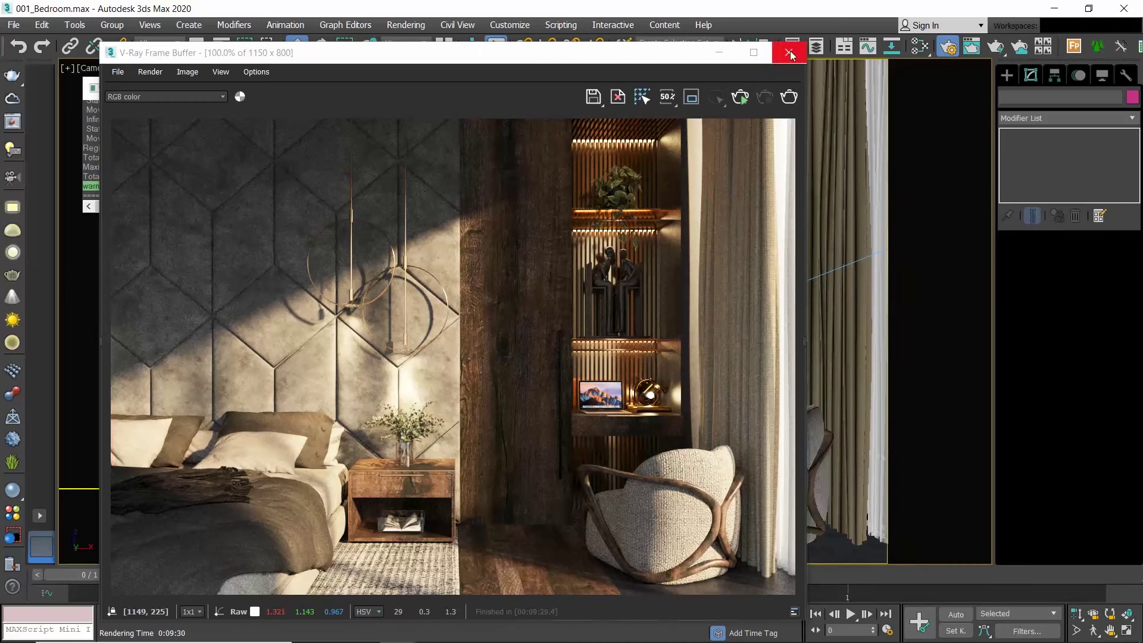
- Close the frame buffer, start a Bucket-sampled render, and cancel it partway
{"action": "left_click", "coordinate": [788, 52]}
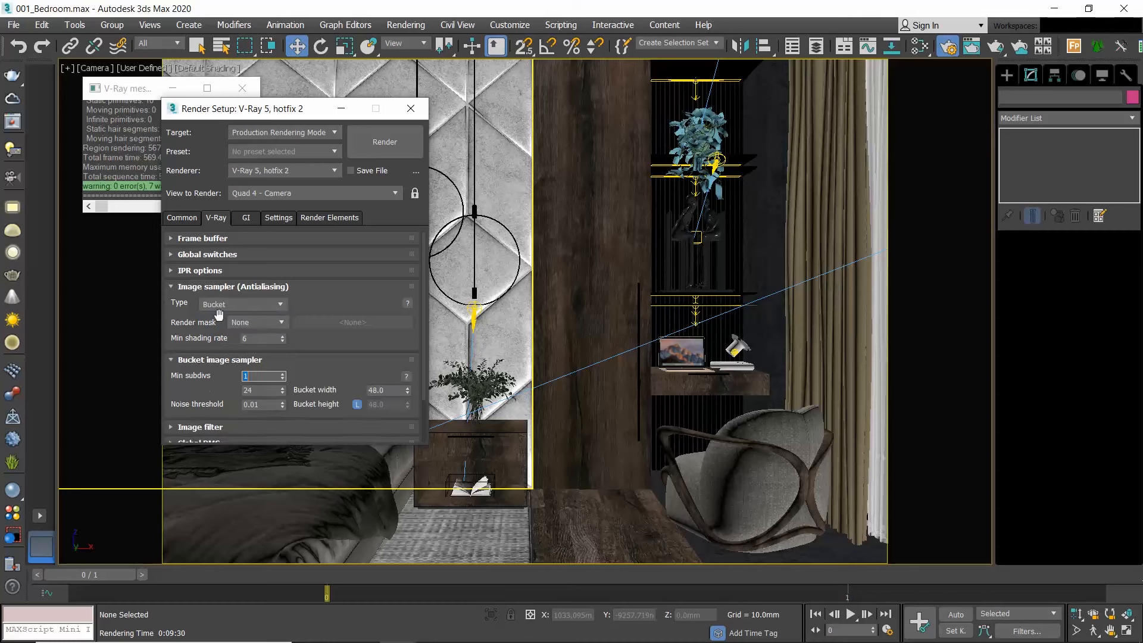
{"action": "left_click", "coordinate": [175, 390]}
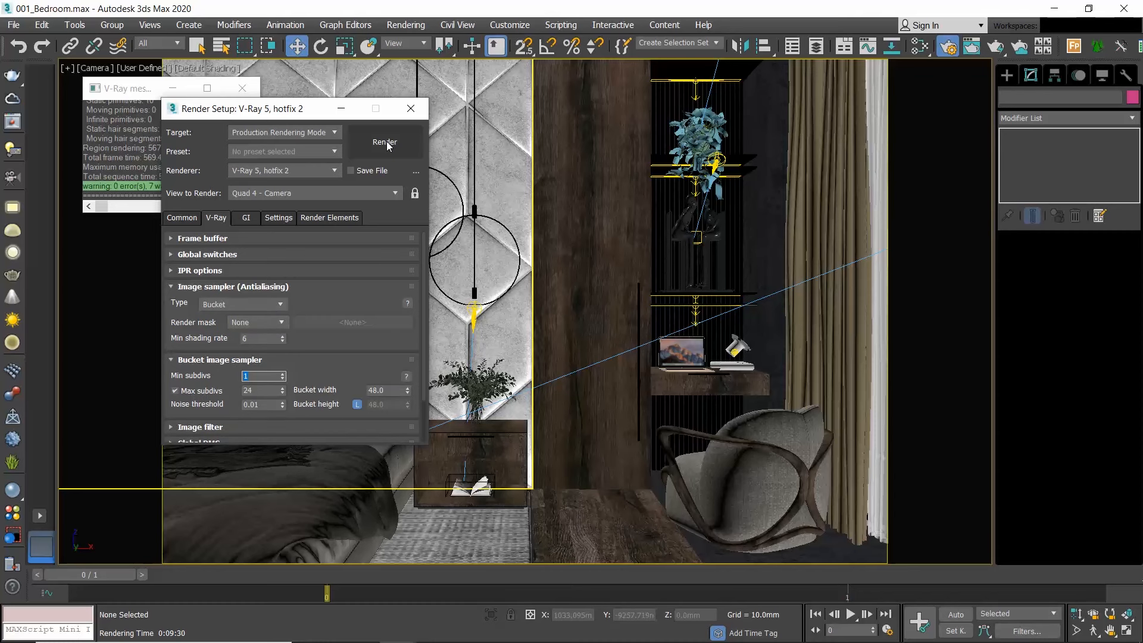
{"action": "left_click", "coordinate": [384, 143]}
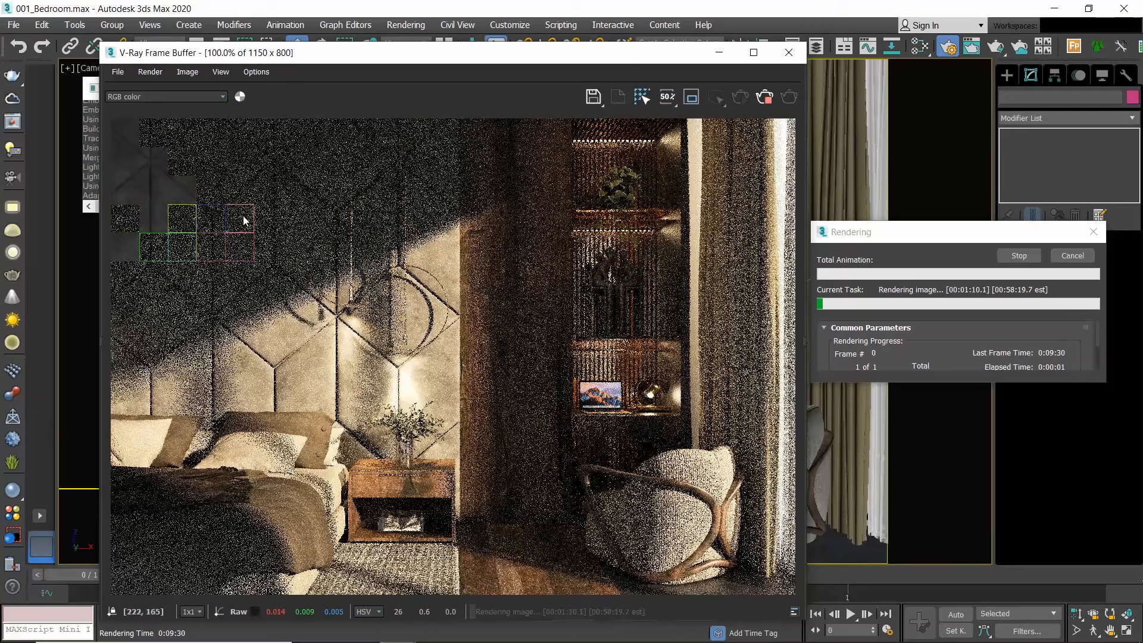
{"action": "mouse_move", "coordinate": [134, 165]}
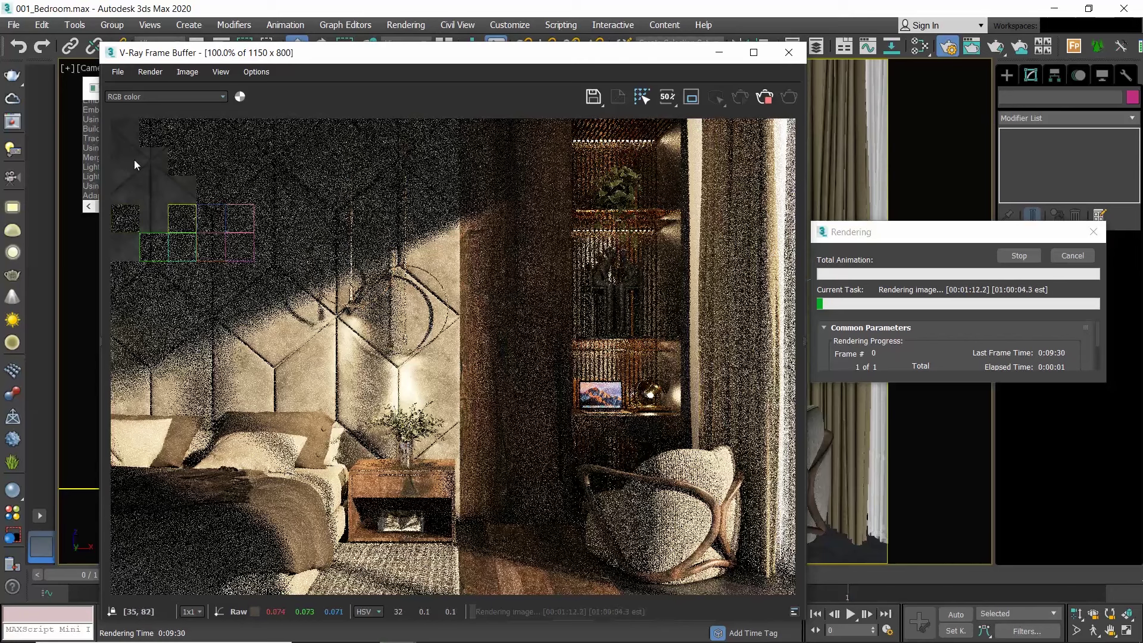
{"action": "mouse_move", "coordinate": [179, 214]}
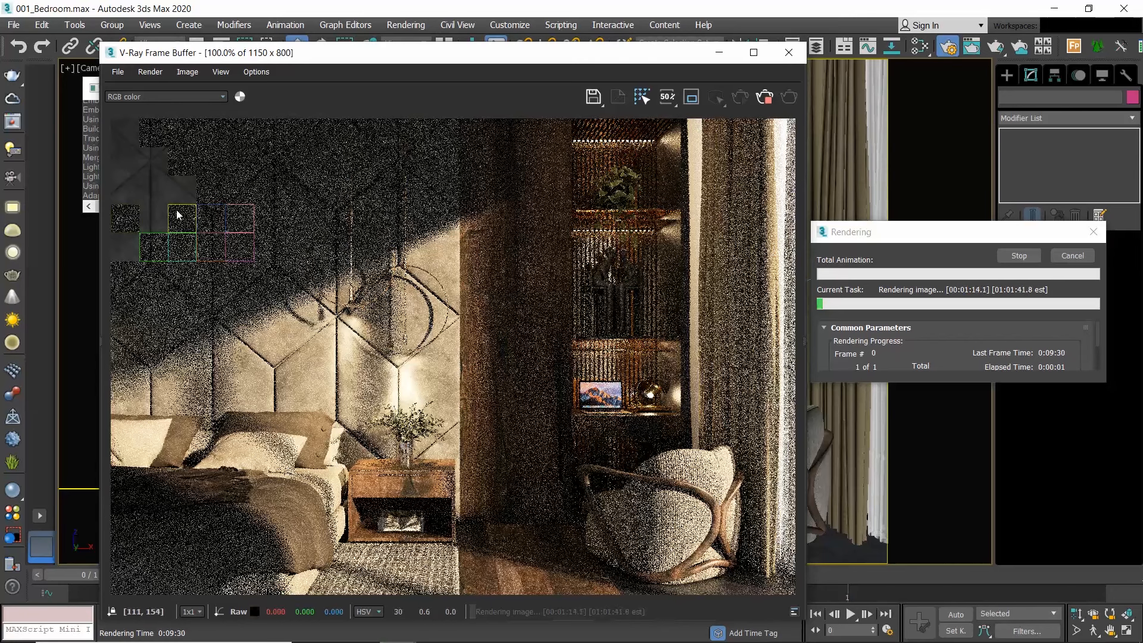
{"action": "mouse_move", "coordinate": [139, 171]}
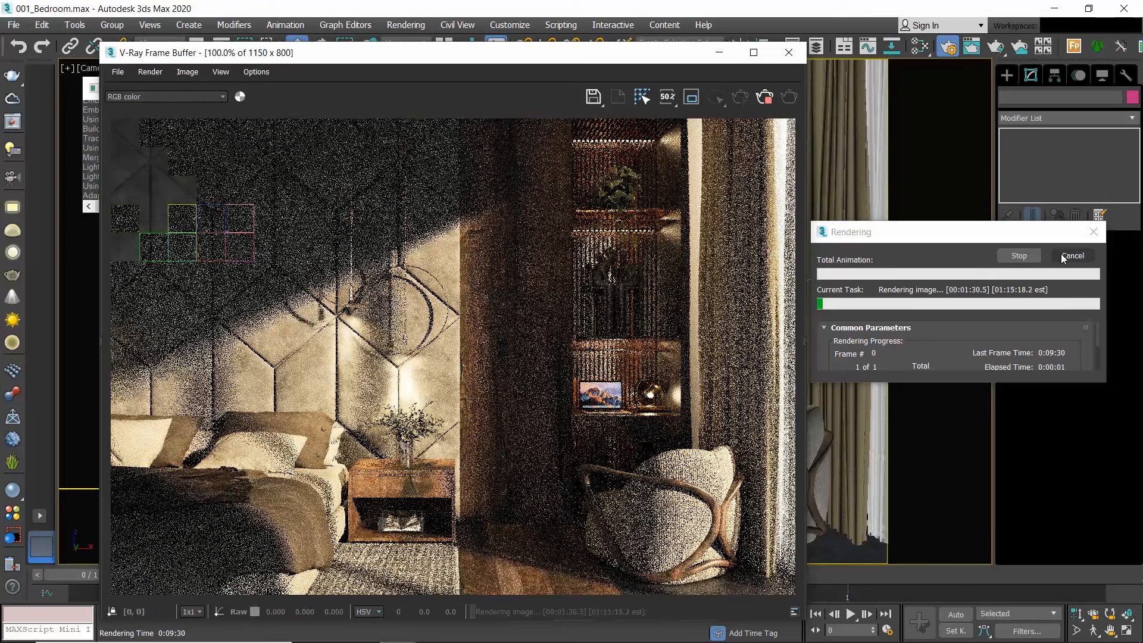
{"action": "left_click", "coordinate": [1072, 256]}
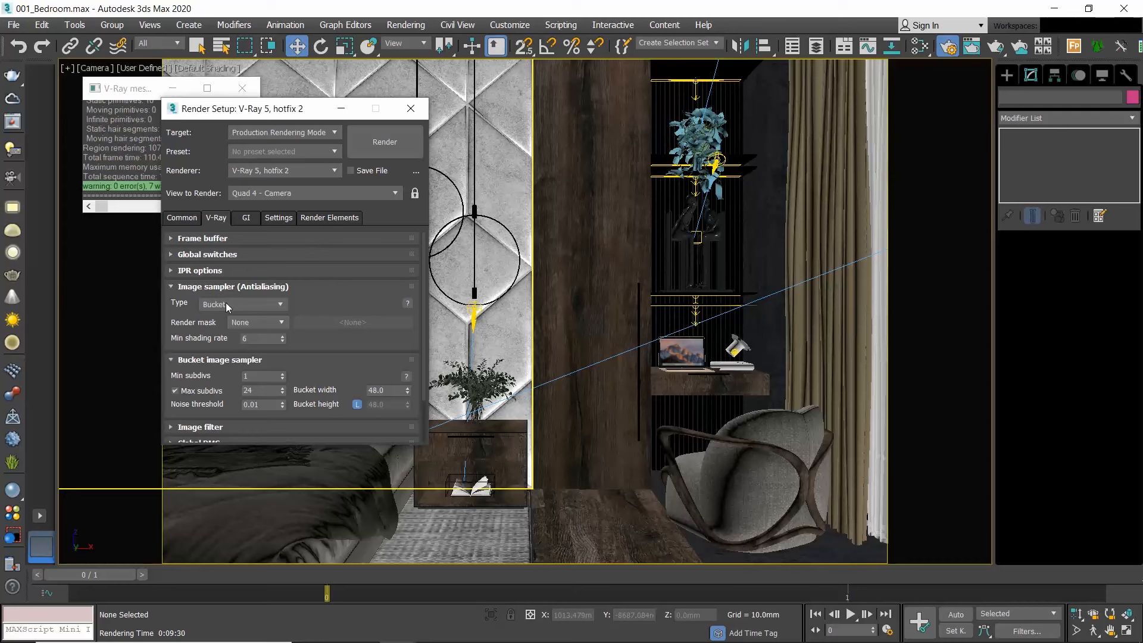
- Set the V-Ray image sampler type to Progressive with a 1.0-minute render time
{"action": "left_click", "coordinate": [241, 304]}
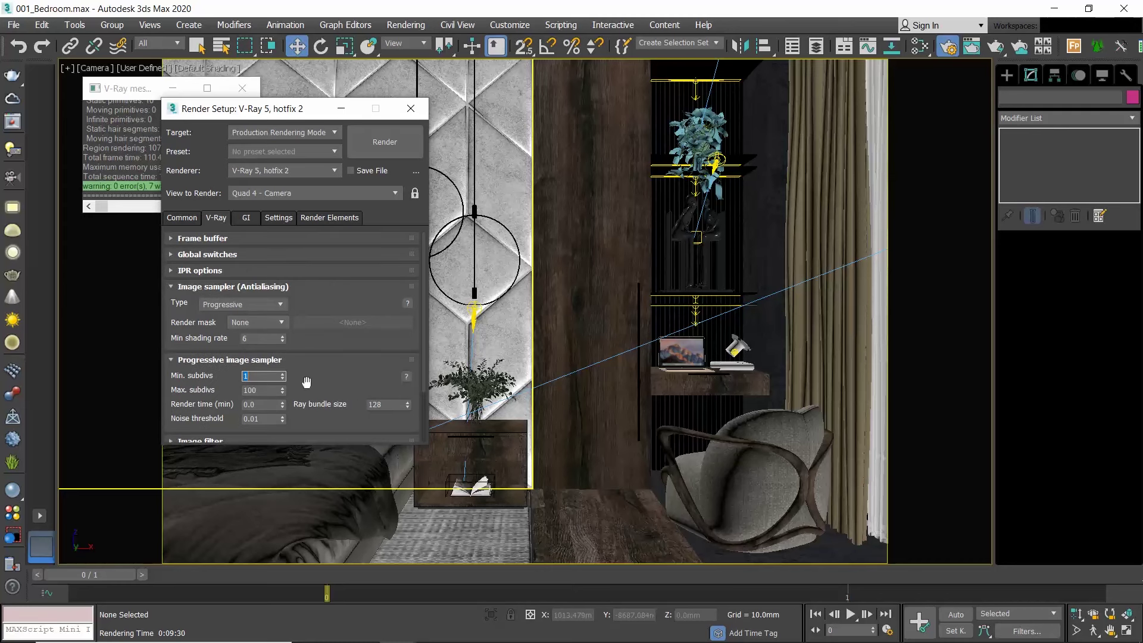
{"action": "scroll", "scroll_direction": "up", "scroll_amount": 3}
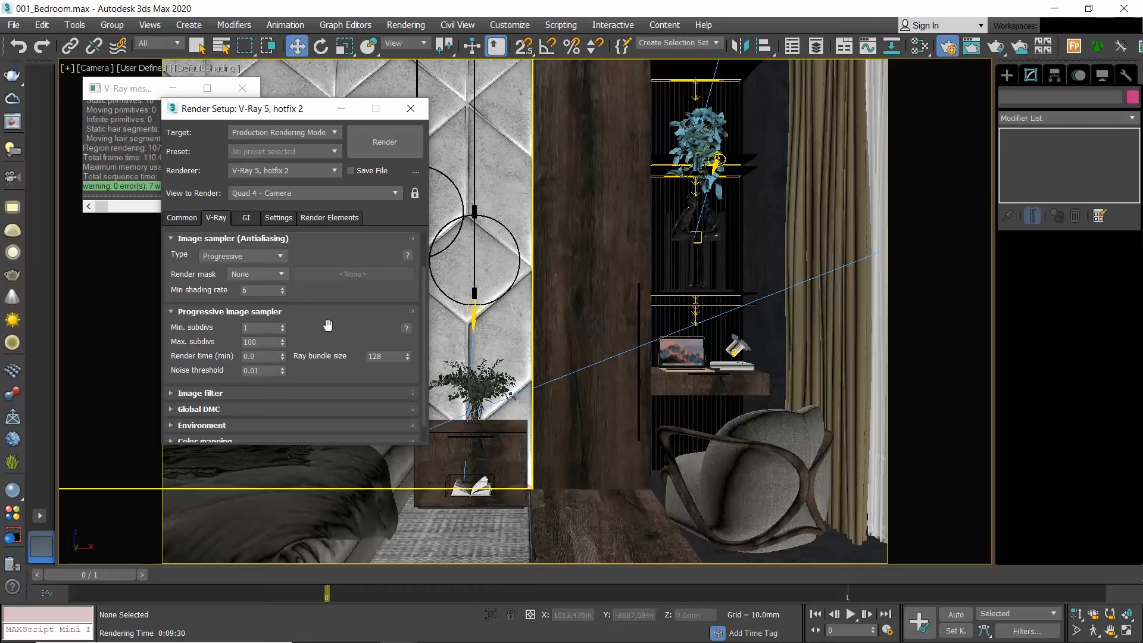
{"action": "mouse_move", "coordinate": [263, 341]}
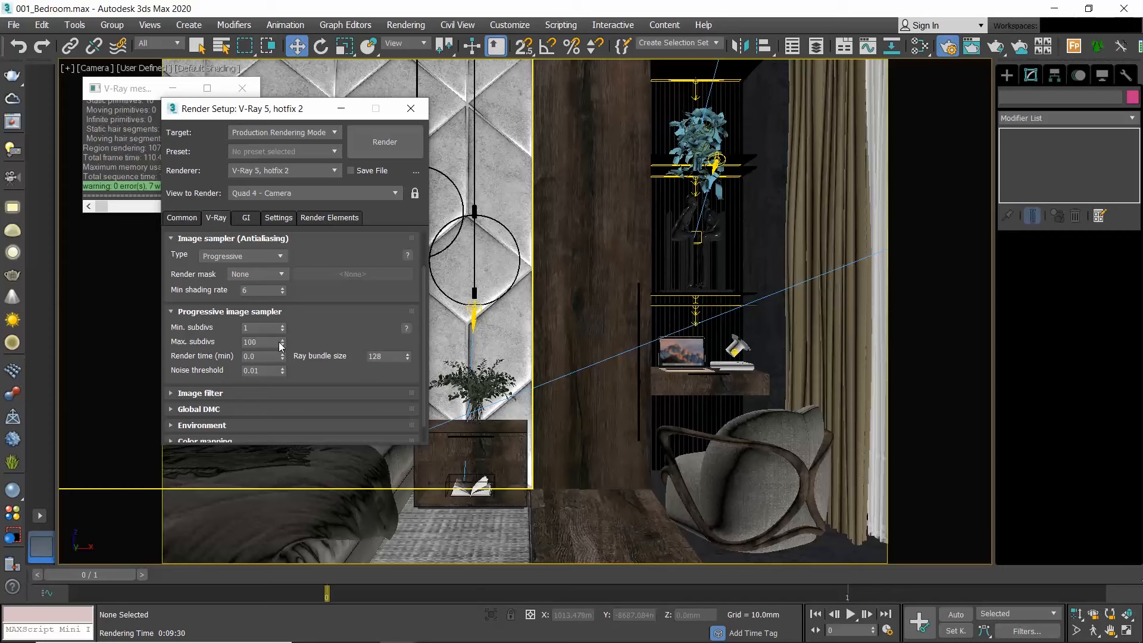
{"action": "mouse_move", "coordinate": [251, 342]}
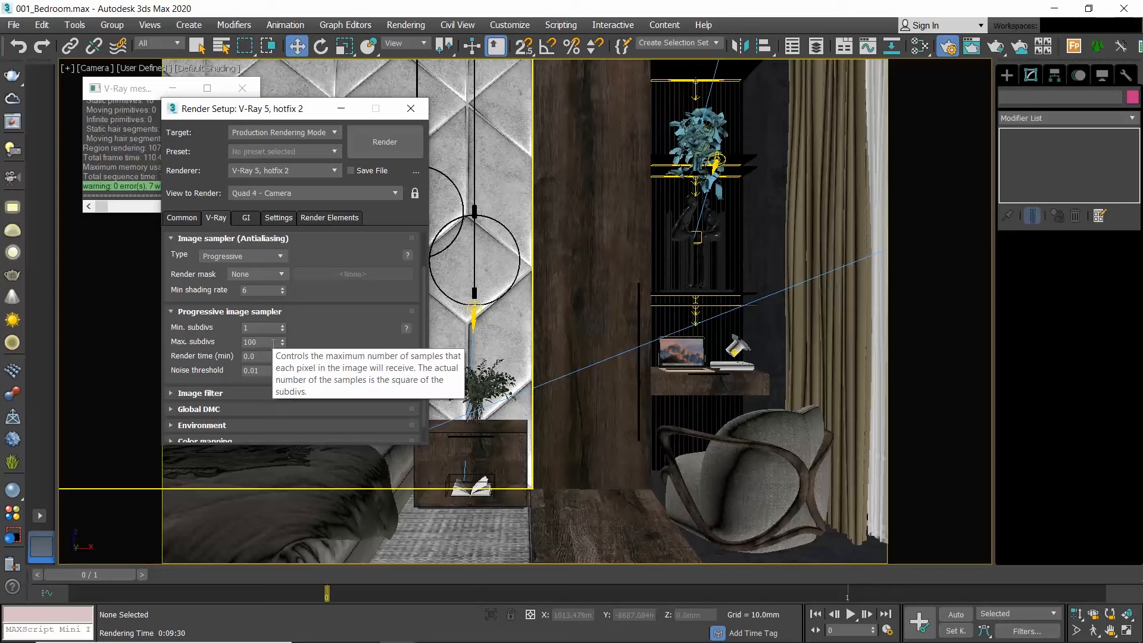
{"action": "mouse_move", "coordinate": [191, 373]}
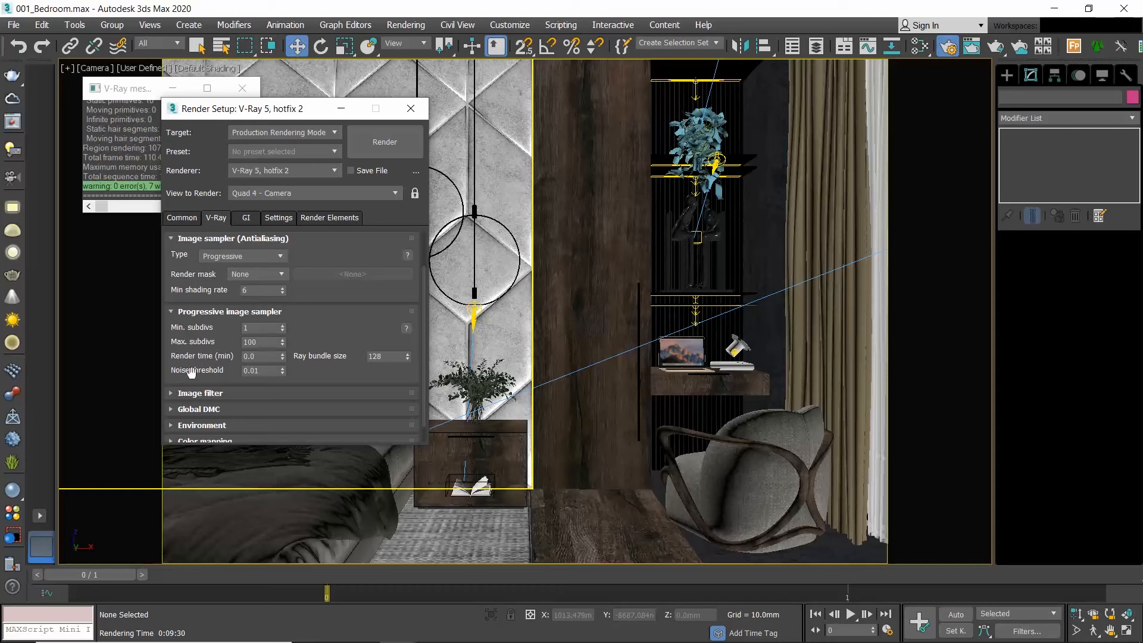
{"action": "mouse_move", "coordinate": [227, 366]}
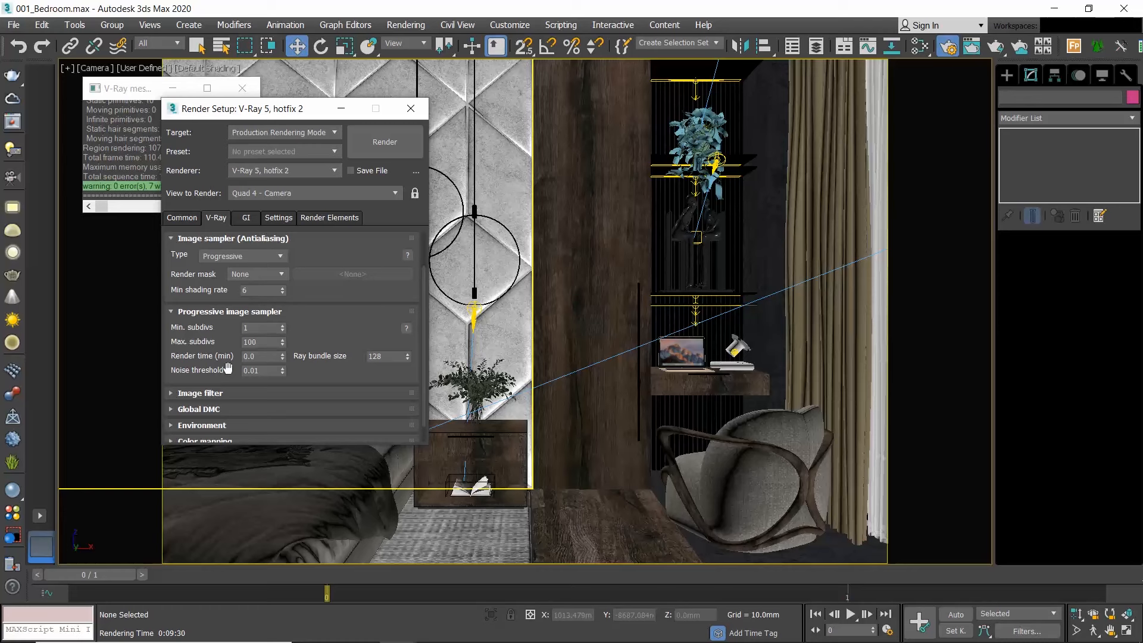
{"action": "mouse_move", "coordinate": [226, 364]}
{"action": "type", "text": "1"}
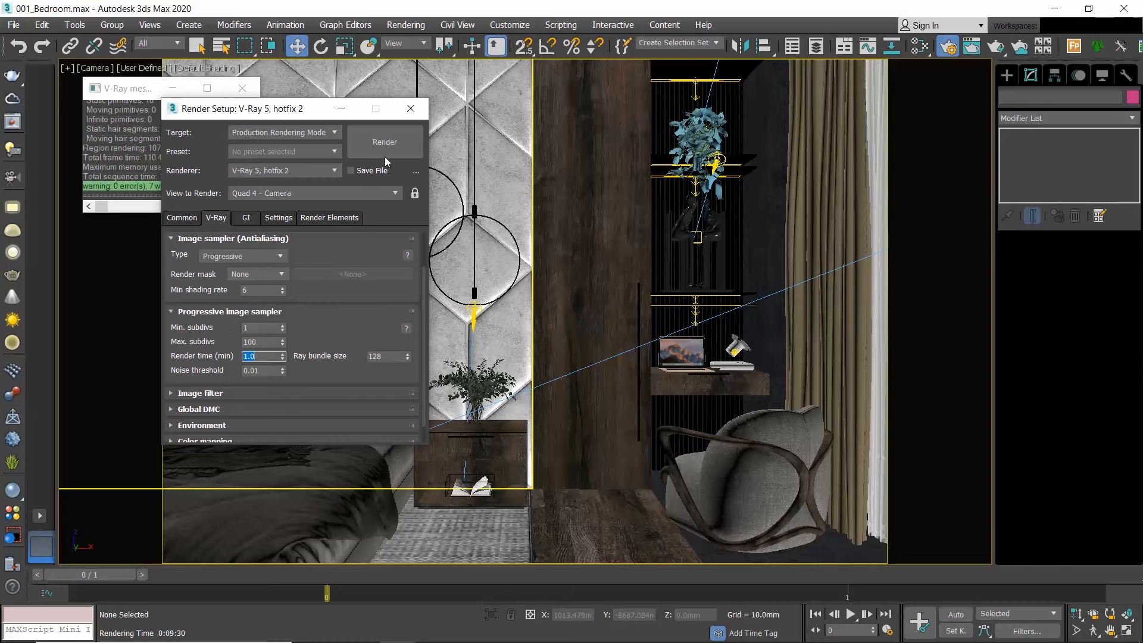
- Render the bedroom at the 1-minute limit, then again at a 5-minute limit
{"action": "left_click", "coordinate": [384, 142]}
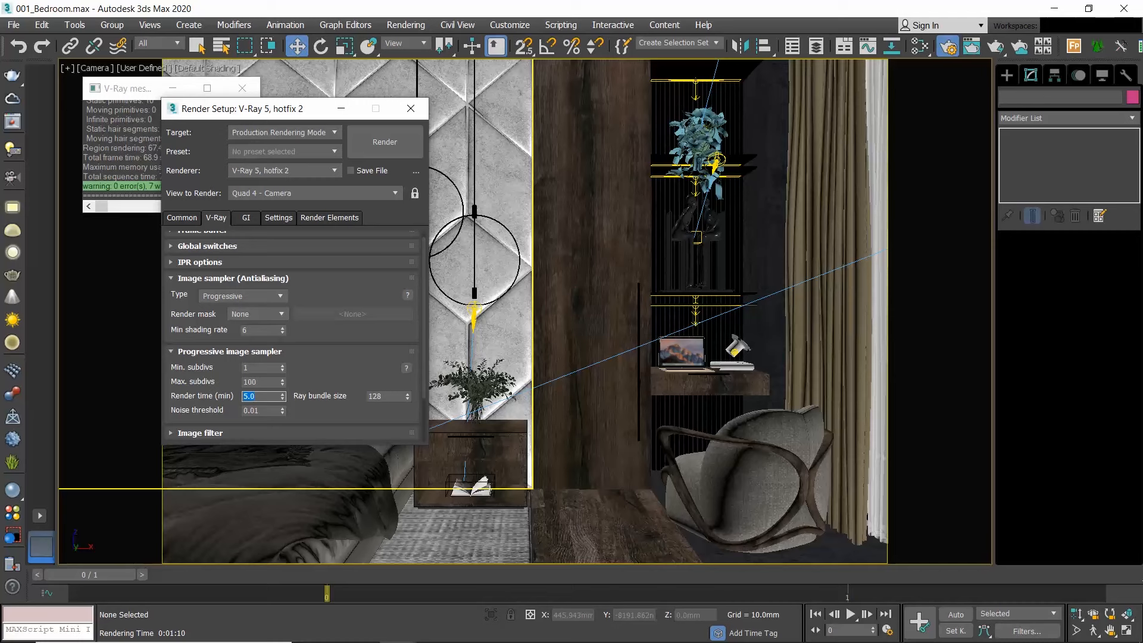
{"action": "left_click", "coordinate": [384, 142]}
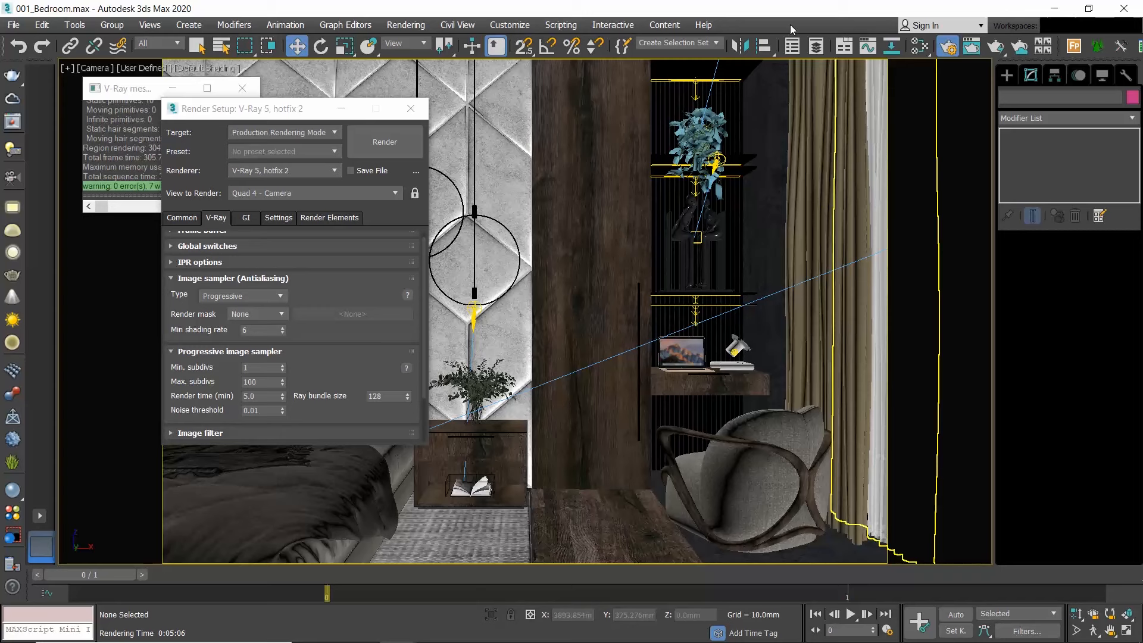
{"action": "mouse_move", "coordinate": [332, 210]}
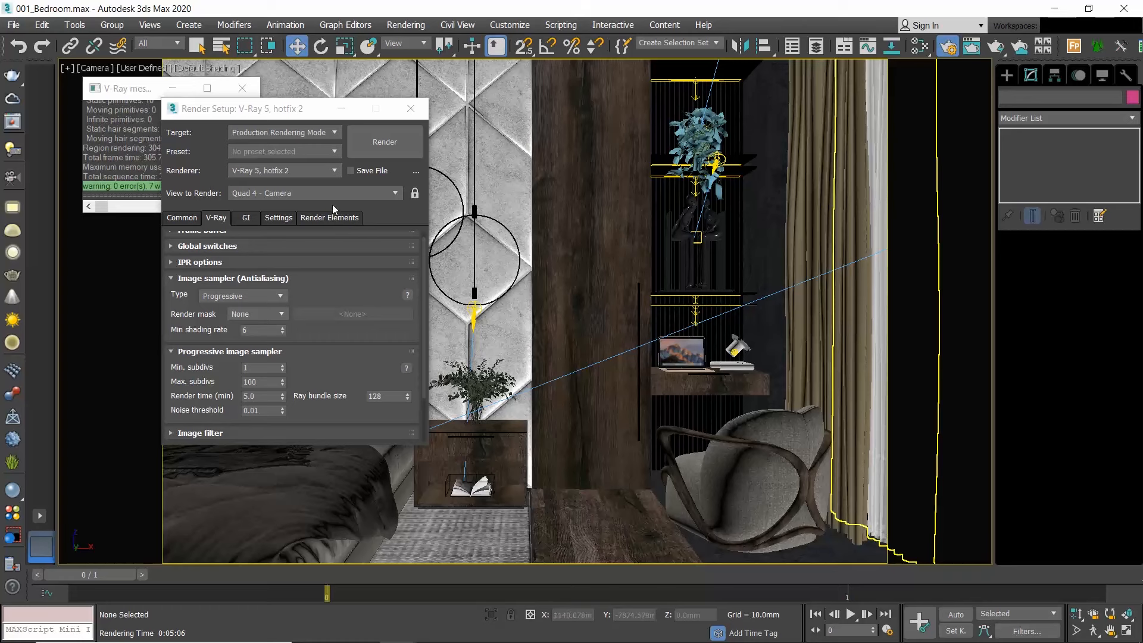
{"action": "mouse_move", "coordinate": [340, 226]}
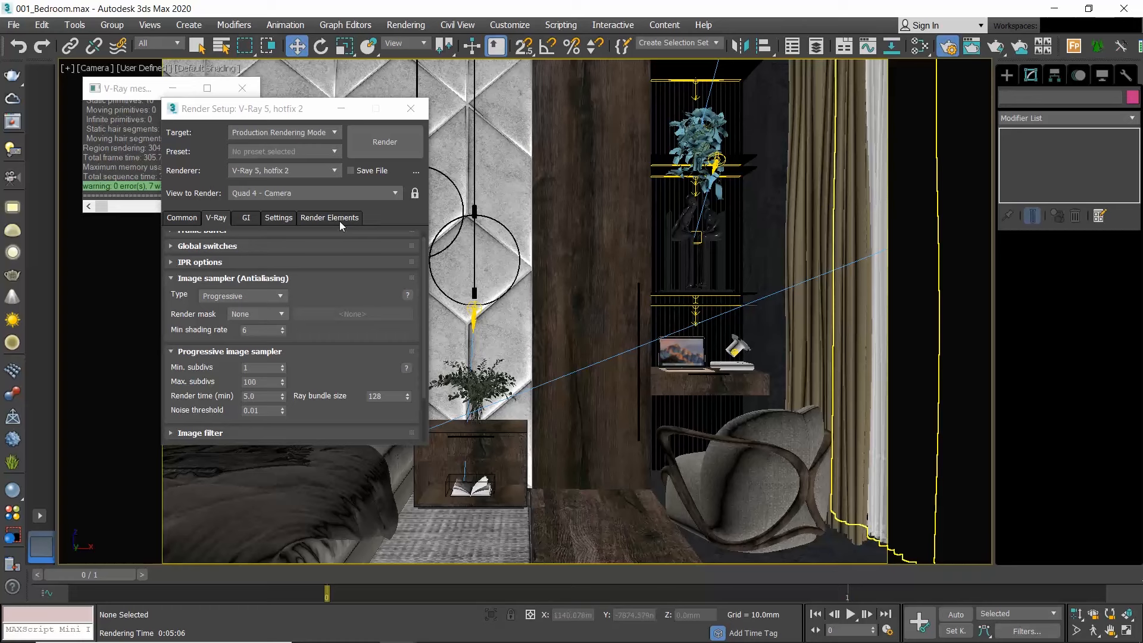
- Add a VRayDenoiser element under Render Elements and re-render the bedroom
{"action": "left_click", "coordinate": [328, 217]}
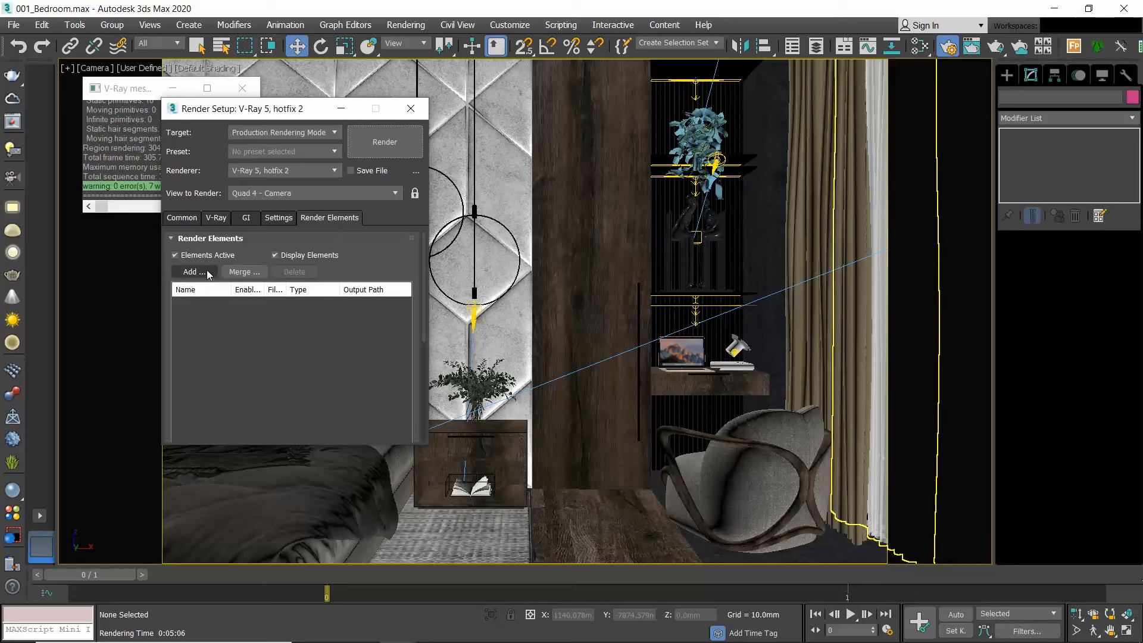
{"action": "left_click", "coordinate": [193, 272]}
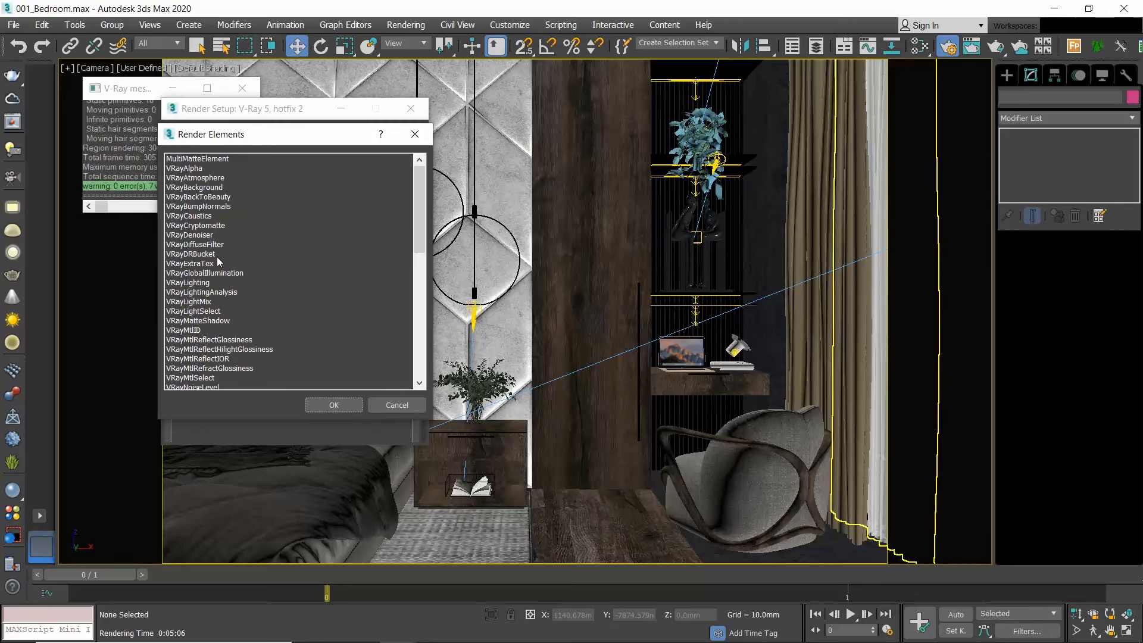
{"action": "left_click", "coordinate": [189, 235]}
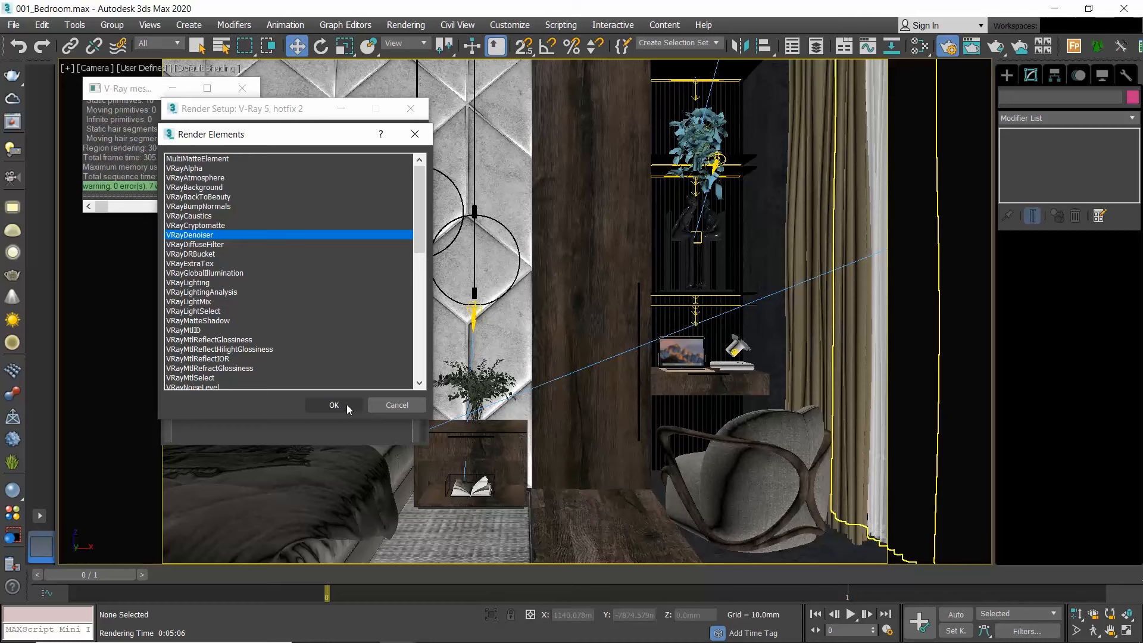
{"action": "left_click", "coordinate": [334, 405]}
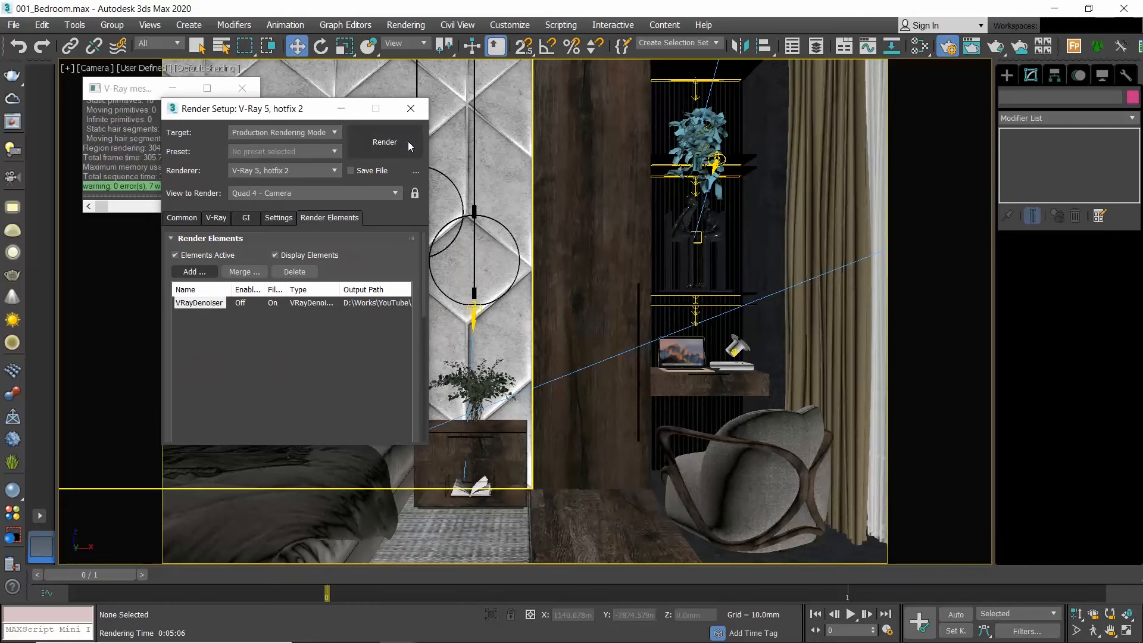
{"action": "left_click", "coordinate": [384, 142]}
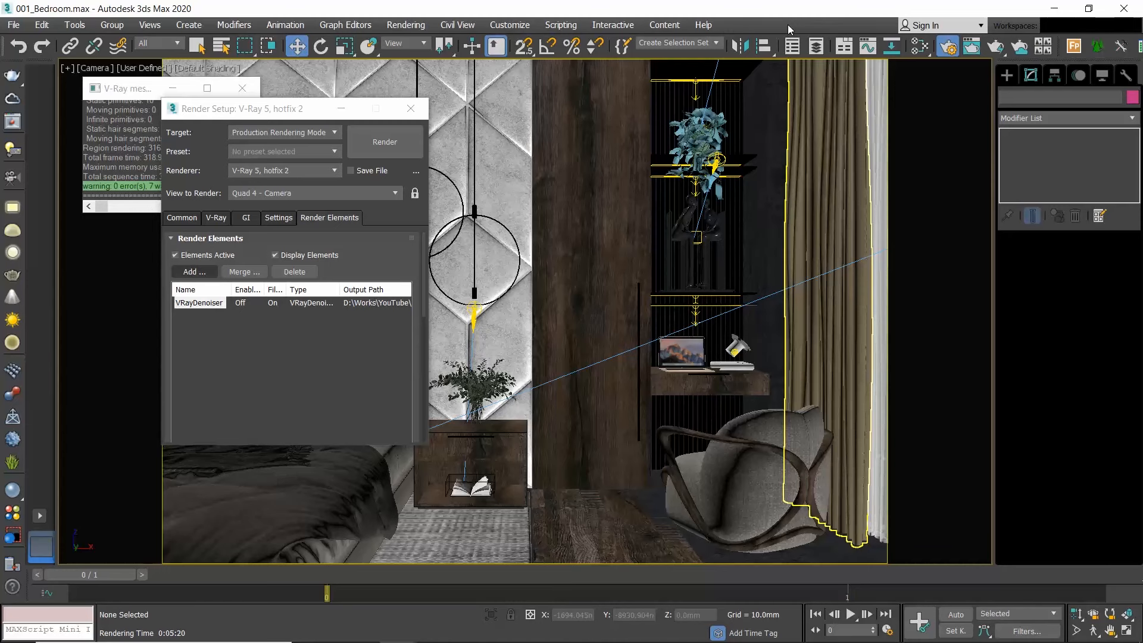
- Set Progressive render time to 60.0 minutes and noise threshold to 0.0
{"action": "left_click", "coordinate": [215, 218]}
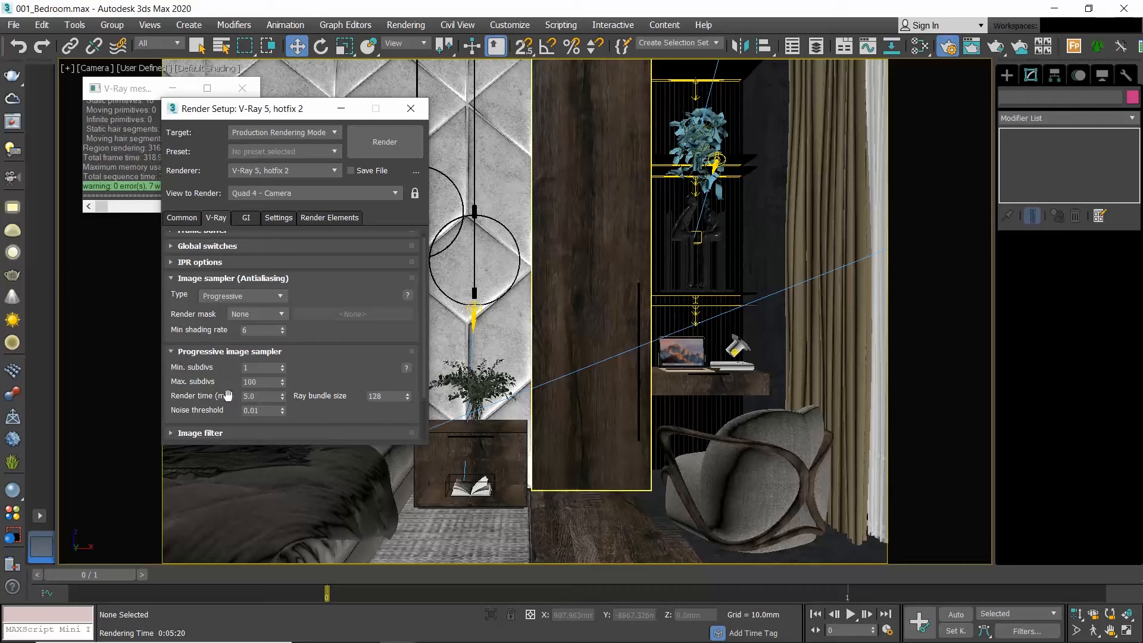
{"action": "triple_click", "coordinate": [259, 395]}
{"action": "type", "text": "0"}
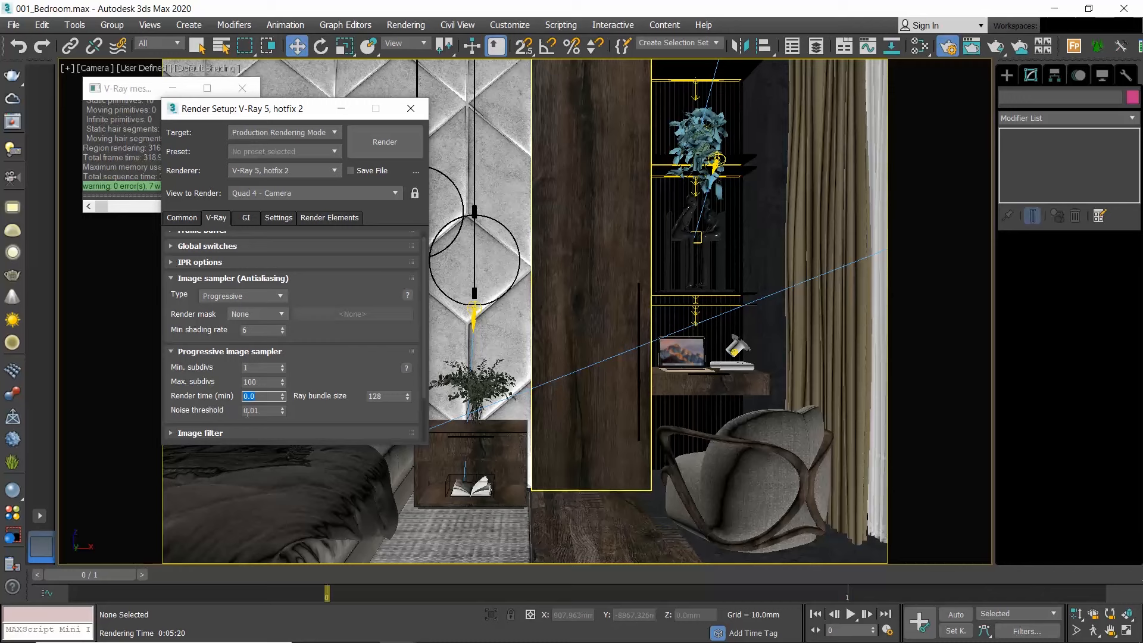
{"action": "mouse_move", "coordinate": [302, 410]}
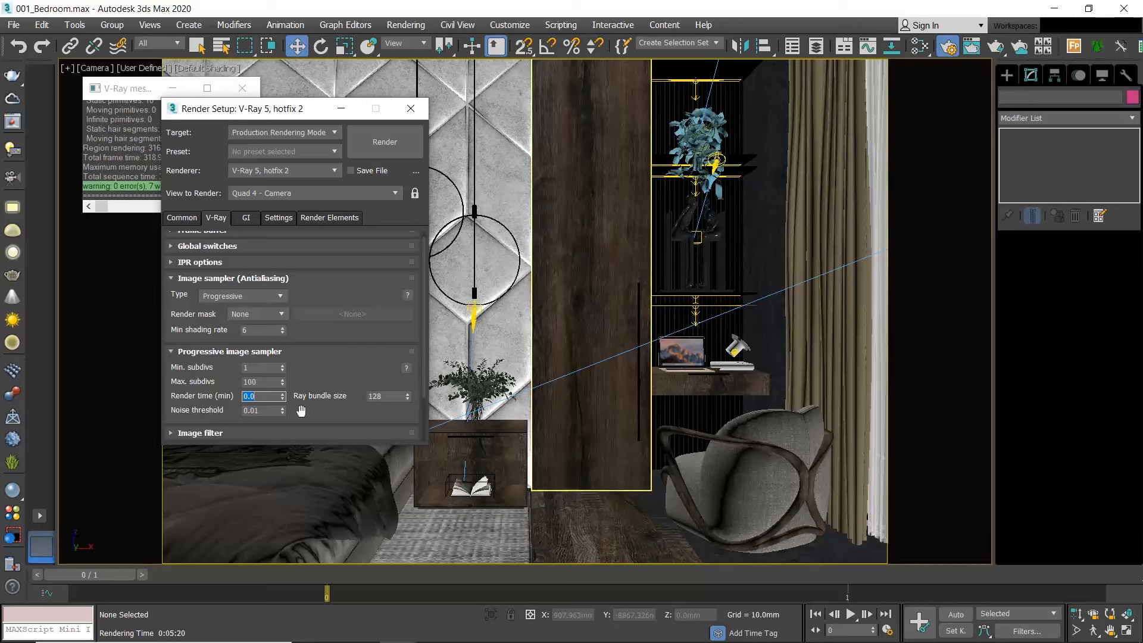
{"action": "left_click", "coordinate": [259, 410]}
{"action": "type", "text": "0.005"}
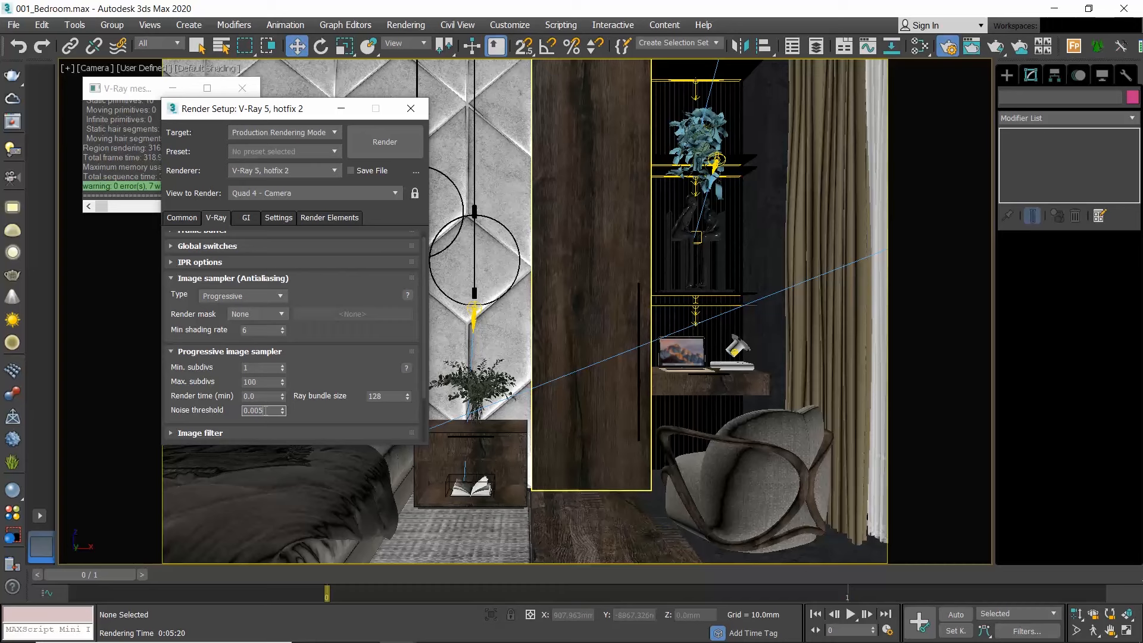
{"action": "triple_click", "coordinate": [259, 410]}
{"action": "type", "text": "0"}
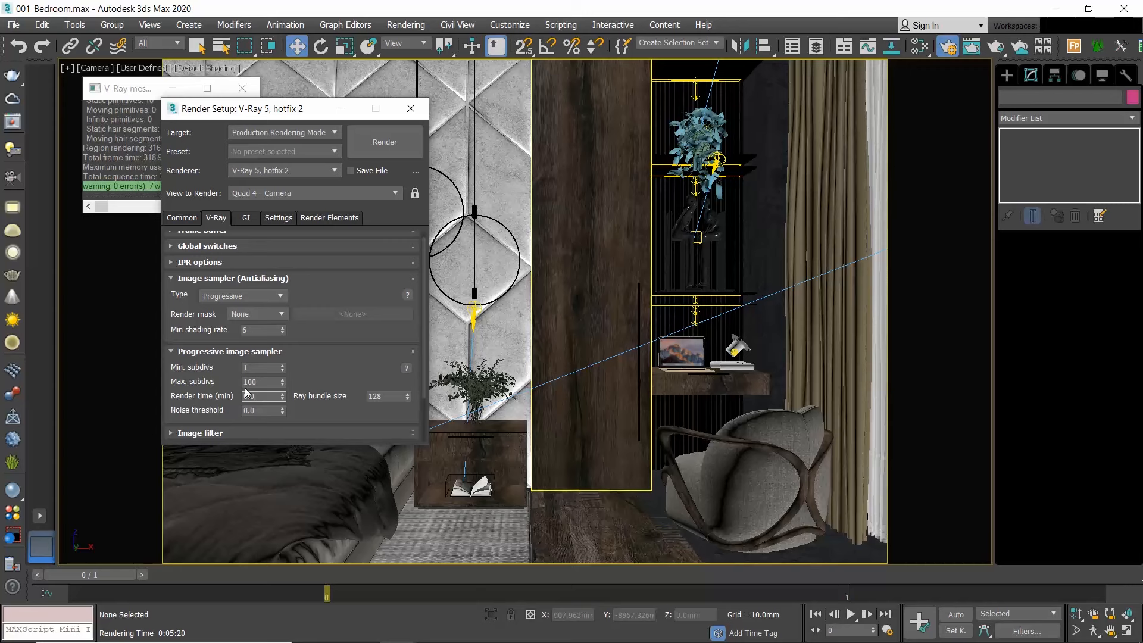
{"action": "triple_click", "coordinate": [257, 396]}
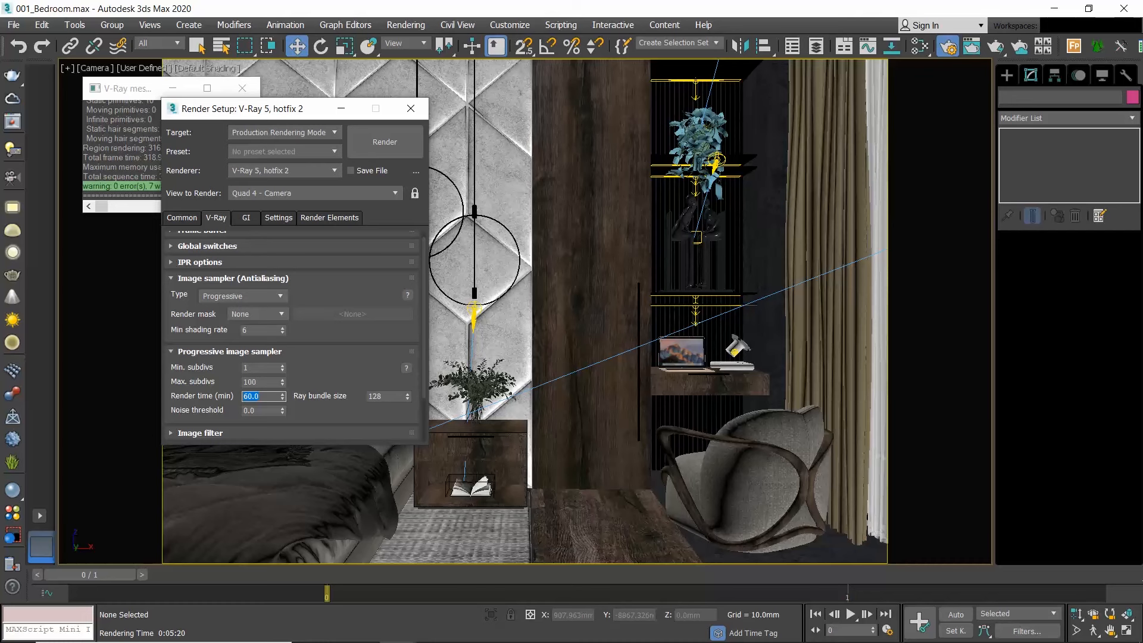
- Start the 60-minute progressive render and stop it after about 1.5 minutes
{"action": "left_click", "coordinate": [384, 142]}
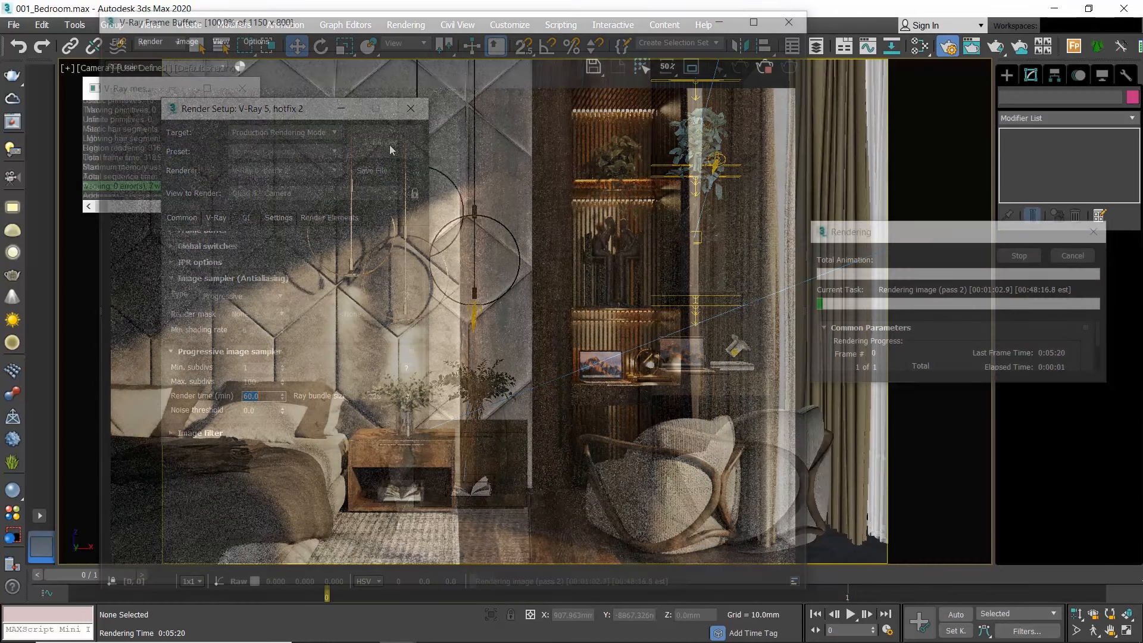
{"action": "left_click", "coordinate": [411, 108]}
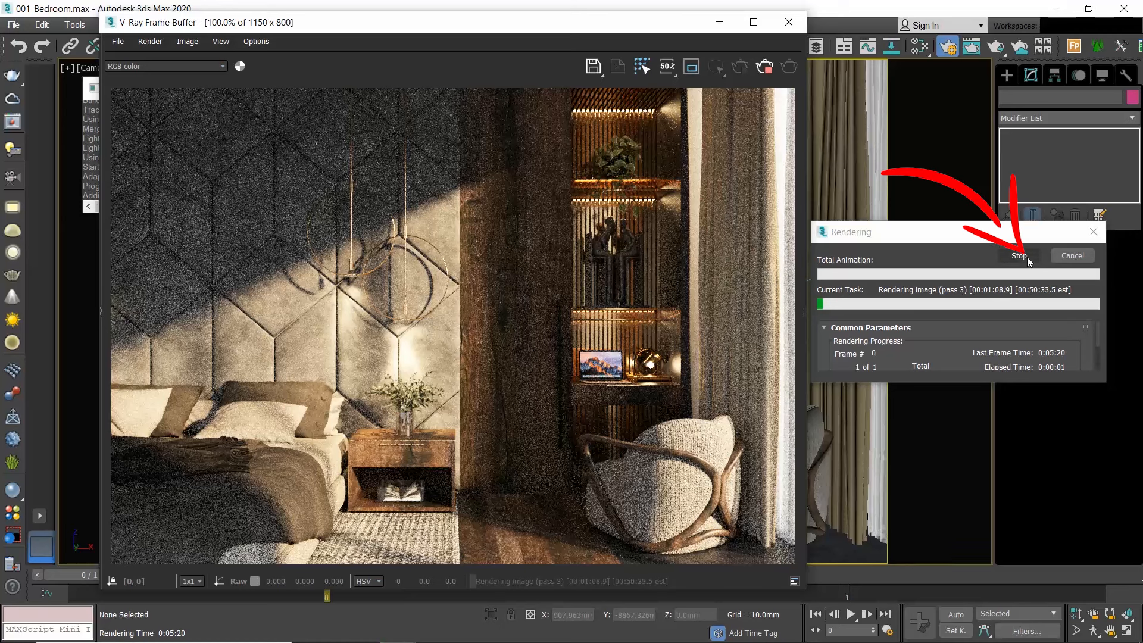
{"action": "left_click", "coordinate": [1017, 256]}
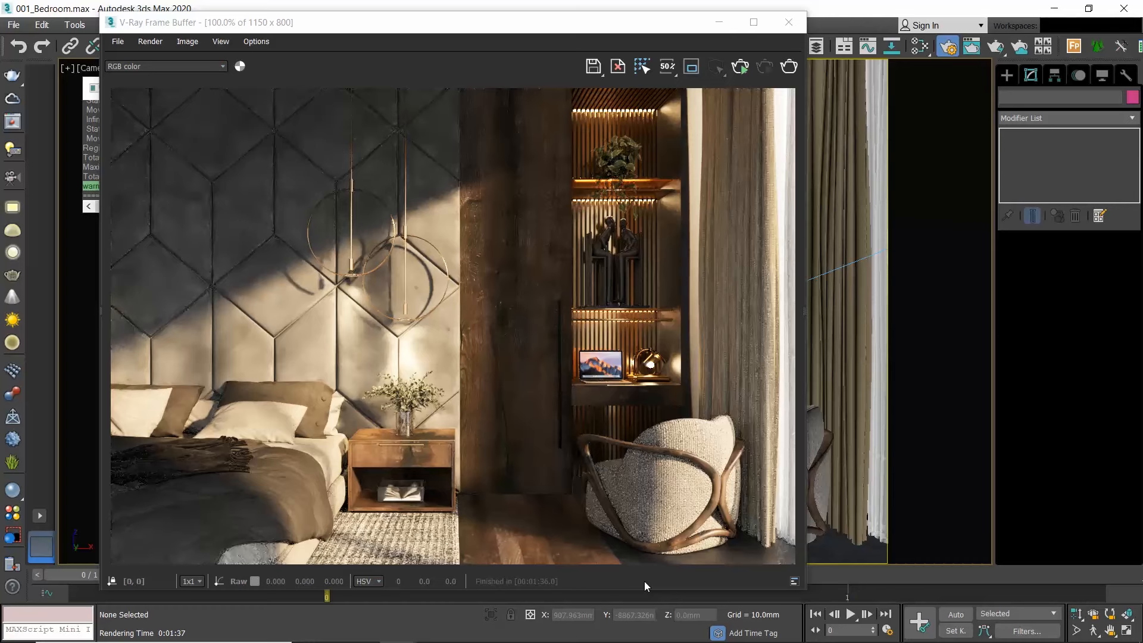
{"action": "mouse_move", "coordinate": [655, 574]}
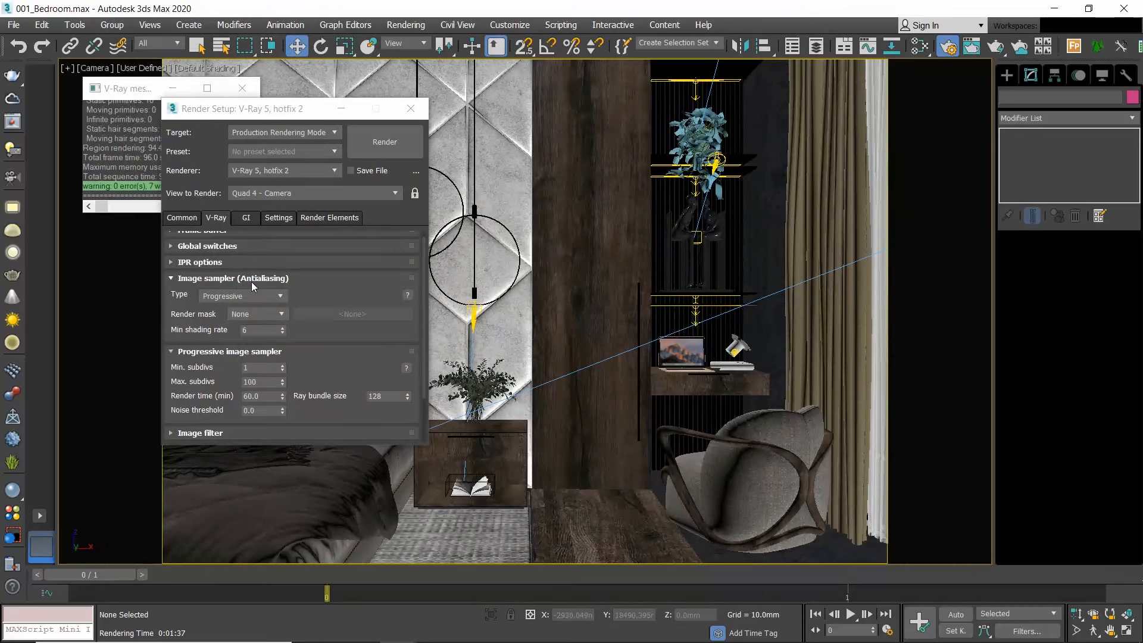
- Switch the image sampler Type to Bucket and run a test render
{"action": "left_click", "coordinate": [279, 296]}
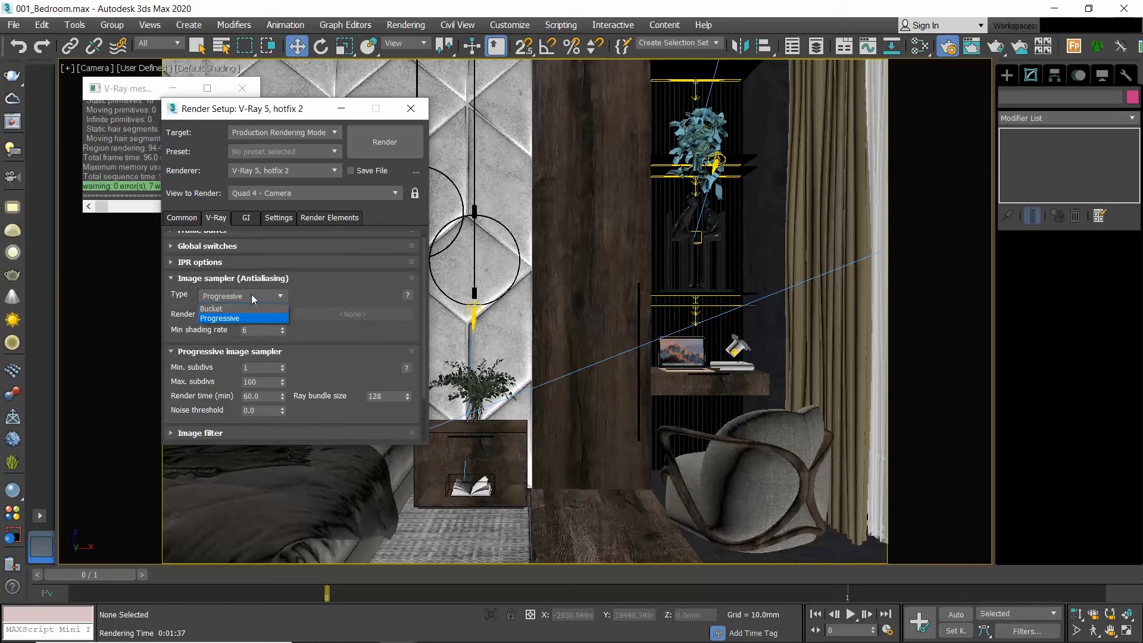
{"action": "left_click", "coordinate": [210, 308]}
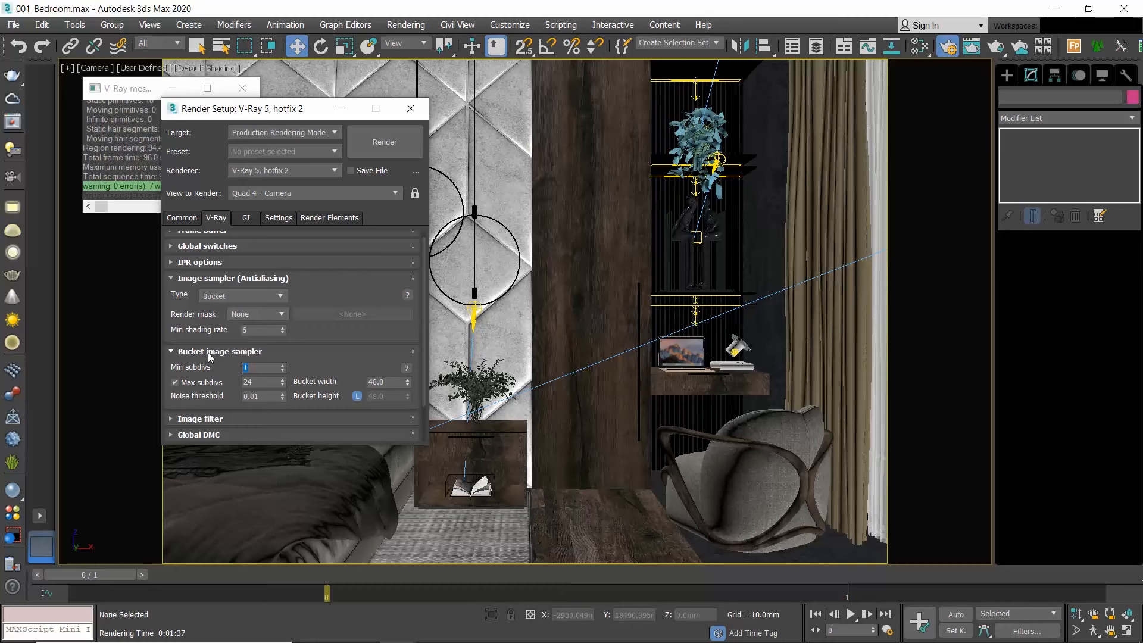
{"action": "mouse_move", "coordinate": [297, 358]}
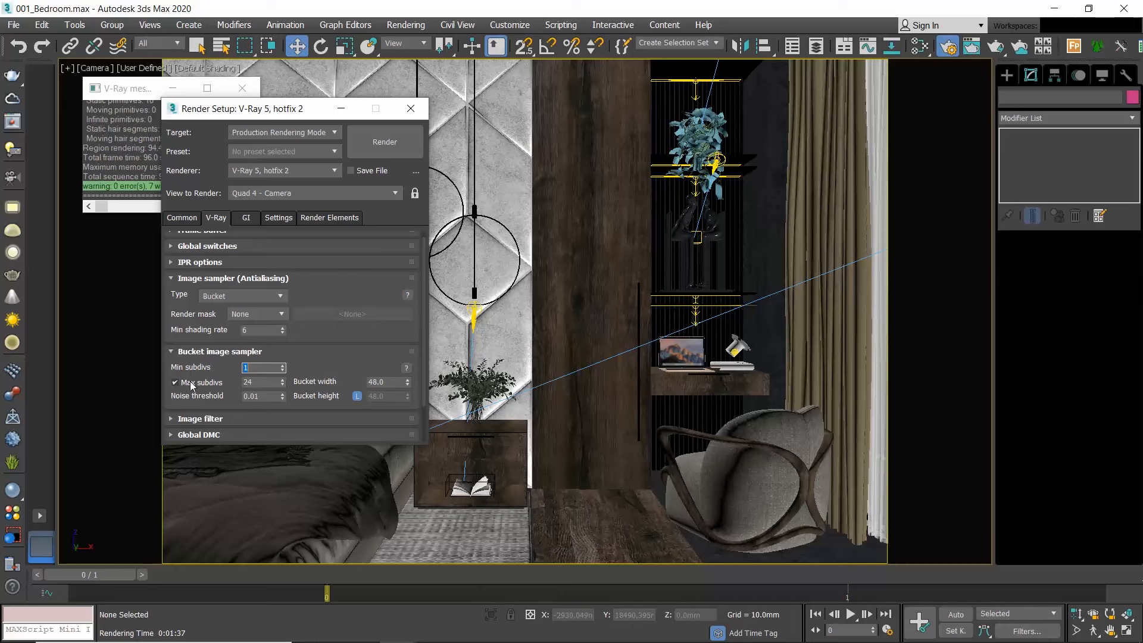
{"action": "left_click", "coordinate": [383, 142]}
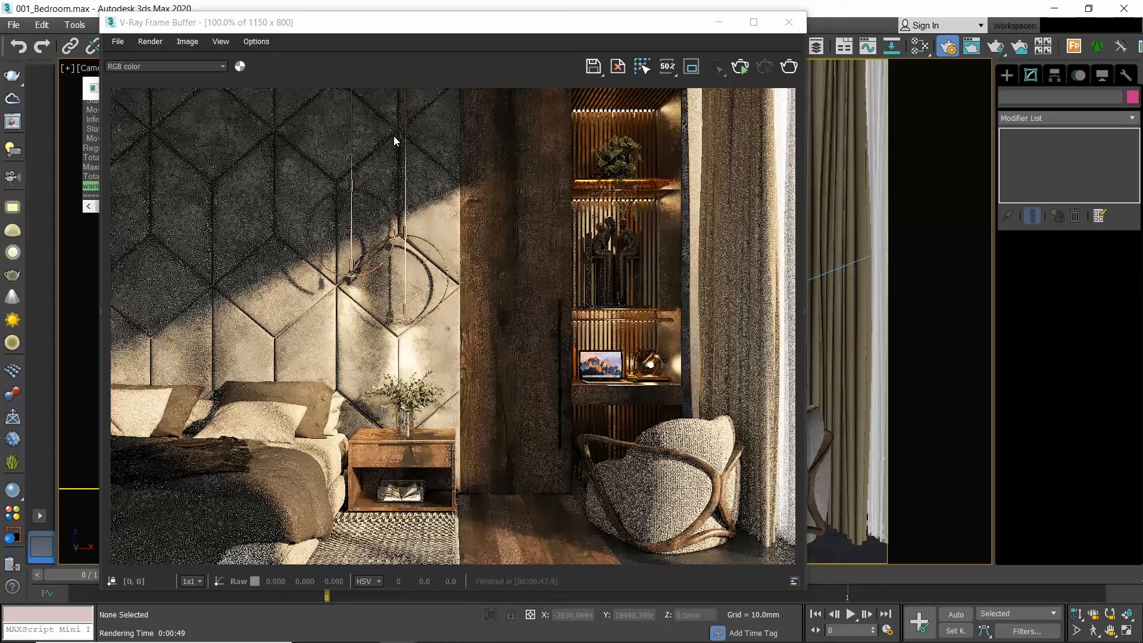
{"action": "mouse_move", "coordinate": [384, 228]}
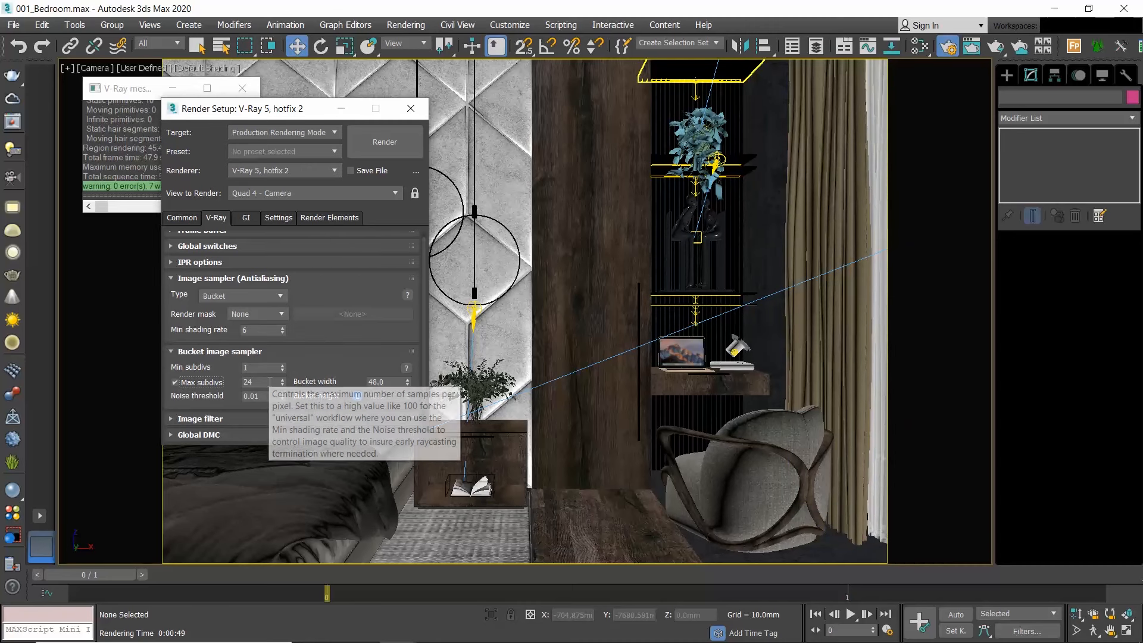
{"action": "mouse_move", "coordinate": [295, 375]}
{"action": "type", "text": "4"}
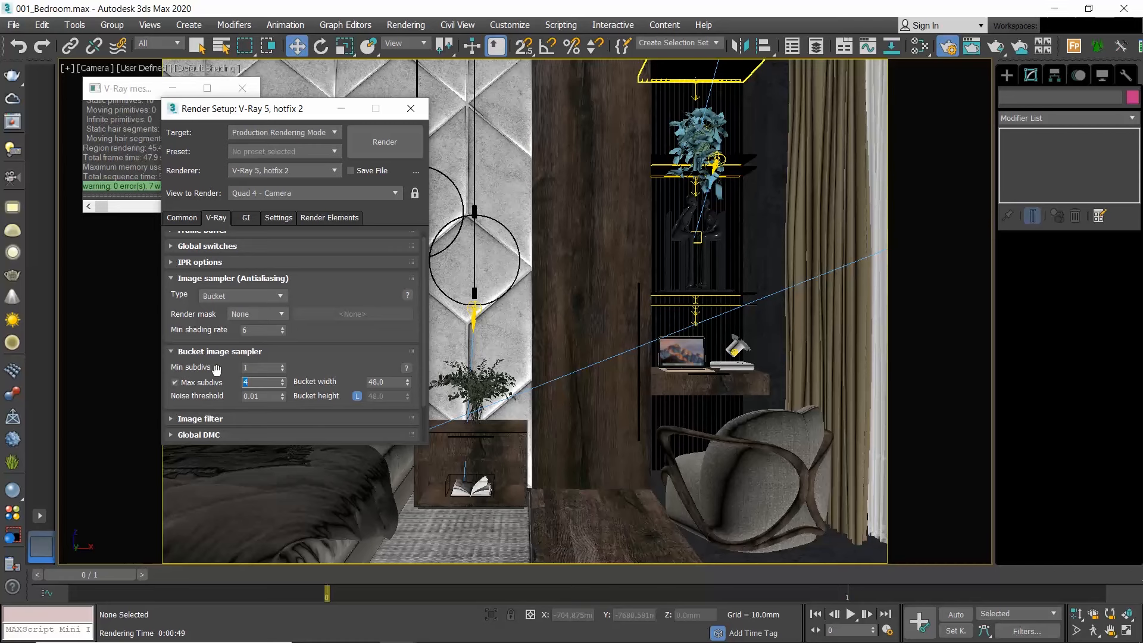
{"action": "mouse_move", "coordinate": [318, 359]}
{"action": "type", "text": "8"}
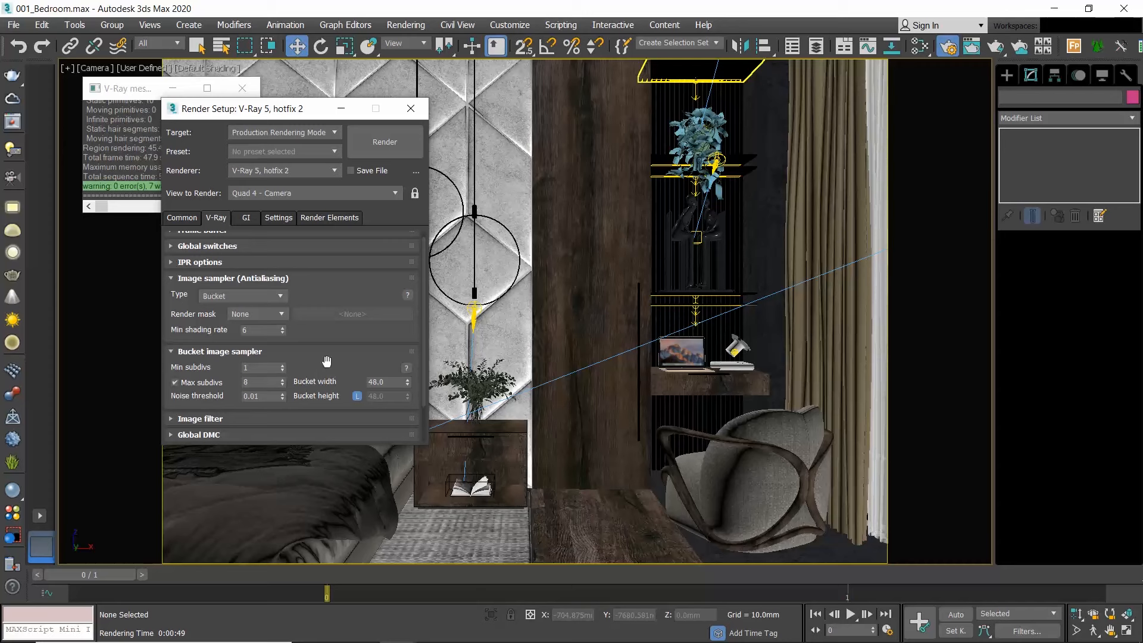
{"action": "mouse_move", "coordinate": [251, 394]}
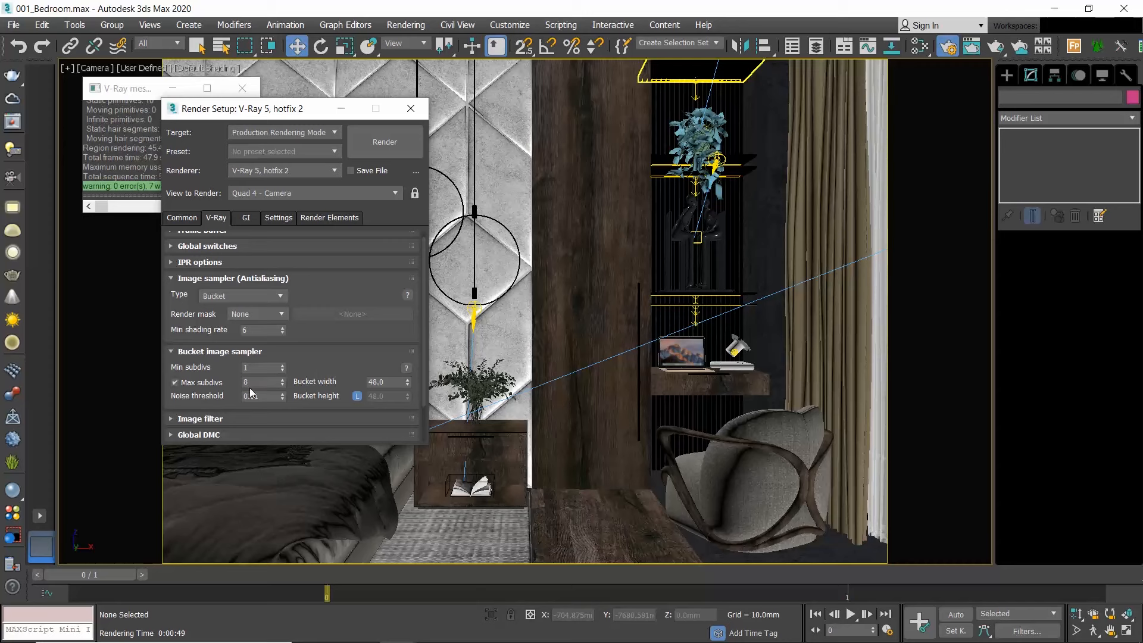
{"action": "left_click", "coordinate": [219, 350]}
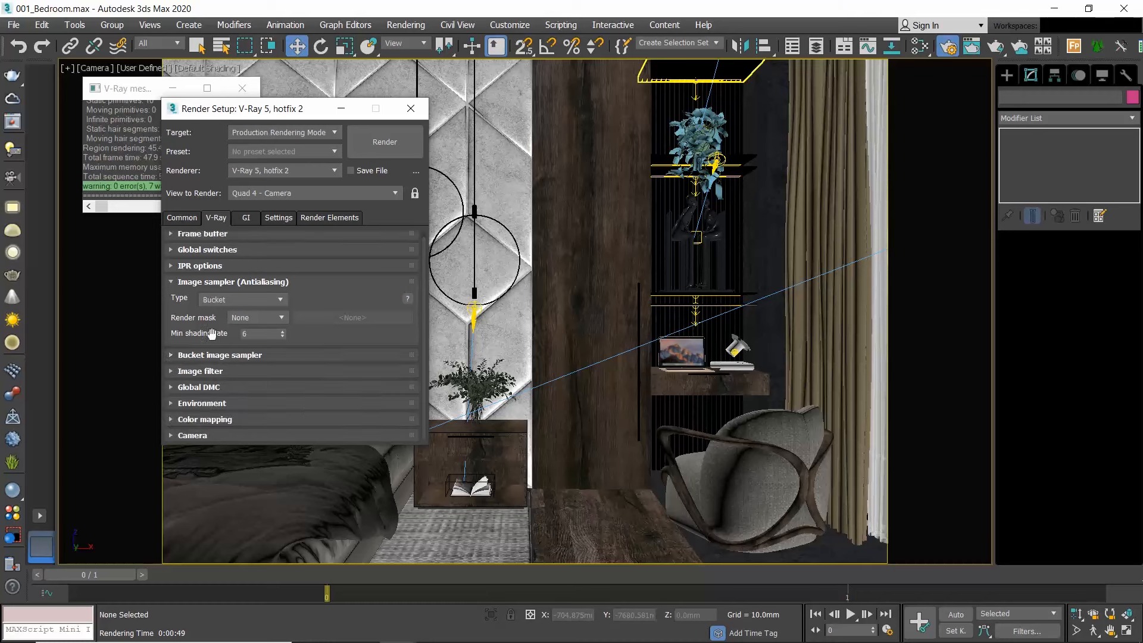
{"action": "left_click", "coordinate": [220, 355]}
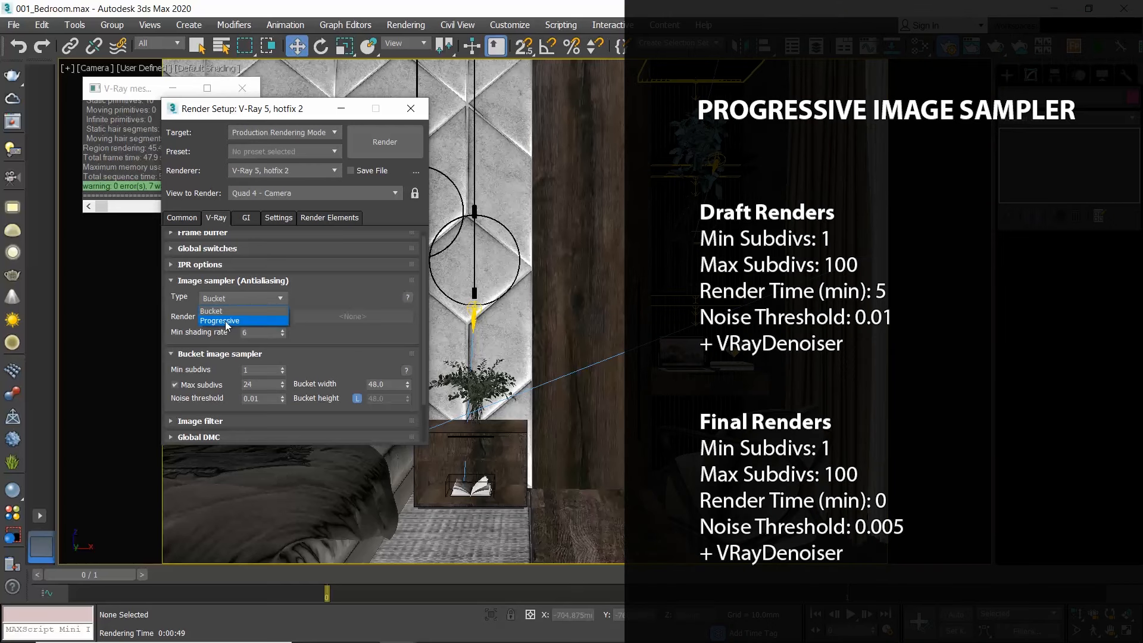
- Set Progressive sampler render time 0 and noise threshold 0.005, checking Render Elements
{"action": "left_click", "coordinate": [219, 321]}
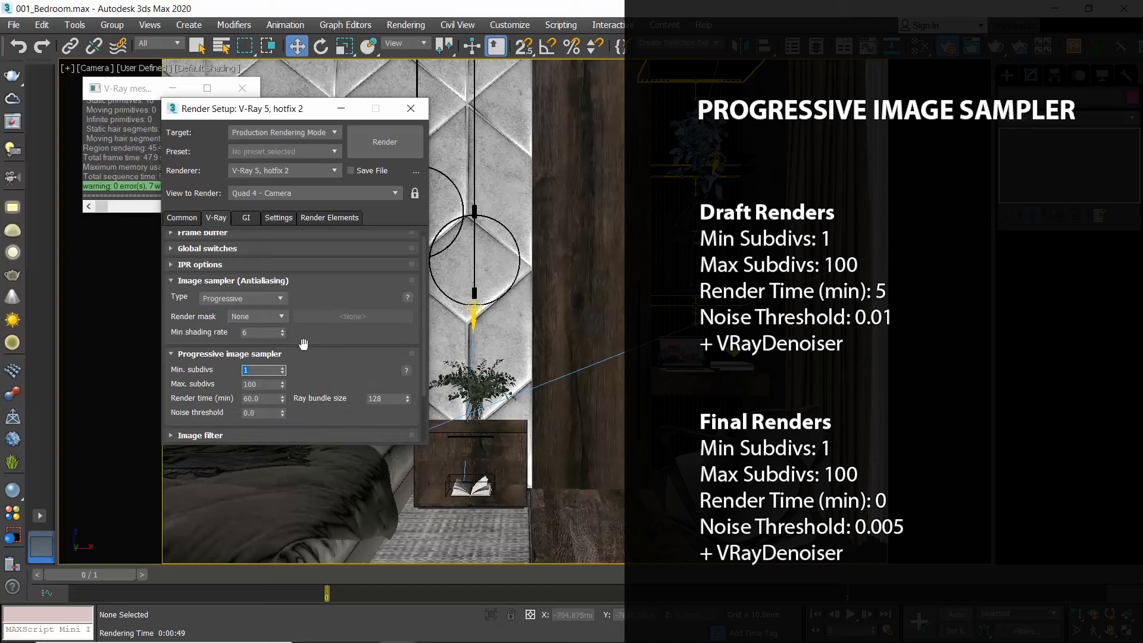
{"action": "mouse_move", "coordinate": [317, 367]}
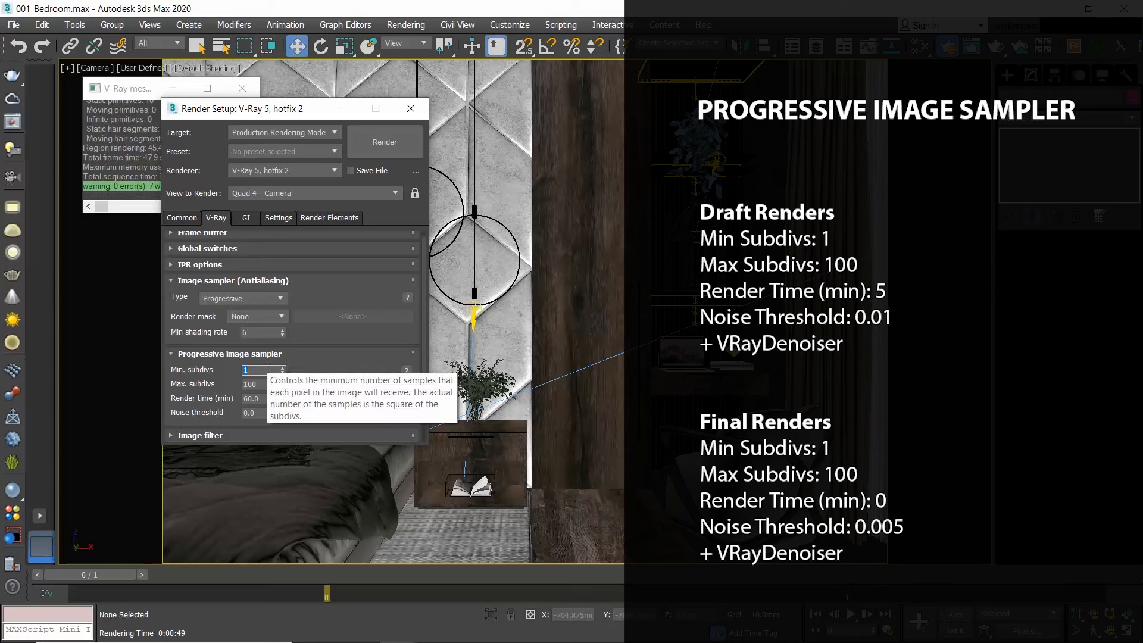
{"action": "mouse_move", "coordinate": [251, 384]}
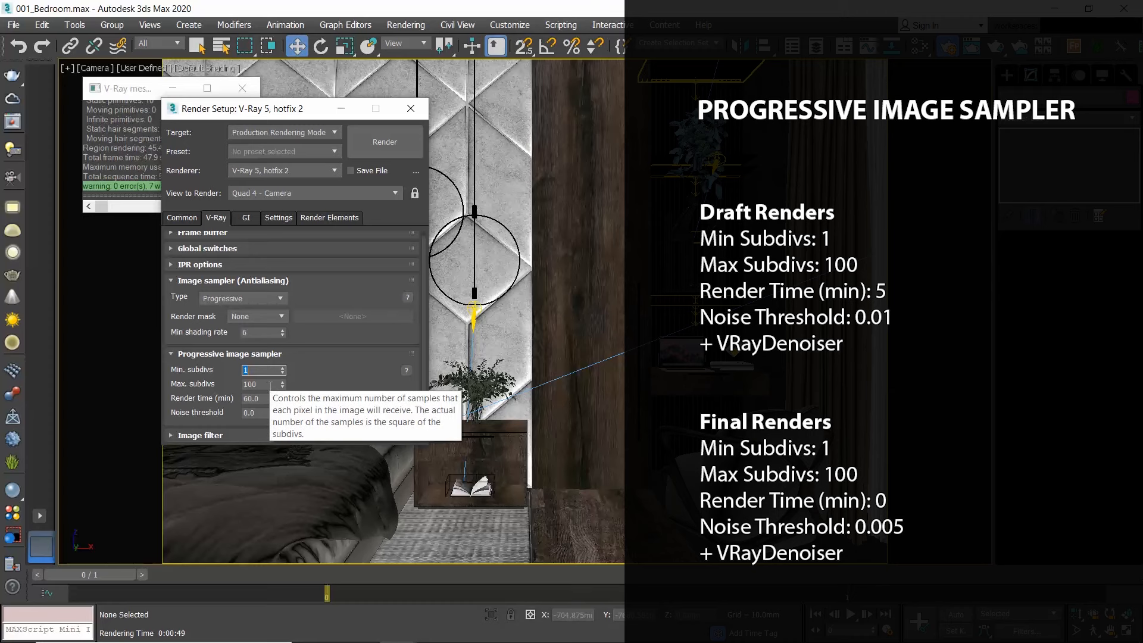
{"action": "left_click", "coordinate": [260, 398]}
{"action": "type", "text": "5"}
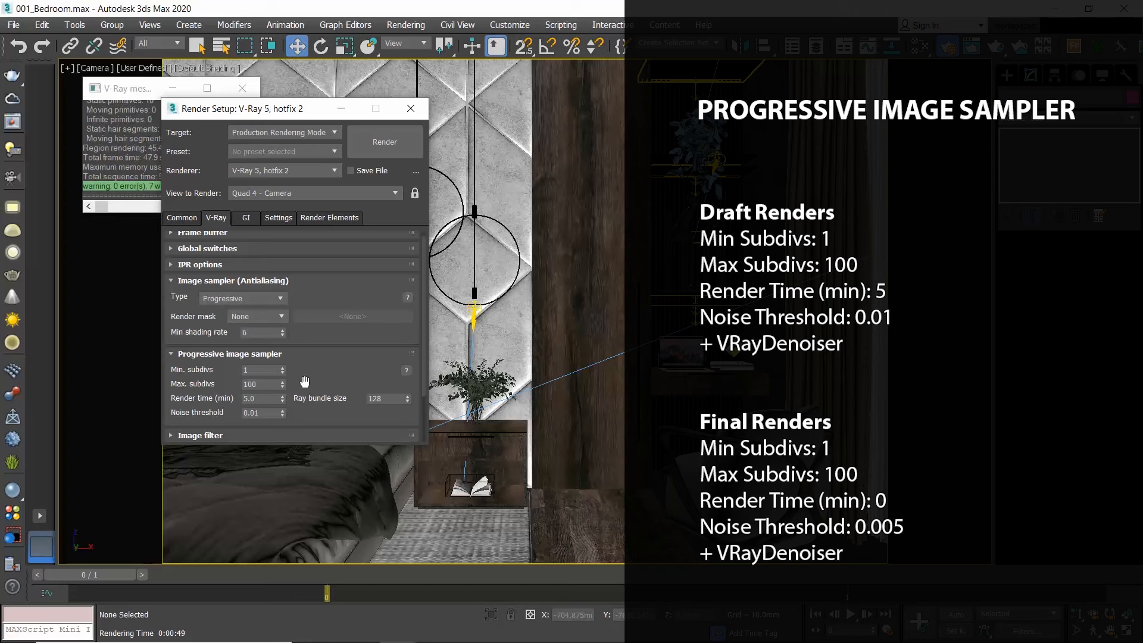
{"action": "left_click", "coordinate": [329, 217]}
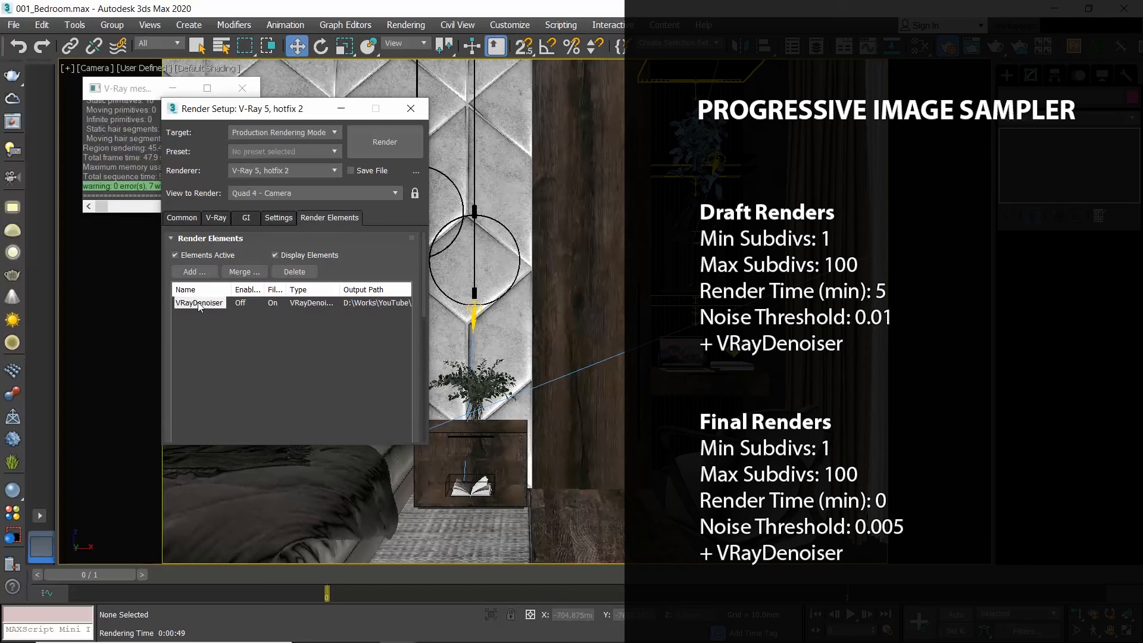
{"action": "mouse_move", "coordinate": [211, 311]}
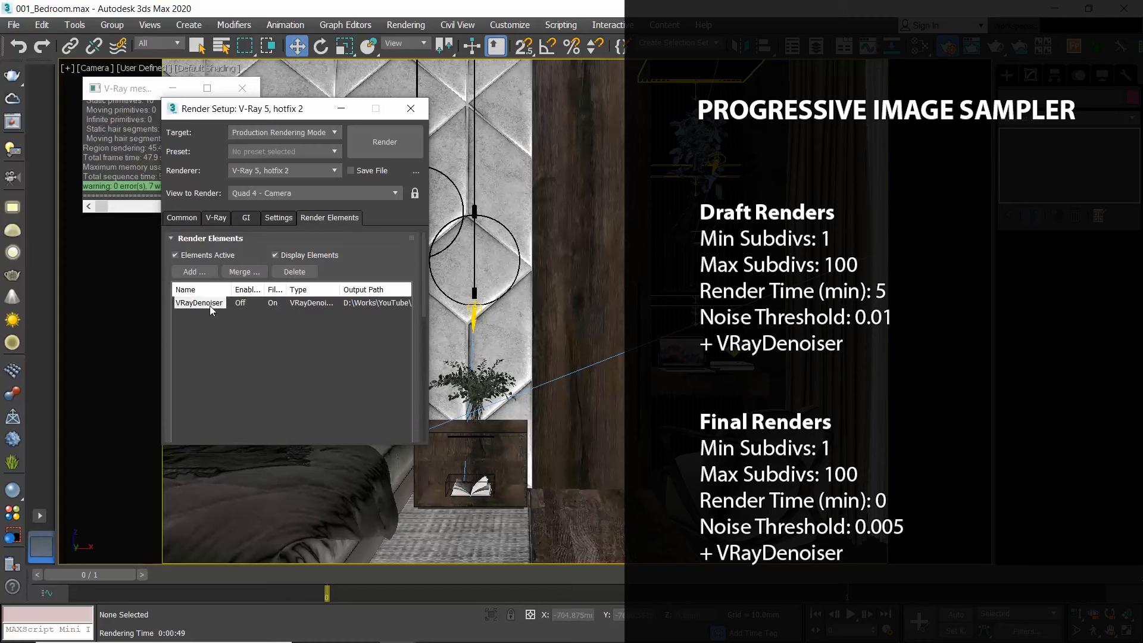
{"action": "left_click", "coordinate": [215, 217]}
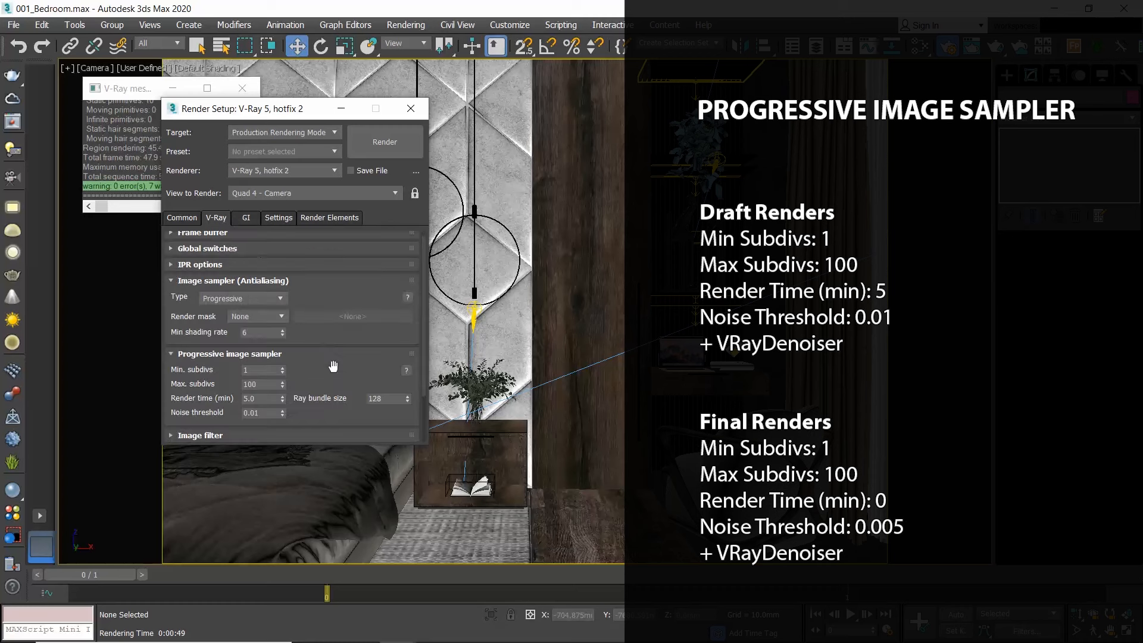
{"action": "mouse_move", "coordinate": [335, 374]}
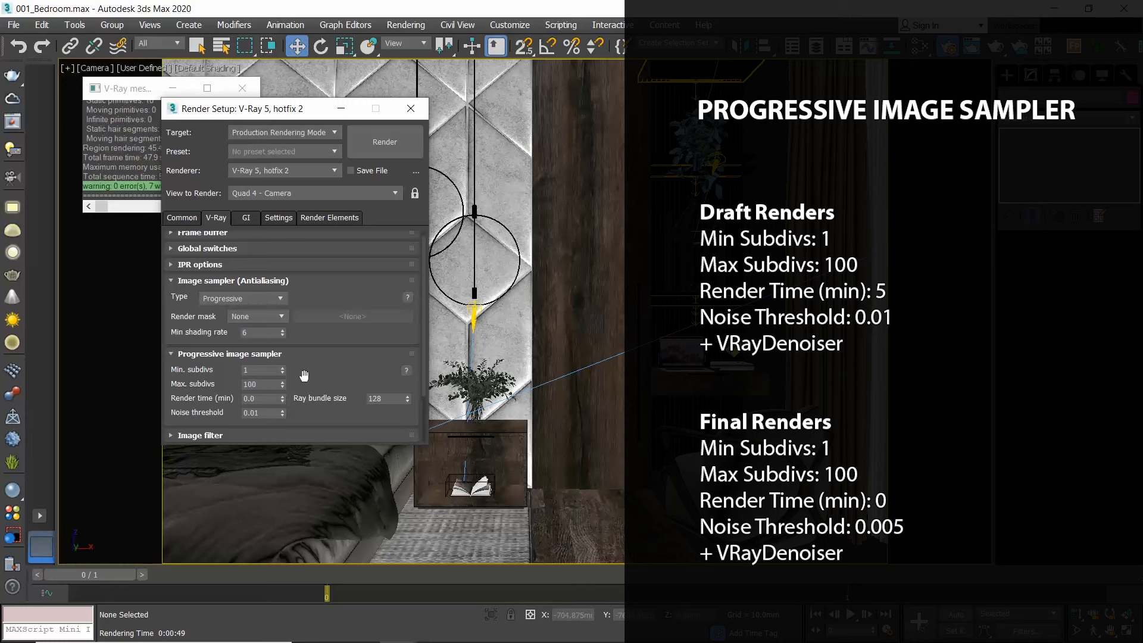
{"action": "mouse_move", "coordinate": [251, 412]}
{"action": "type", "text": "0.005"}
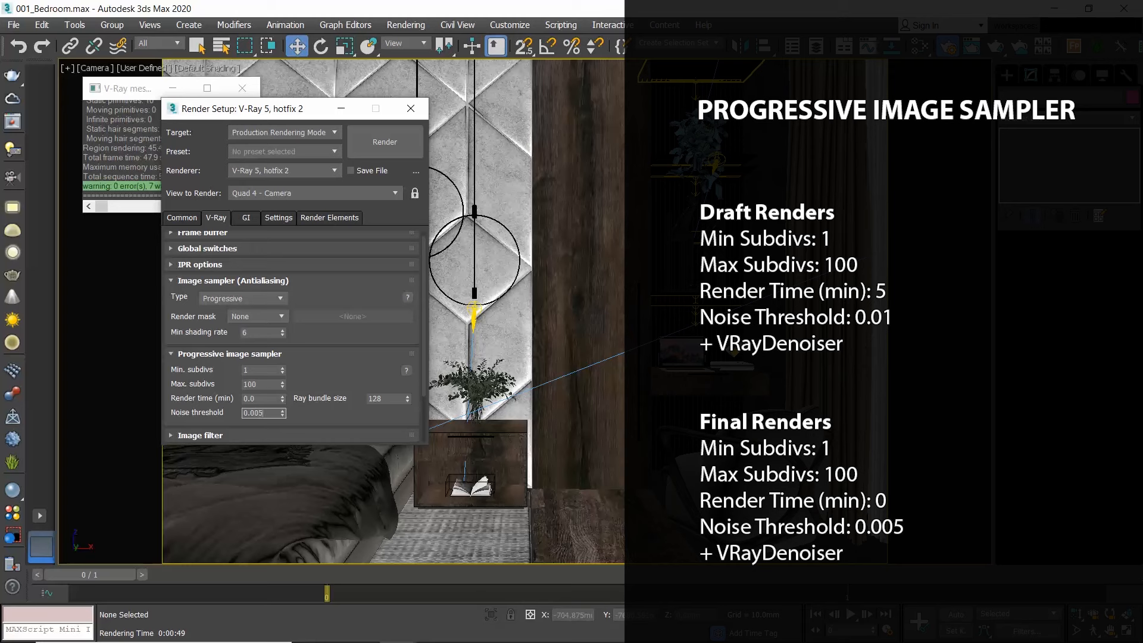
{"action": "triple_click", "coordinate": [259, 413]}
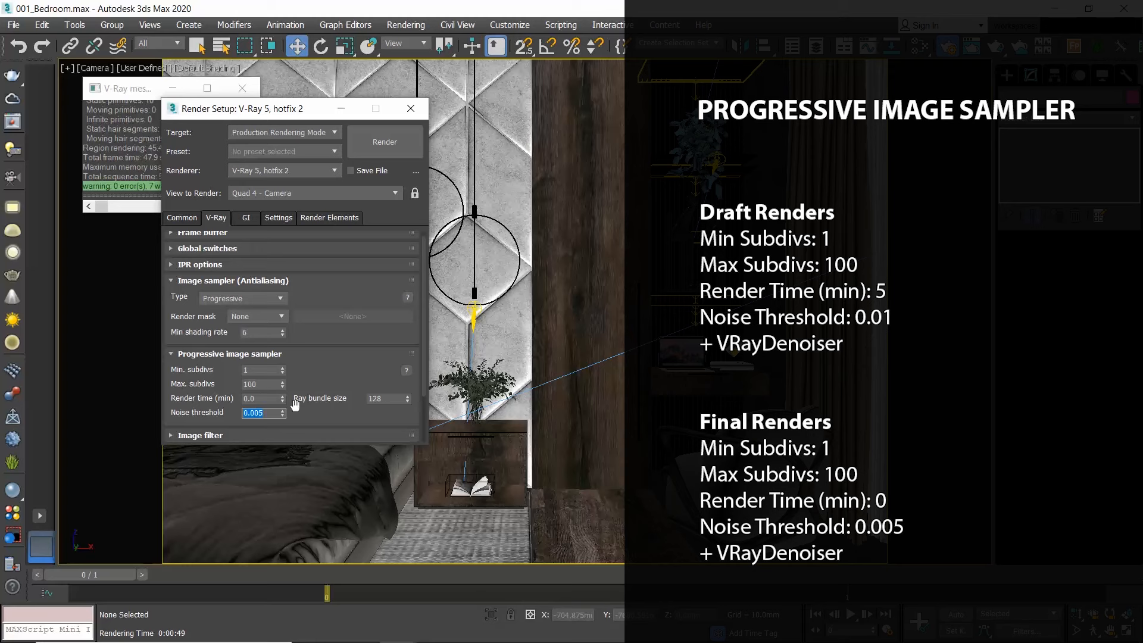
{"action": "mouse_move", "coordinate": [332, 371]}
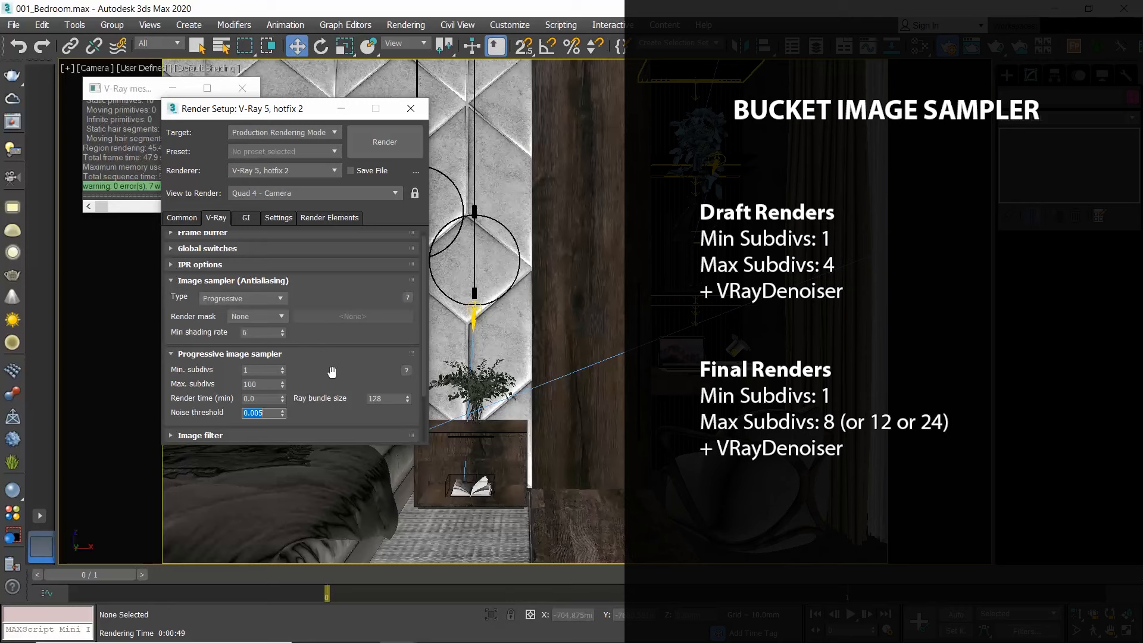
{"action": "mouse_move", "coordinate": [279, 298]}
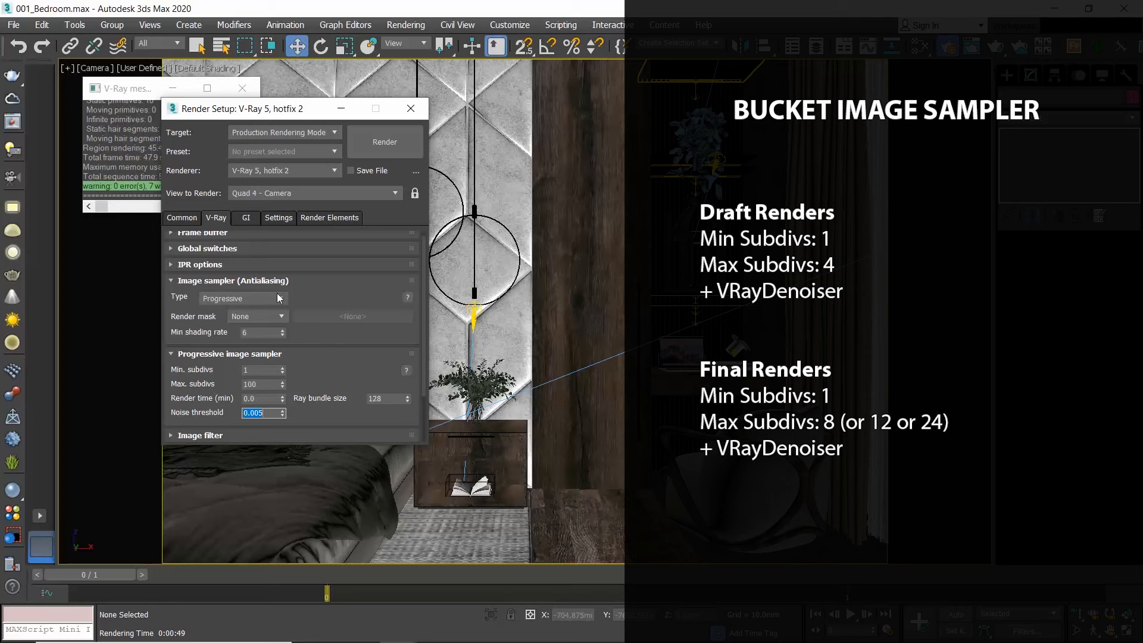
- Switch the sampler to Bucket with max subdivs 12 and review the render elements list
{"action": "left_click", "coordinate": [240, 298]}
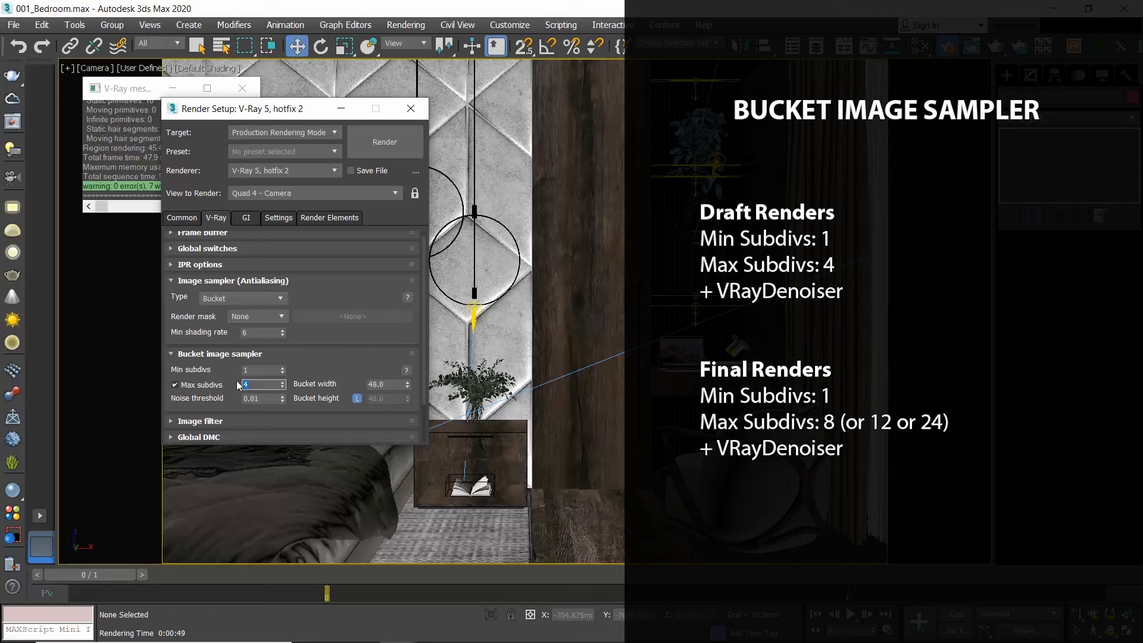
{"action": "type", "text": "12"}
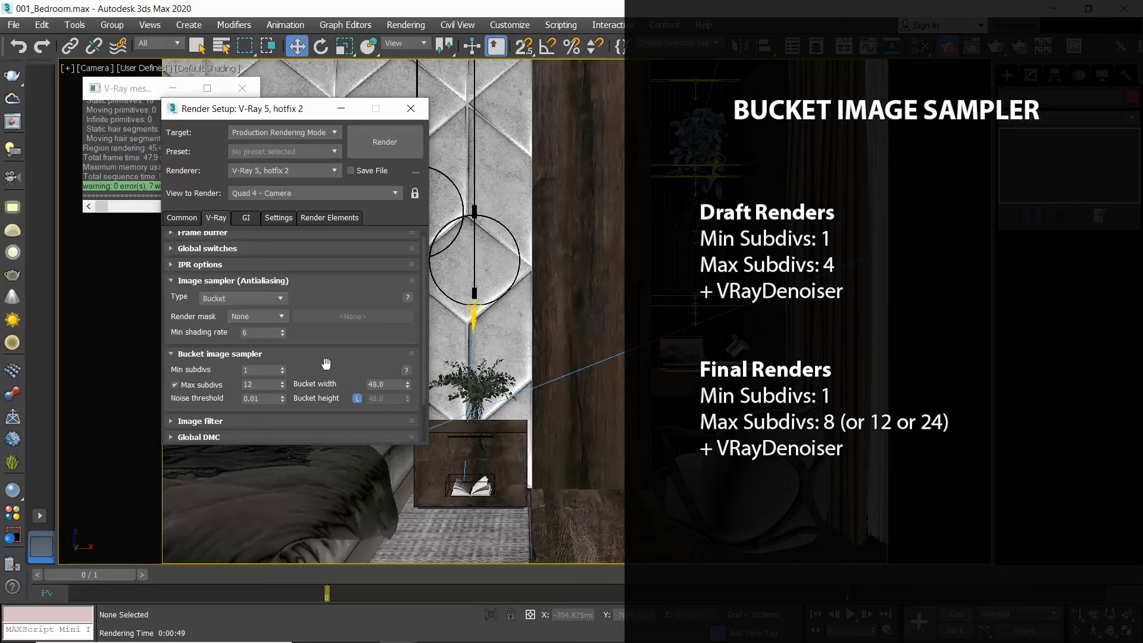
{"action": "mouse_move", "coordinate": [272, 389]}
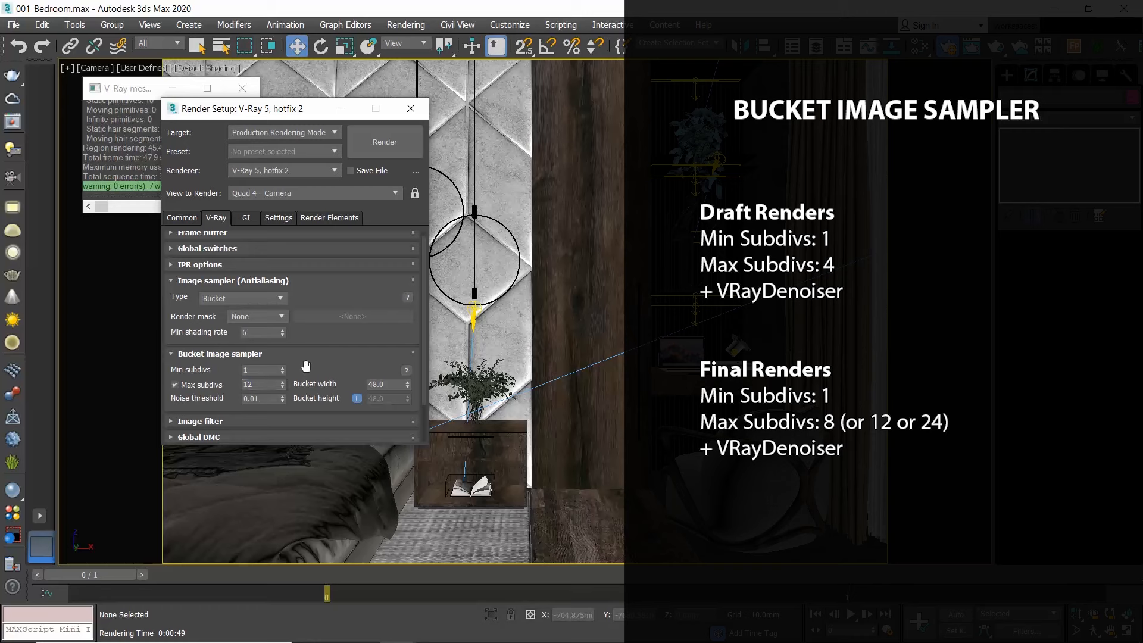
{"action": "left_click", "coordinate": [329, 217]}
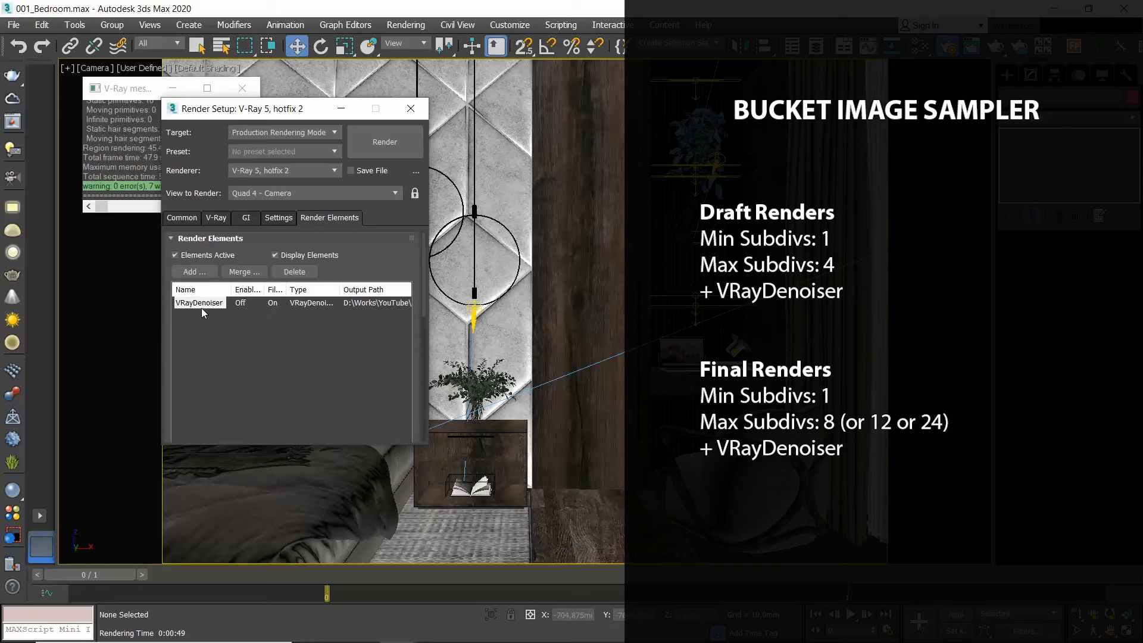
- Set the Progressive sampler to 5.0-minute render time and 0.01 noise threshold
{"action": "left_click", "coordinate": [215, 217]}
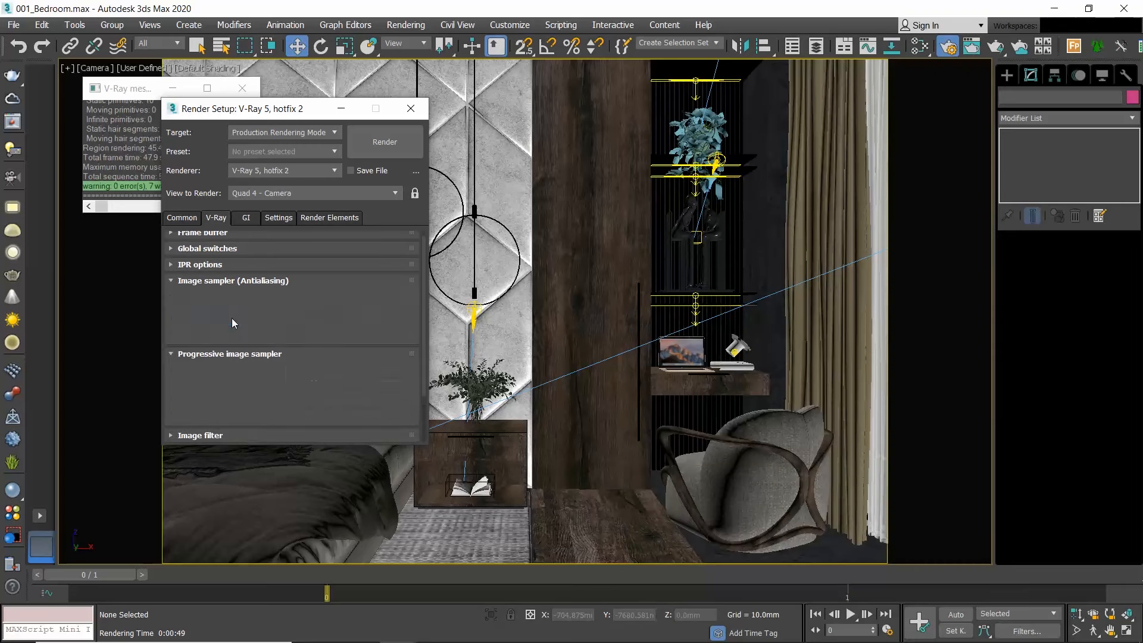
{"action": "left_click", "coordinate": [233, 280]}
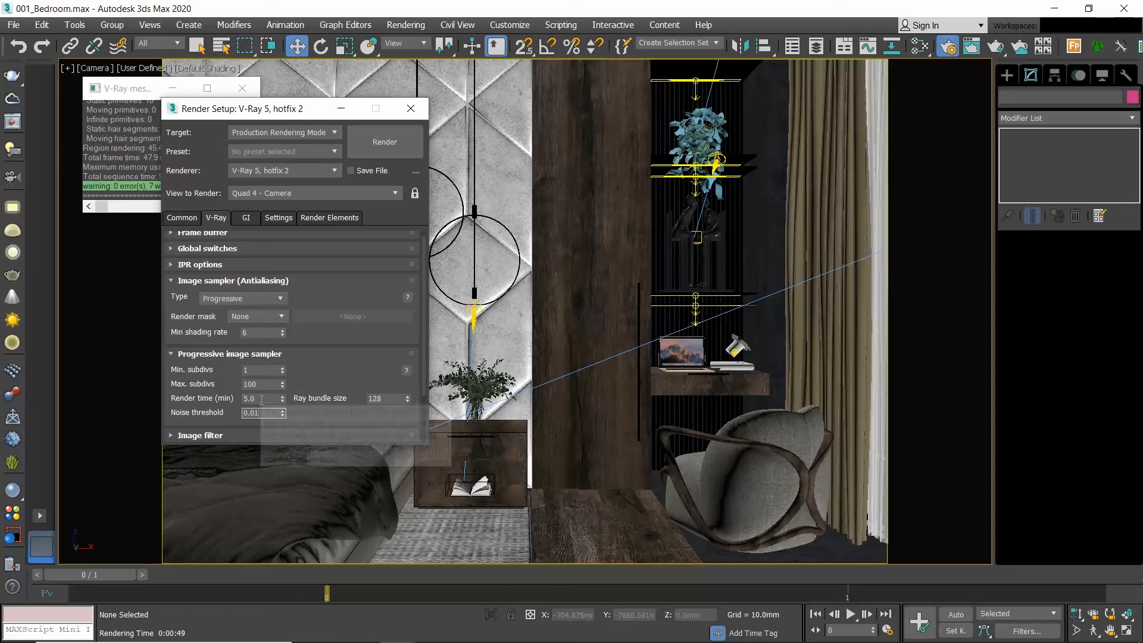
{"action": "left_click", "coordinate": [246, 217]}
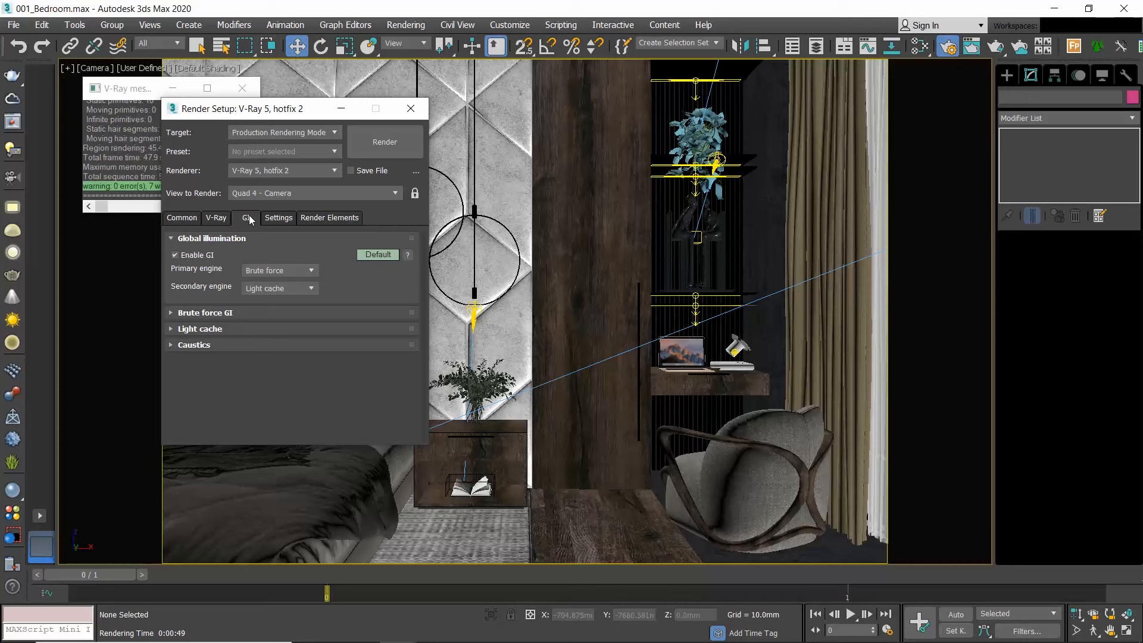
{"action": "mouse_move", "coordinate": [257, 242]}
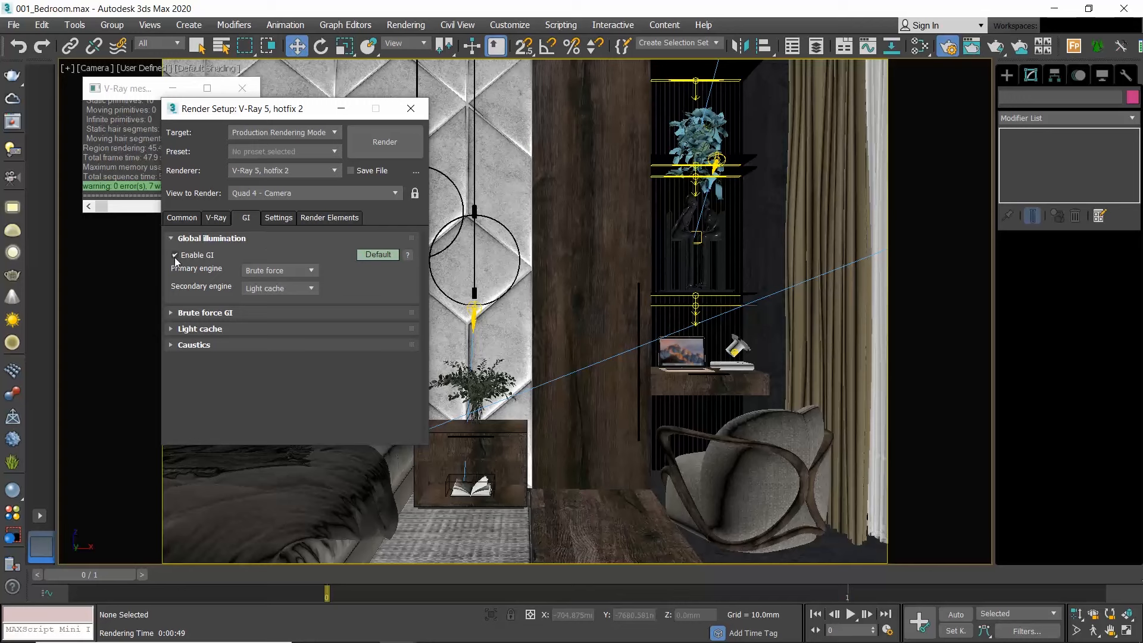
- Uncheck Enable GI on the GI tab
{"action": "left_click", "coordinate": [174, 255]}
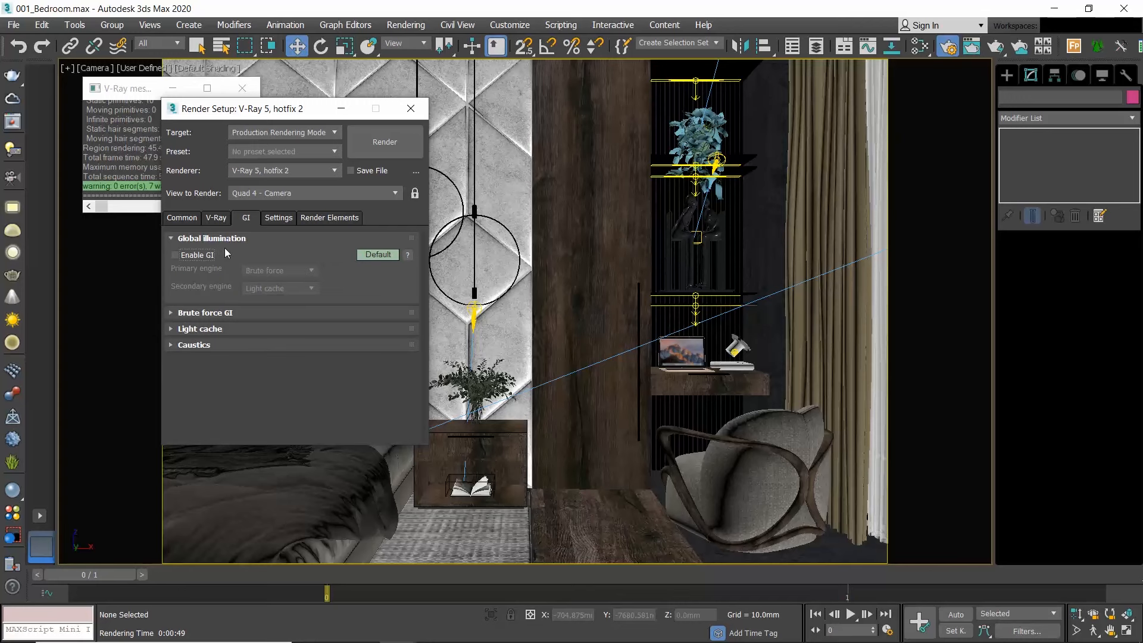
- Render the bedroom camera view with GI disabled
{"action": "left_click", "coordinate": [384, 141]}
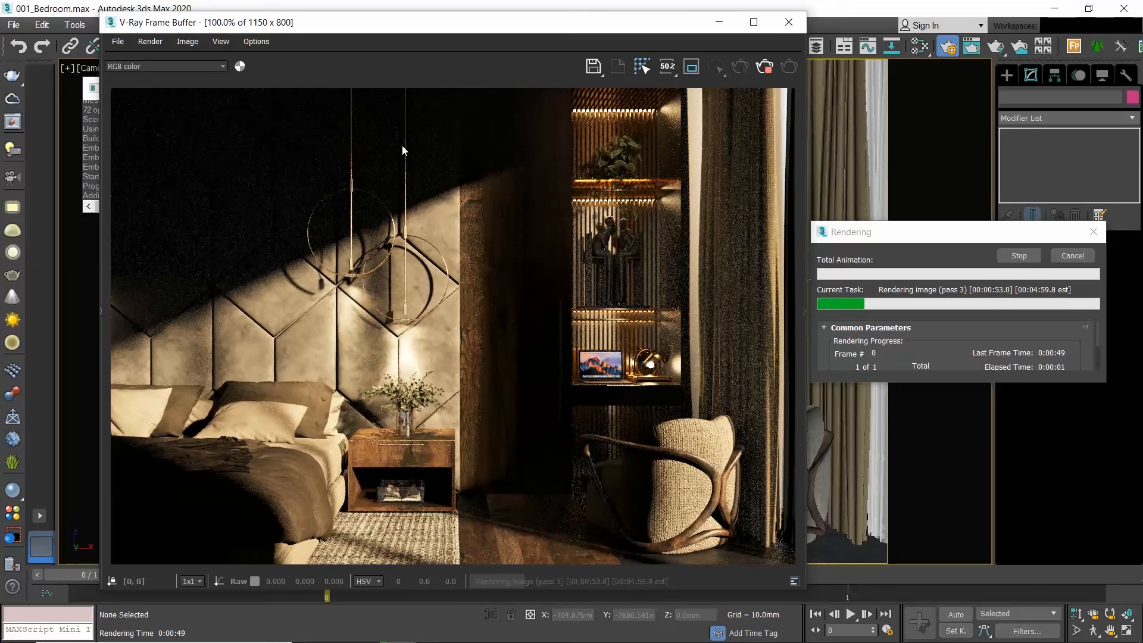
{"action": "mouse_move", "coordinate": [710, 566]}
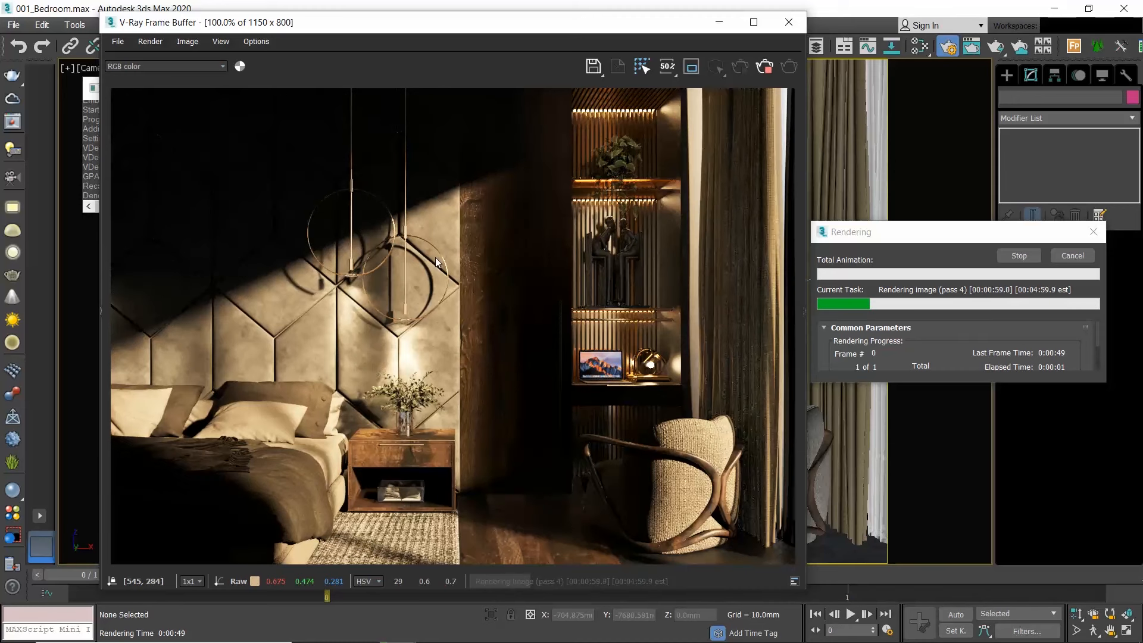
{"action": "mouse_move", "coordinate": [325, 333]}
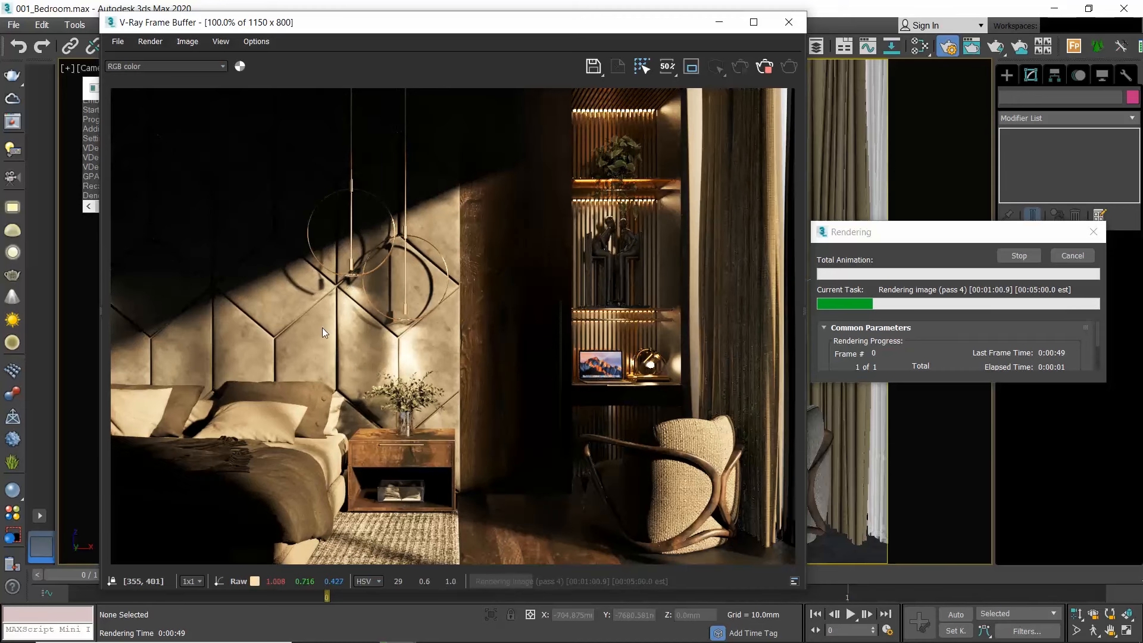
{"action": "mouse_move", "coordinate": [419, 375]}
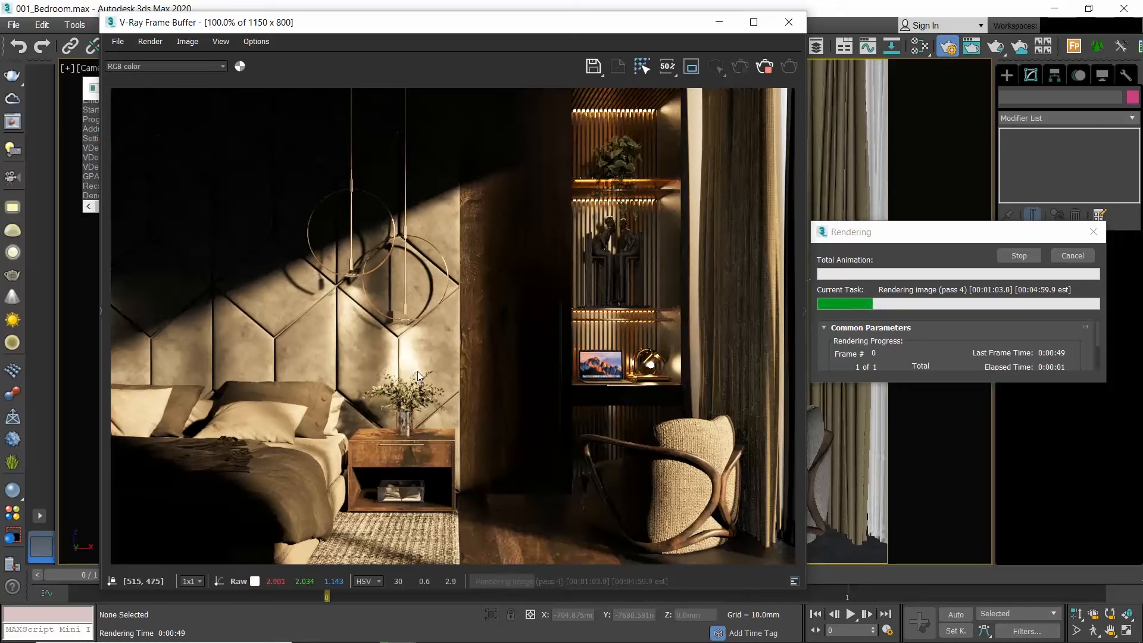
{"action": "mouse_move", "coordinate": [647, 119]}
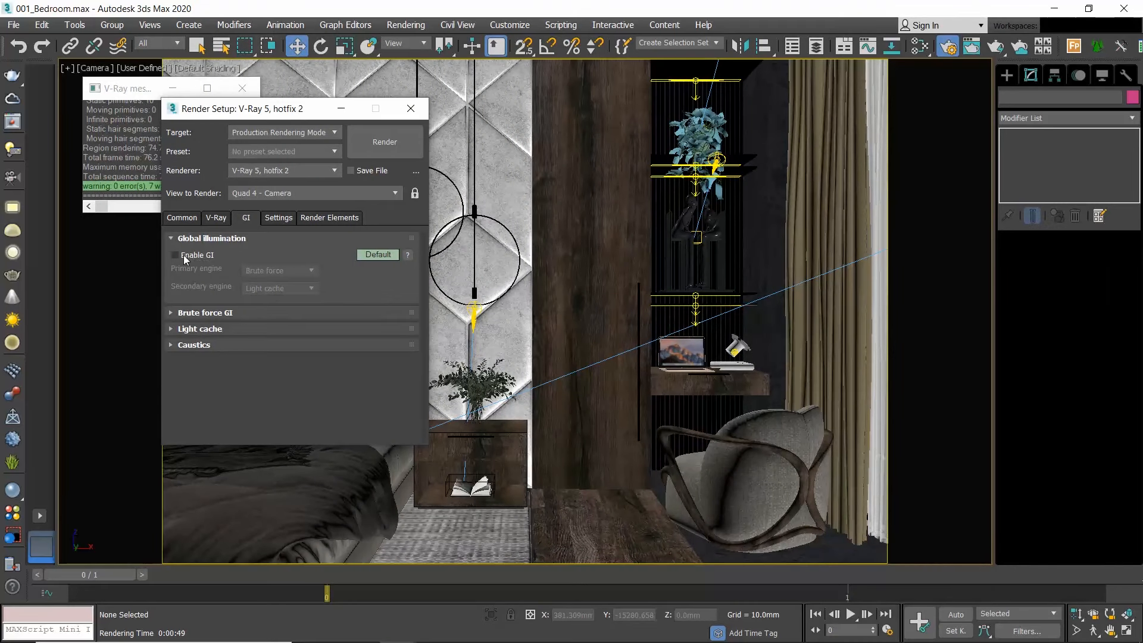
- Re-enable GI, render the bedroom camera view, and close the finished frame buffer
{"action": "left_click", "coordinate": [174, 255]}
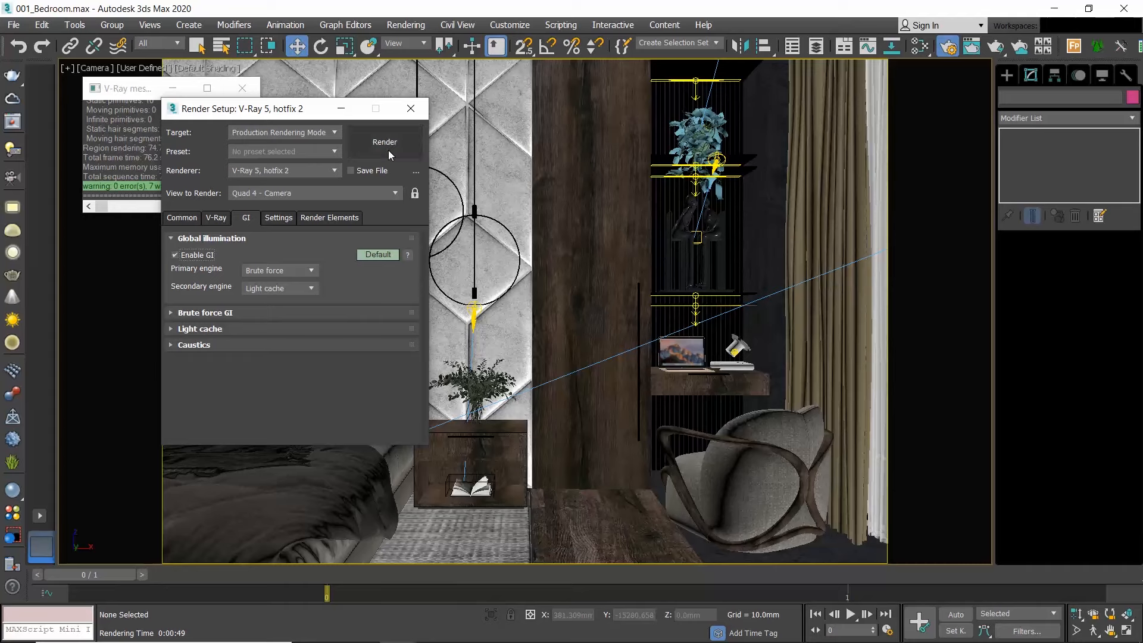
{"action": "left_click", "coordinate": [384, 142]}
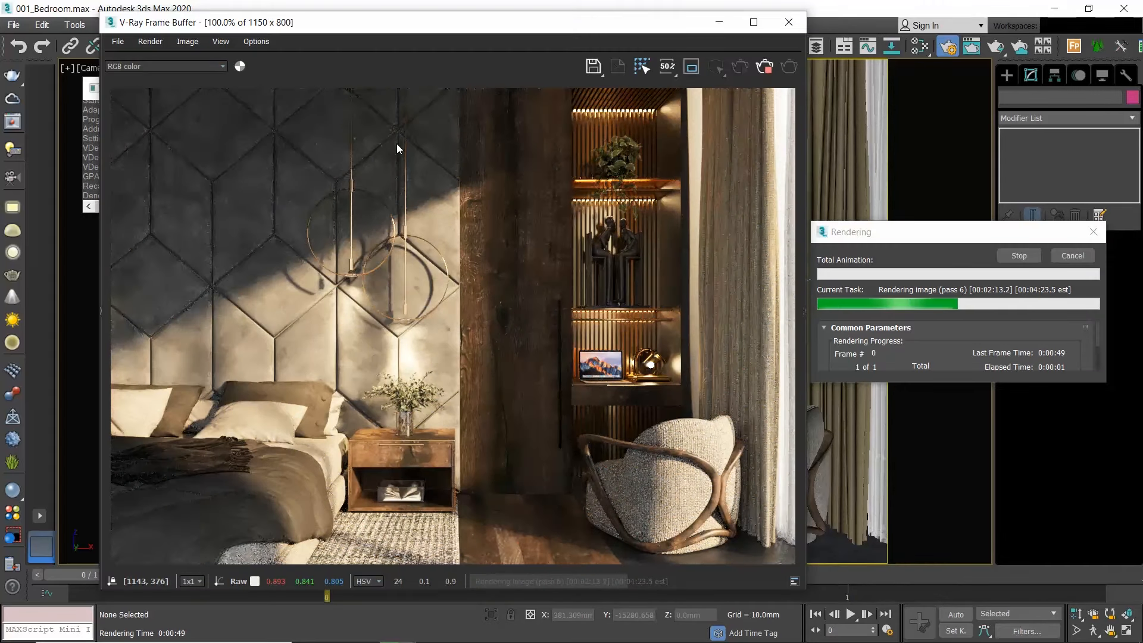
{"action": "mouse_move", "coordinate": [590, 568]}
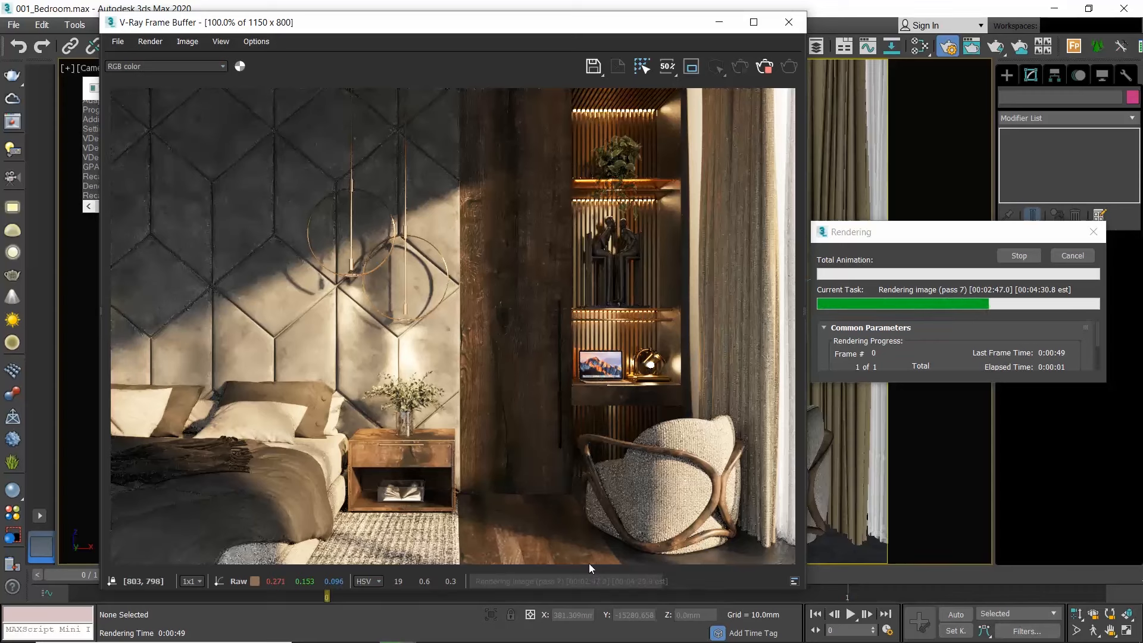
{"action": "mouse_move", "coordinate": [559, 543]}
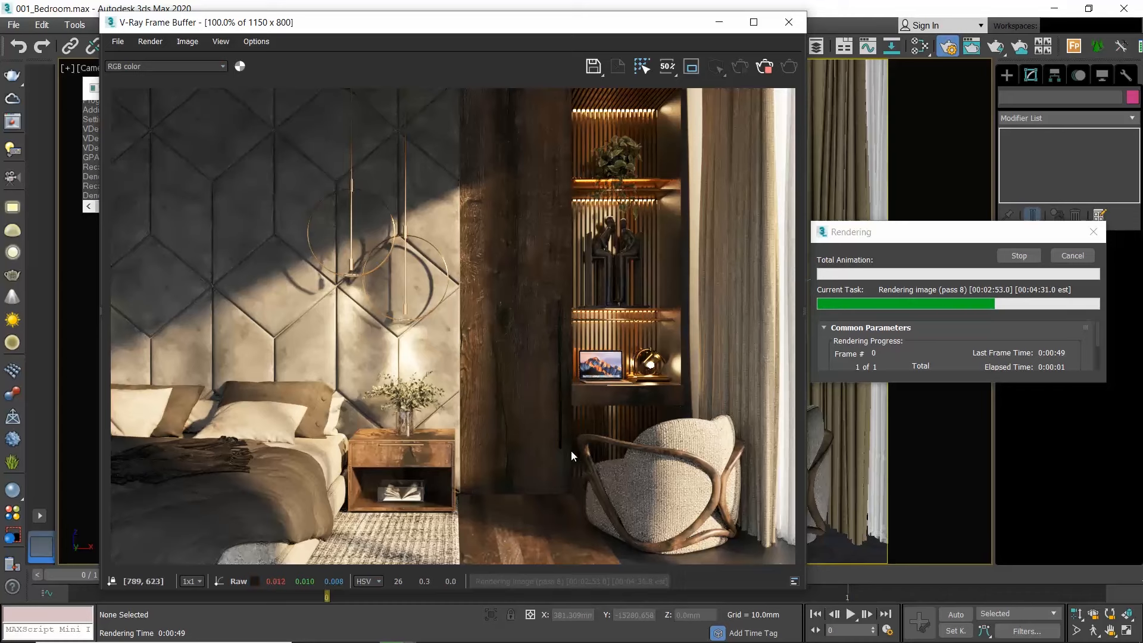
{"action": "mouse_move", "coordinate": [427, 452]}
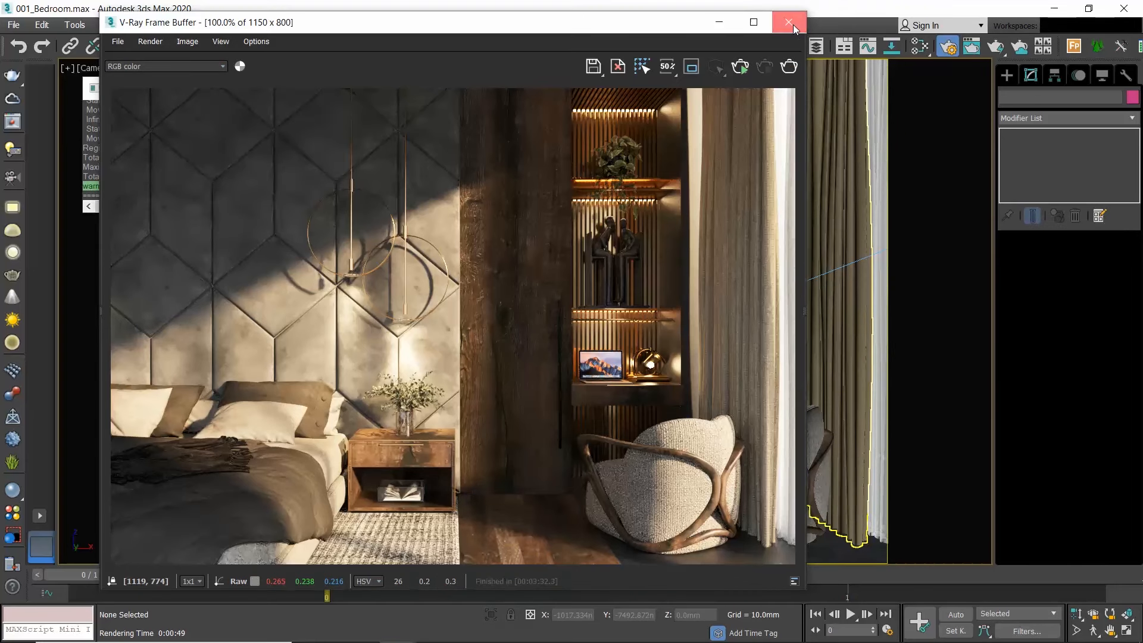
{"action": "left_click", "coordinate": [788, 23]}
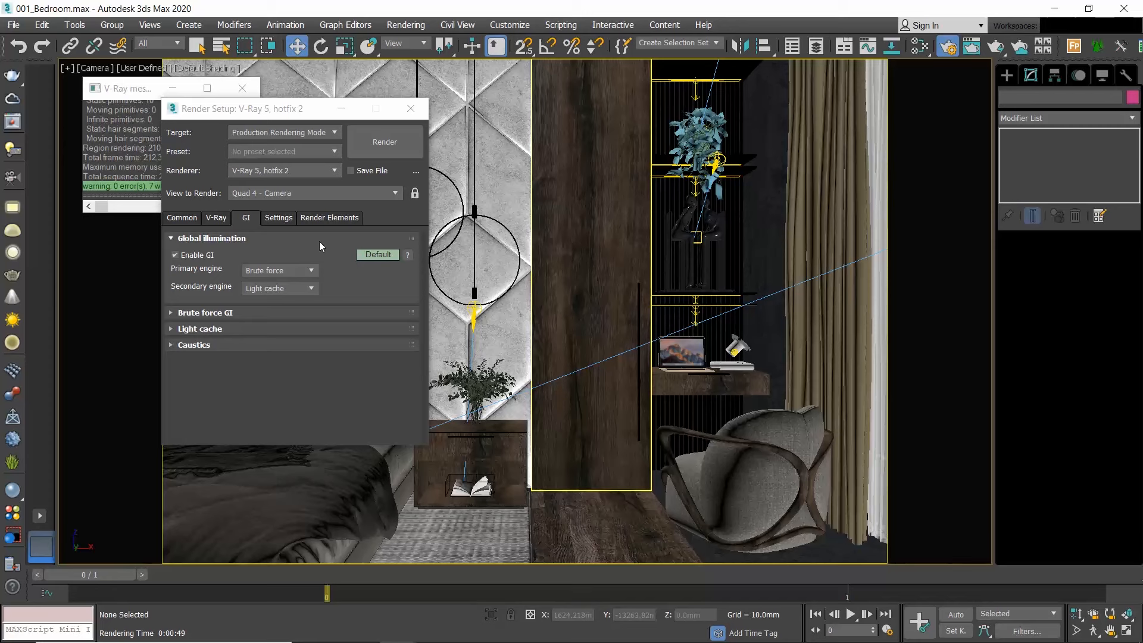
{"action": "mouse_move", "coordinate": [204, 277]}
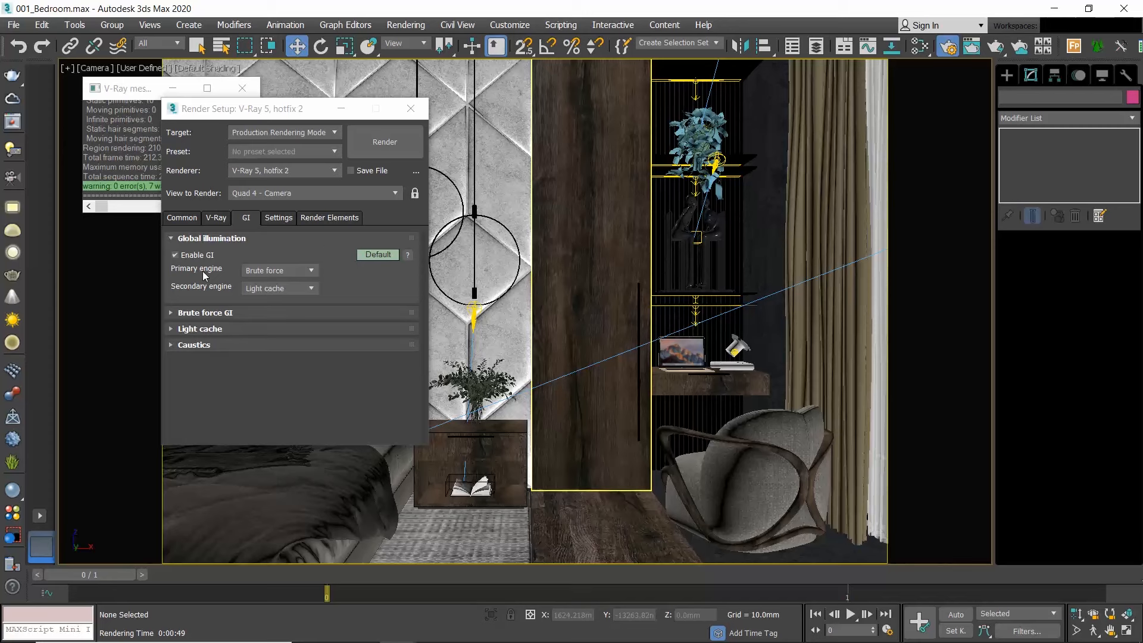
{"action": "mouse_move", "coordinate": [205, 296]}
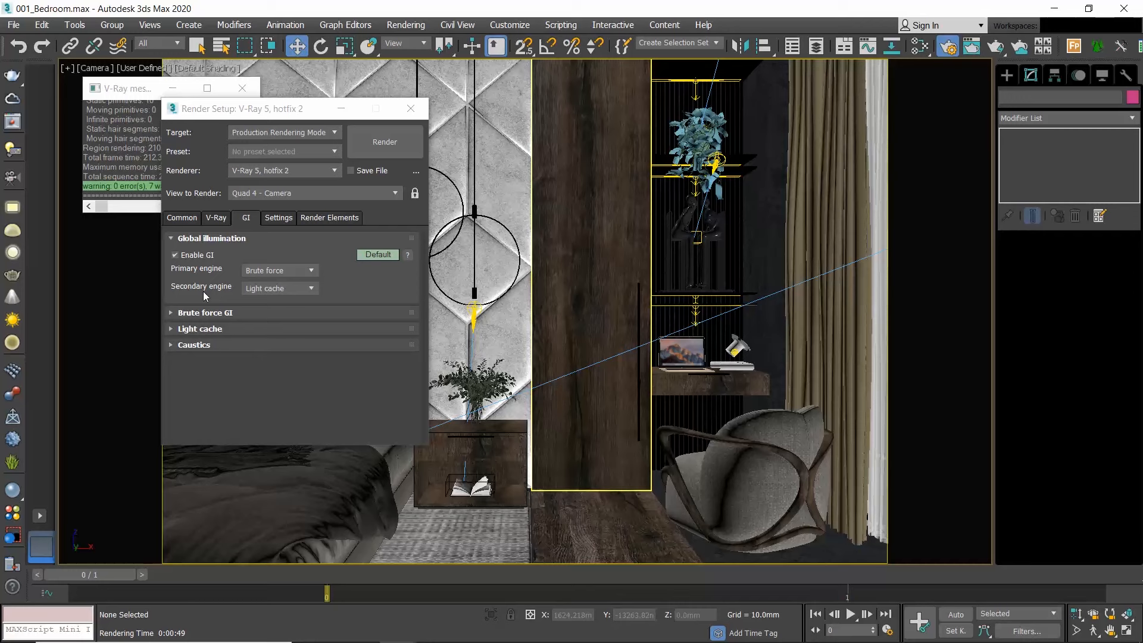
{"action": "mouse_move", "coordinate": [254, 295]}
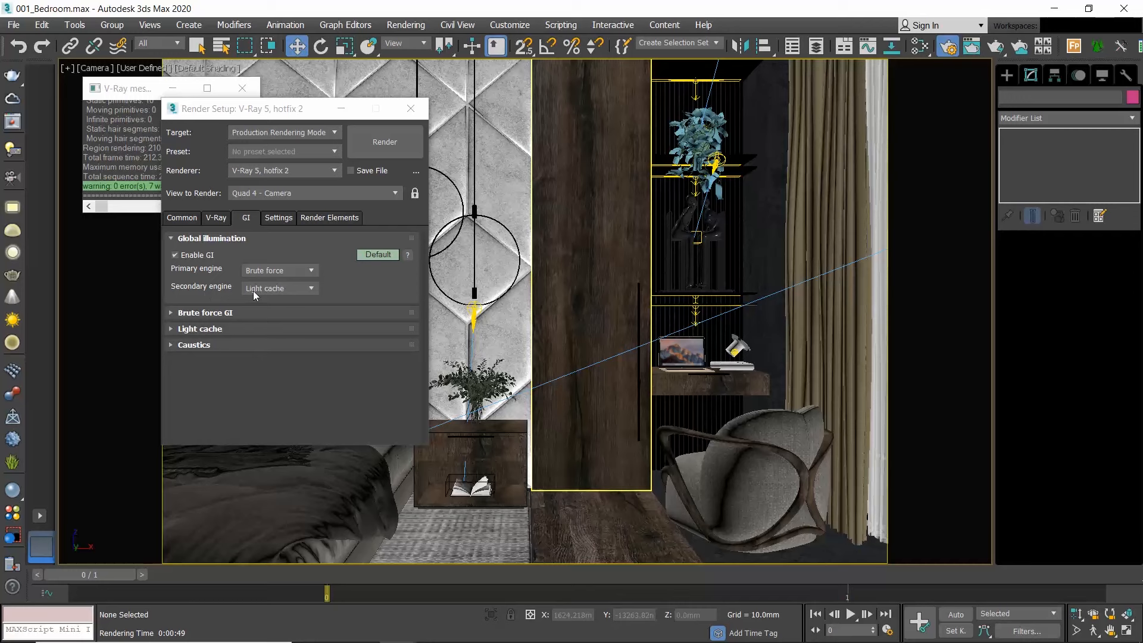
{"action": "mouse_move", "coordinate": [333, 283]}
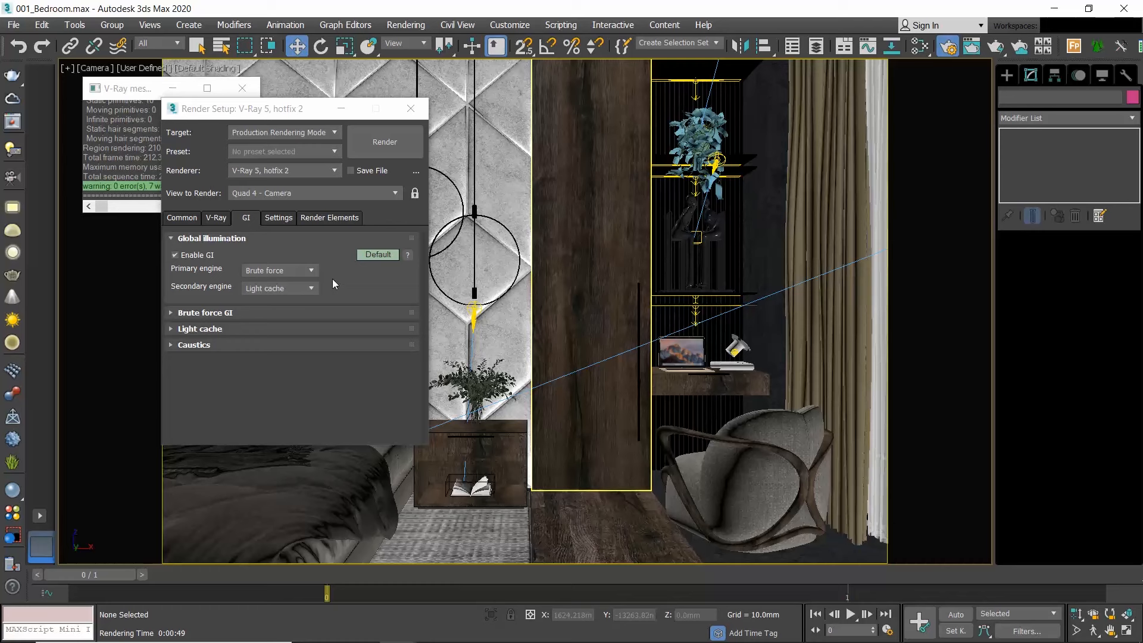
{"action": "left_click", "coordinate": [279, 270]}
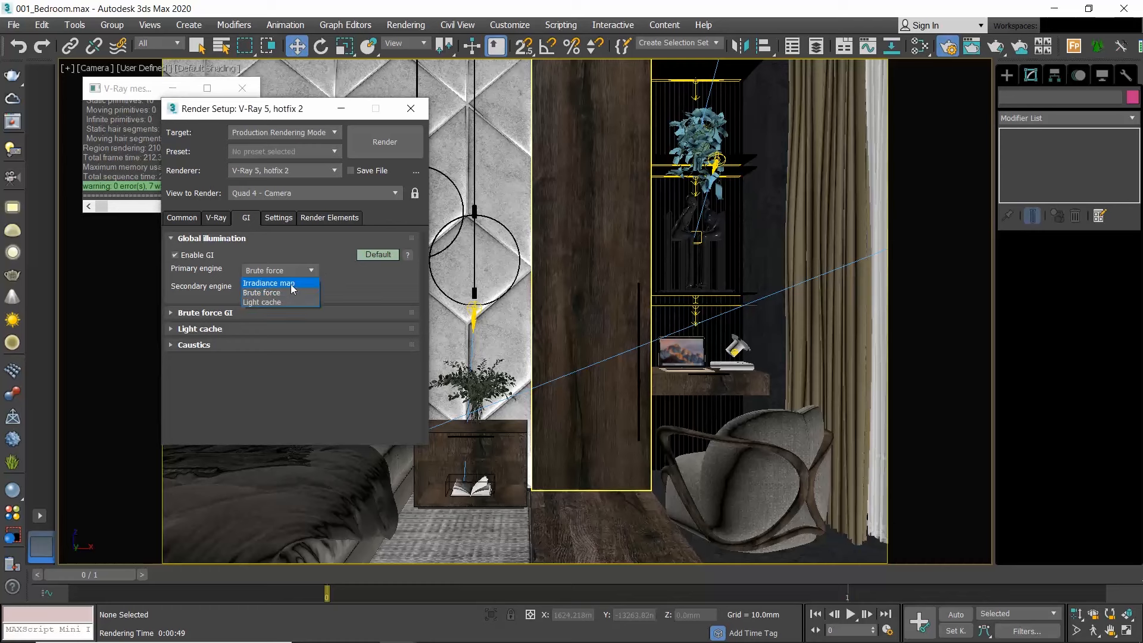
{"action": "left_click", "coordinate": [261, 302]}
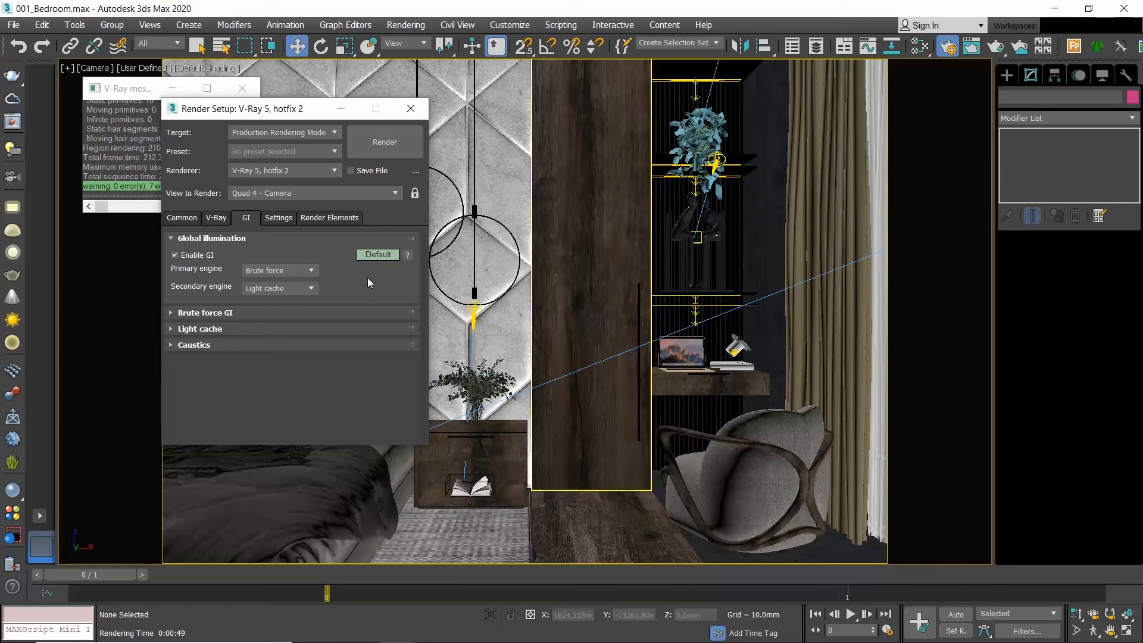
{"action": "mouse_move", "coordinate": [357, 304]}
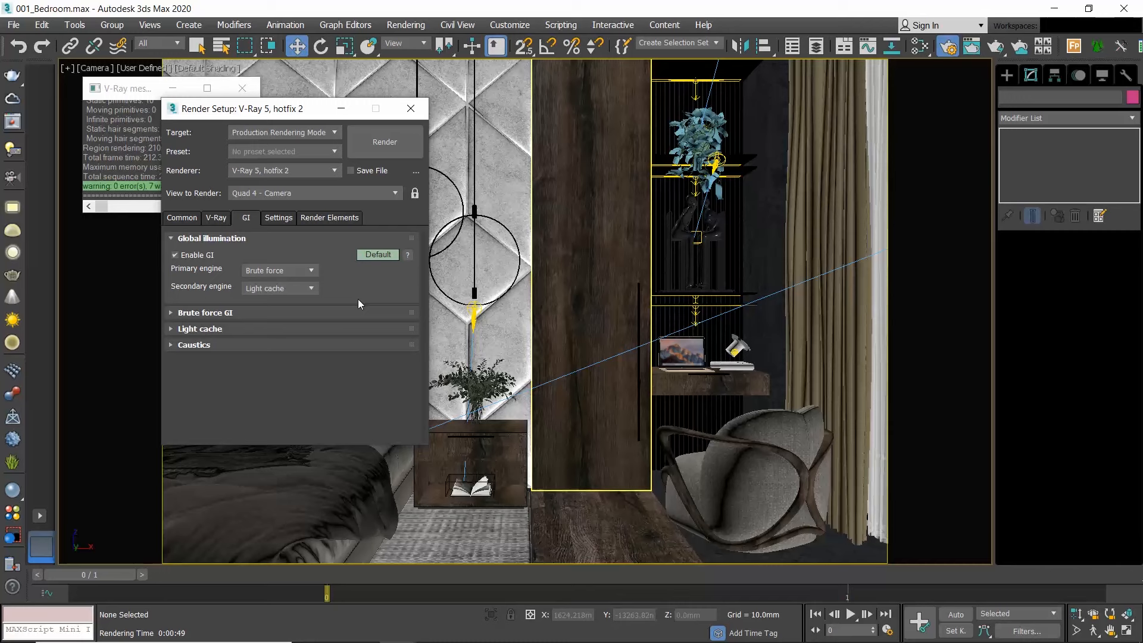
- Expand the Brute force GI and Light cache rollouts on the GI tab
{"action": "left_click", "coordinate": [205, 312]}
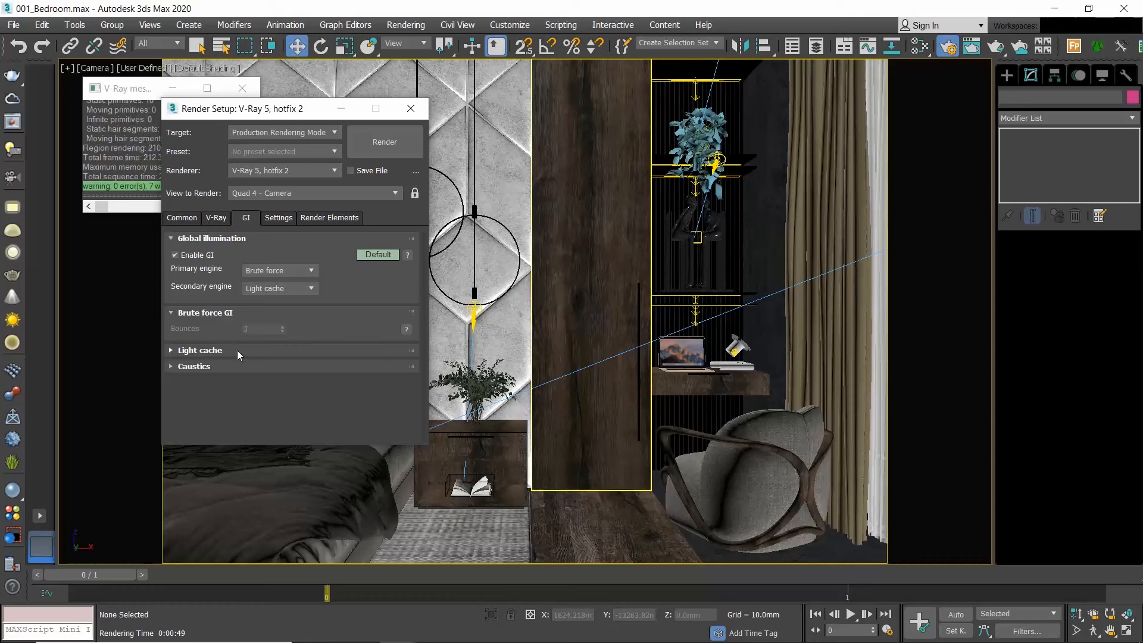
{"action": "left_click", "coordinate": [200, 350]}
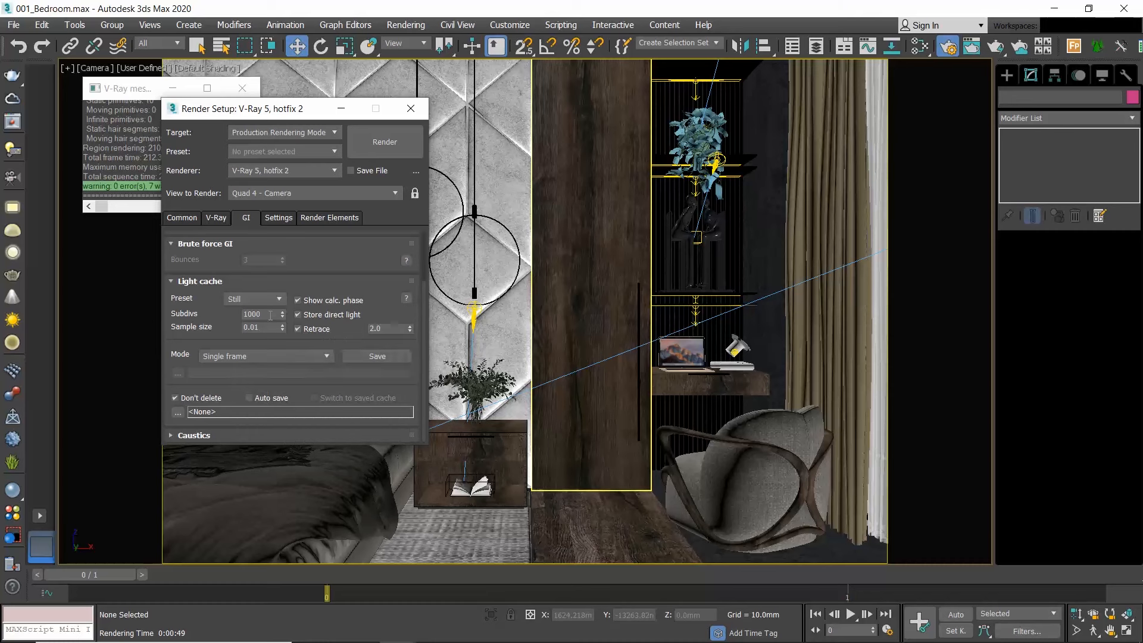
{"action": "mouse_move", "coordinate": [262, 314]}
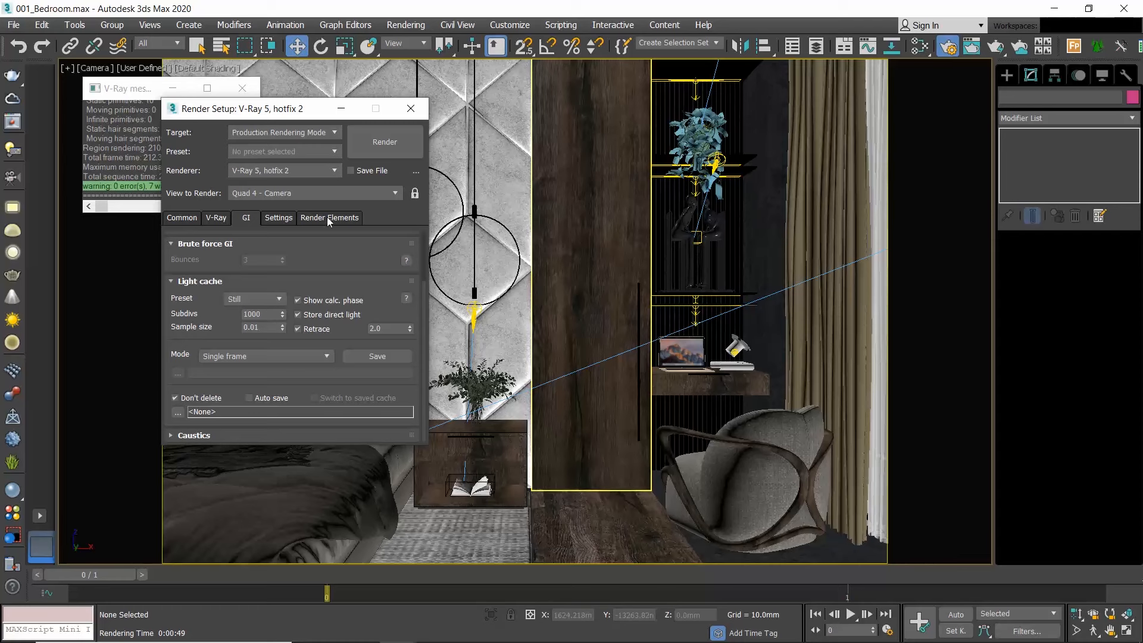
- Add a VRayLightMix element under VRayDenoiser in the Render Elements list
{"action": "left_click", "coordinate": [329, 217]}
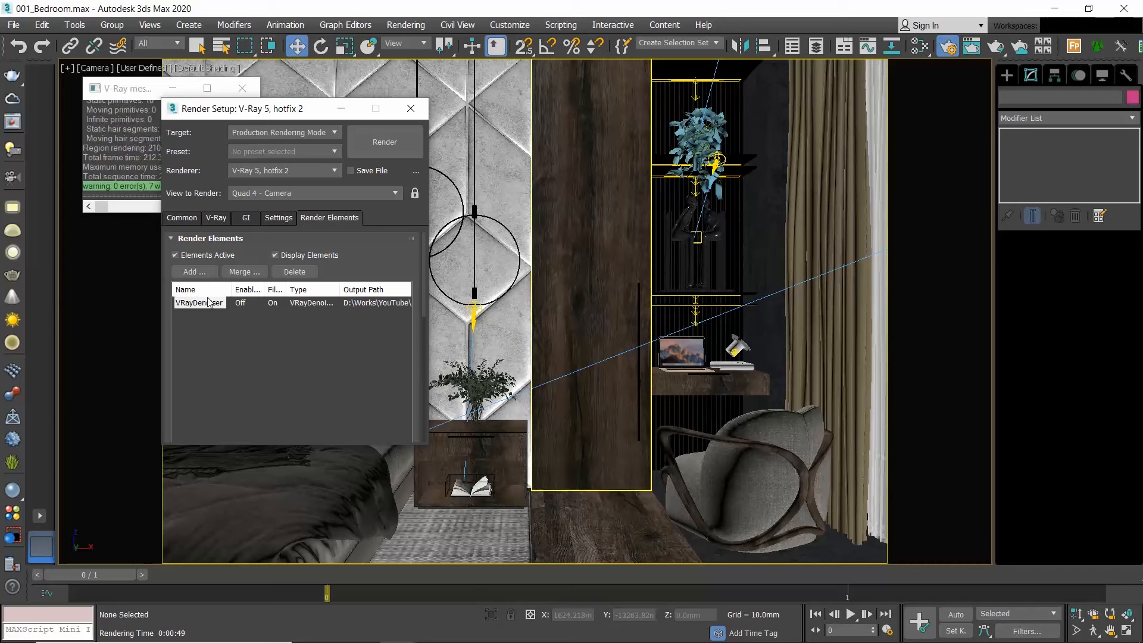
{"action": "mouse_move", "coordinate": [194, 271]}
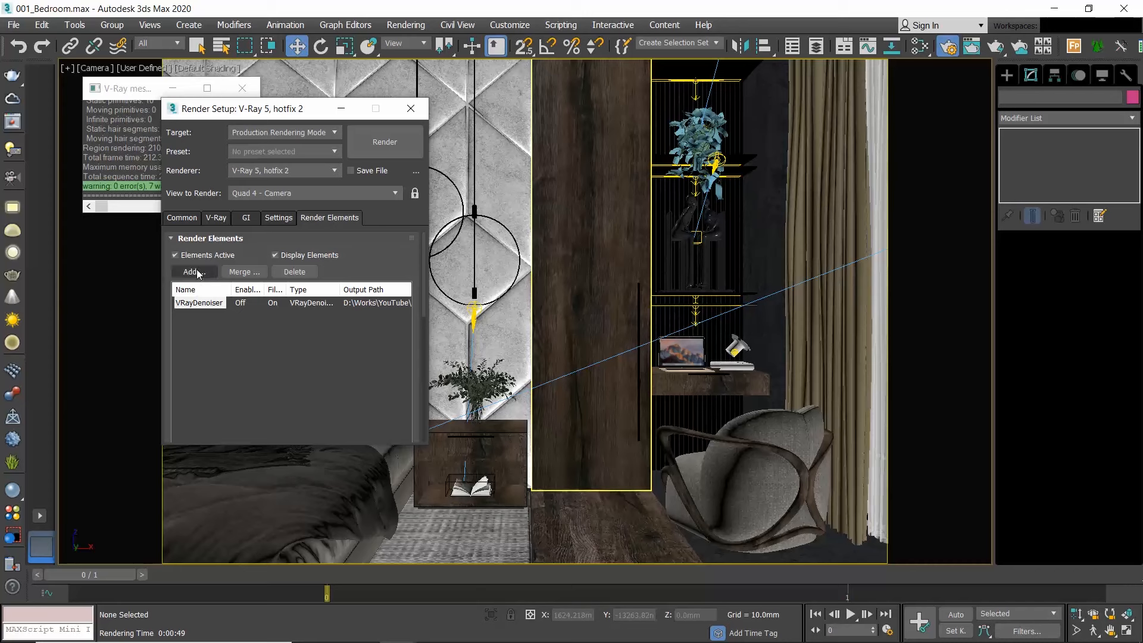
{"action": "mouse_move", "coordinate": [210, 274]}
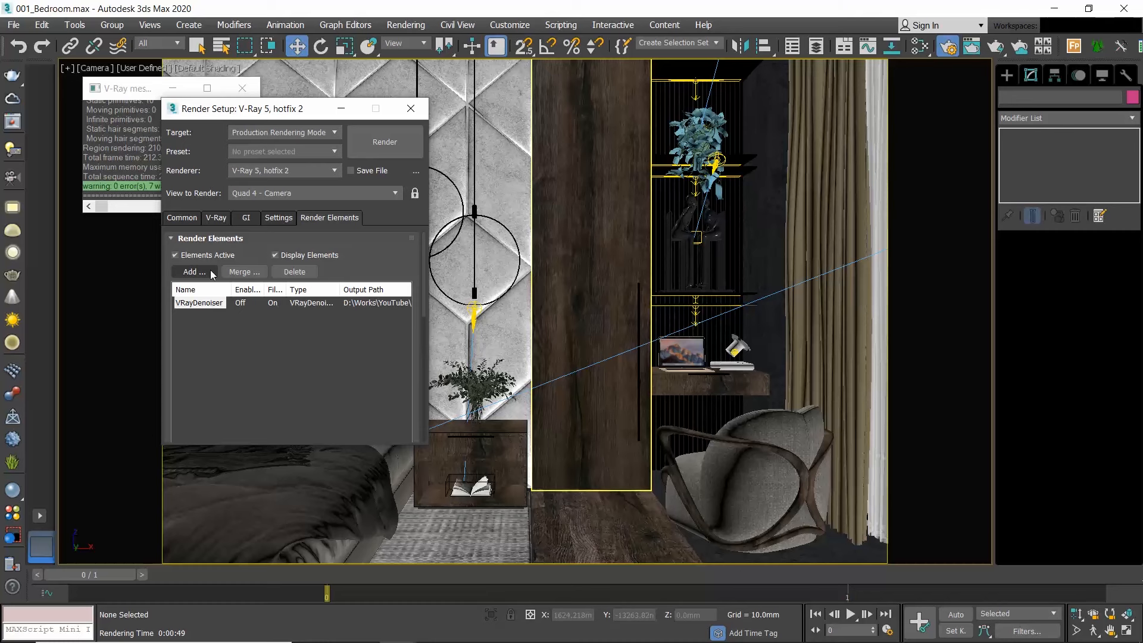
{"action": "left_click", "coordinate": [192, 272]}
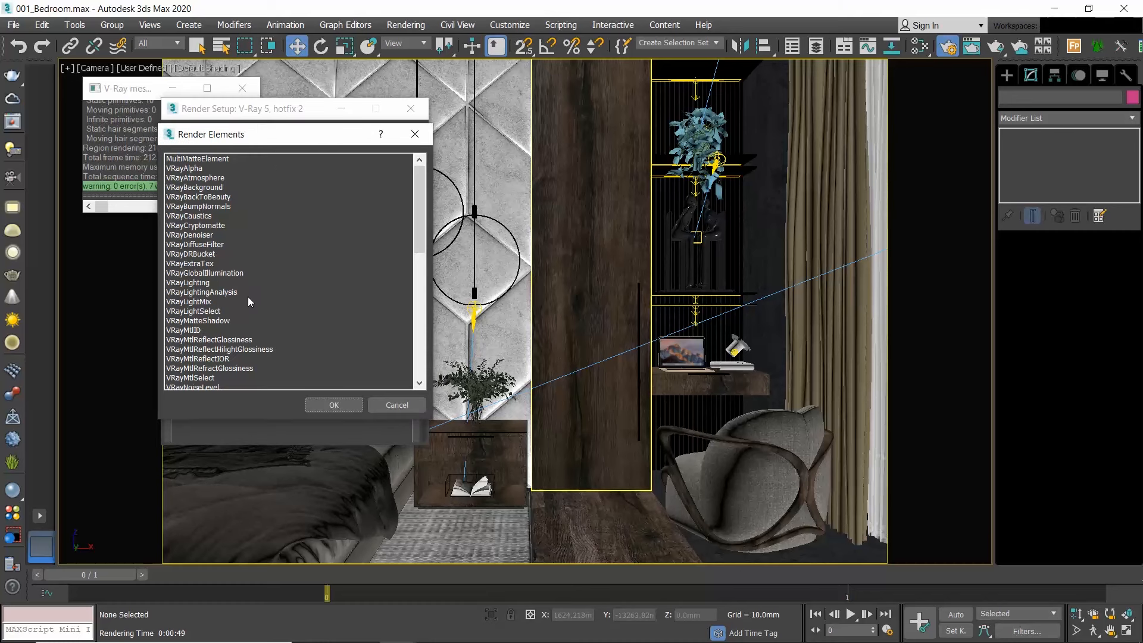
{"action": "mouse_move", "coordinate": [256, 283]}
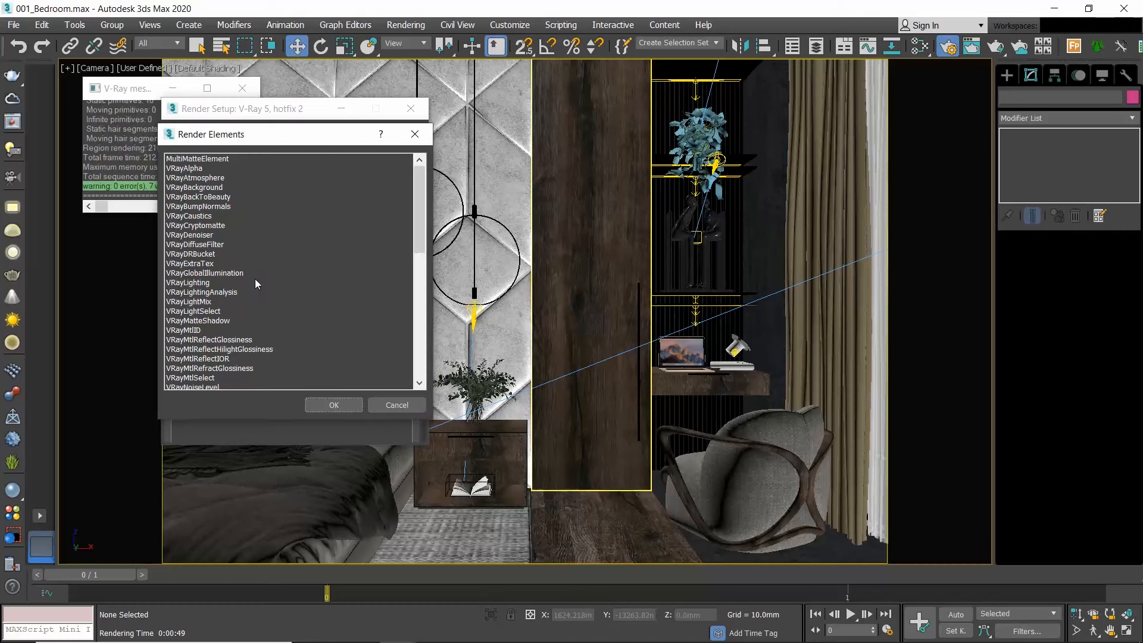
{"action": "left_click", "coordinate": [188, 301]}
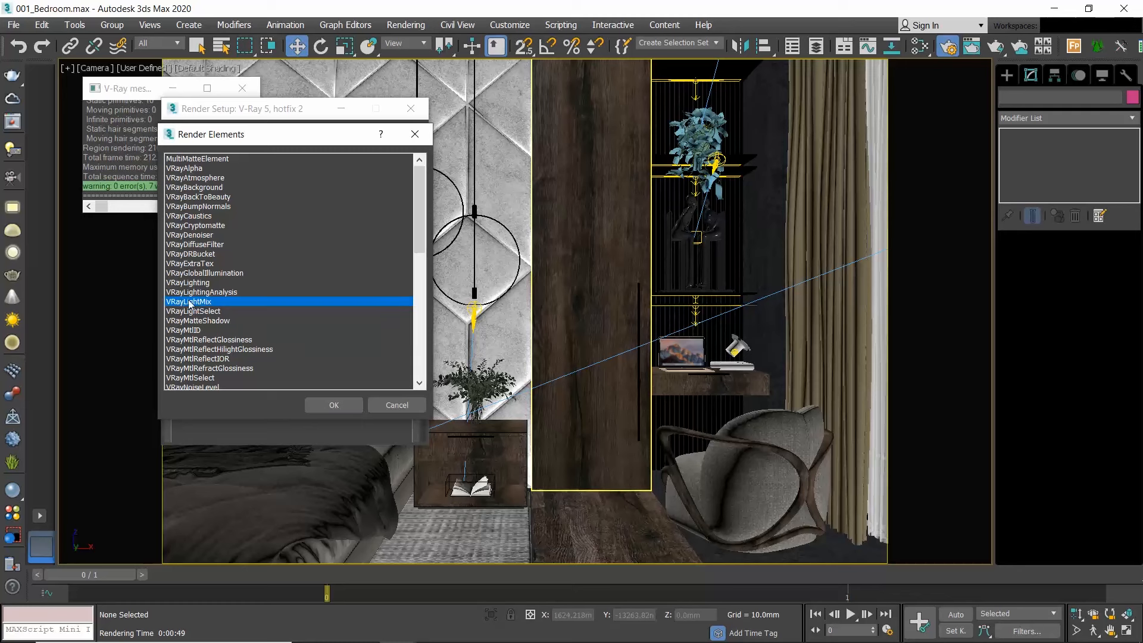
{"action": "left_click", "coordinate": [333, 404]}
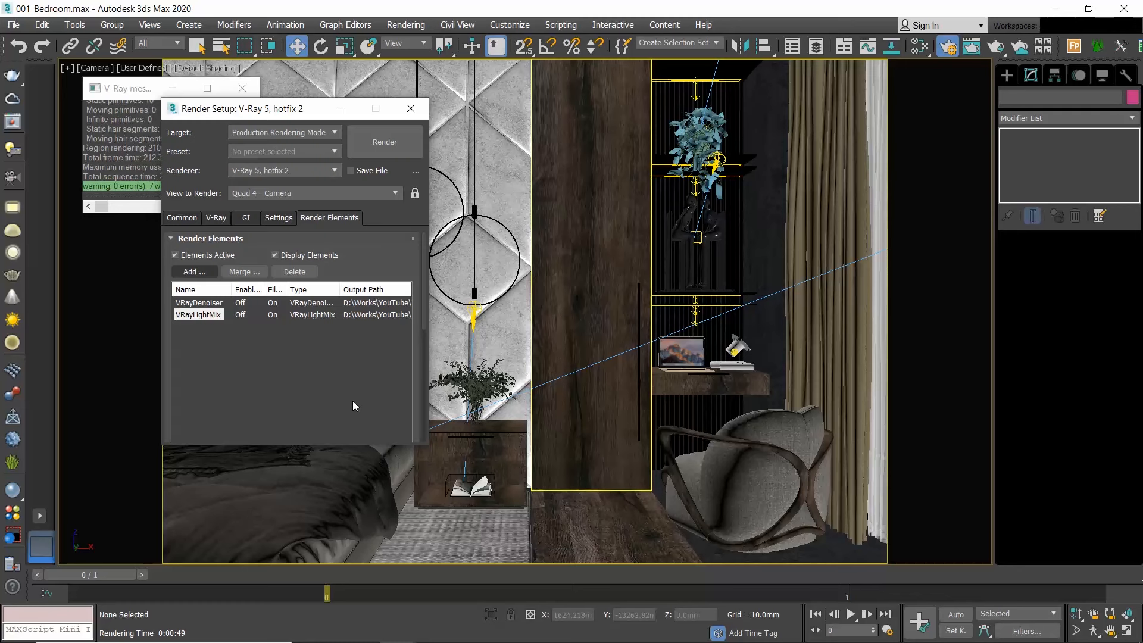